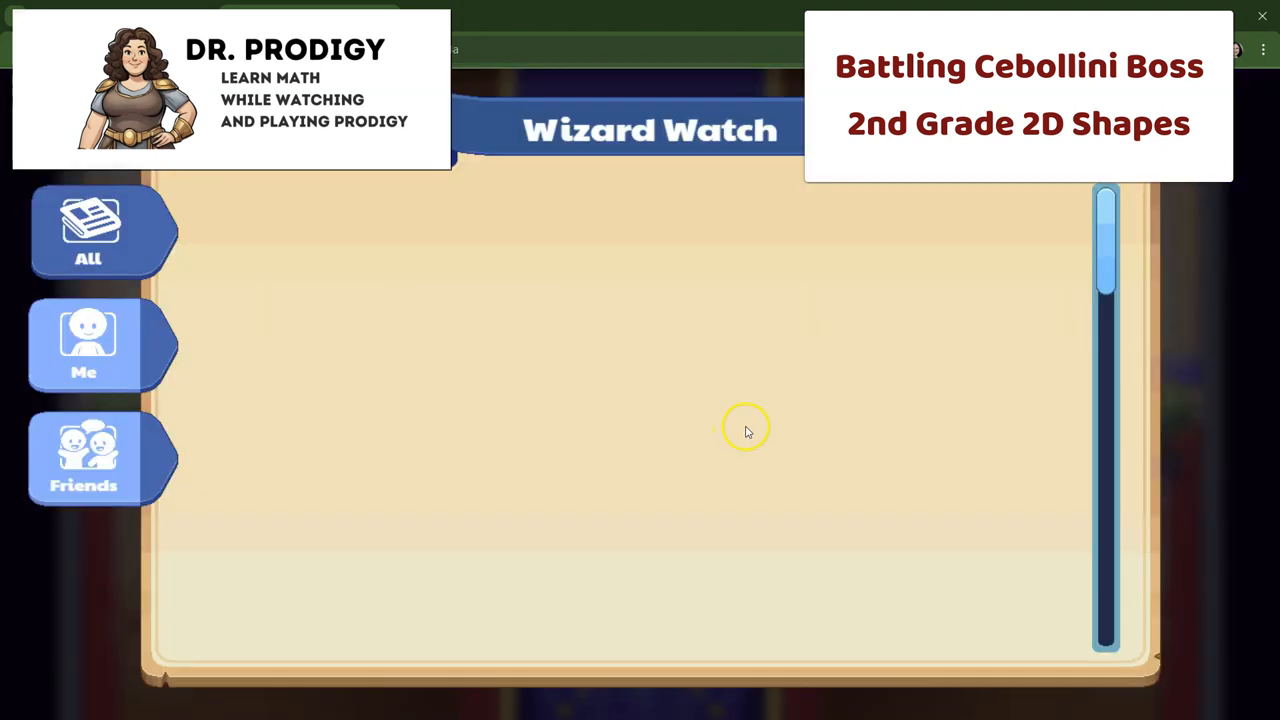
Travel to The Academy via the World Map and begin the Puppet Master's dialogue
left_click(88, 230)
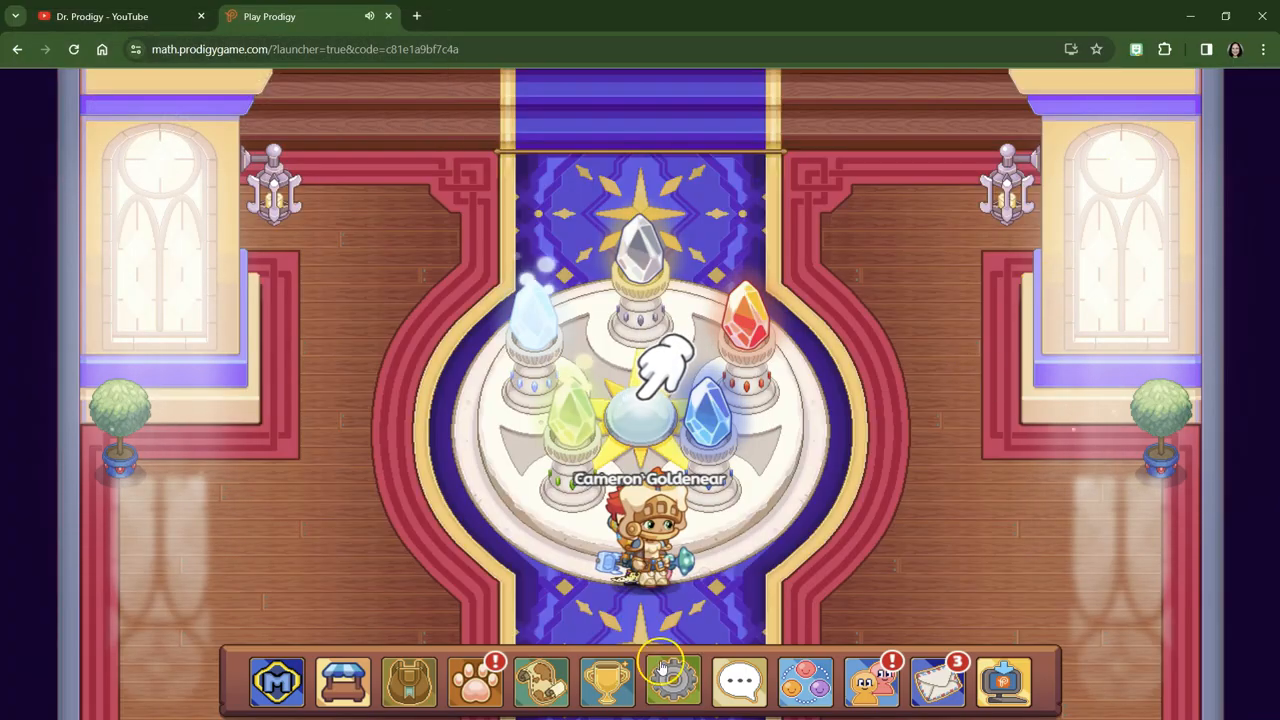
left_click(672, 682)
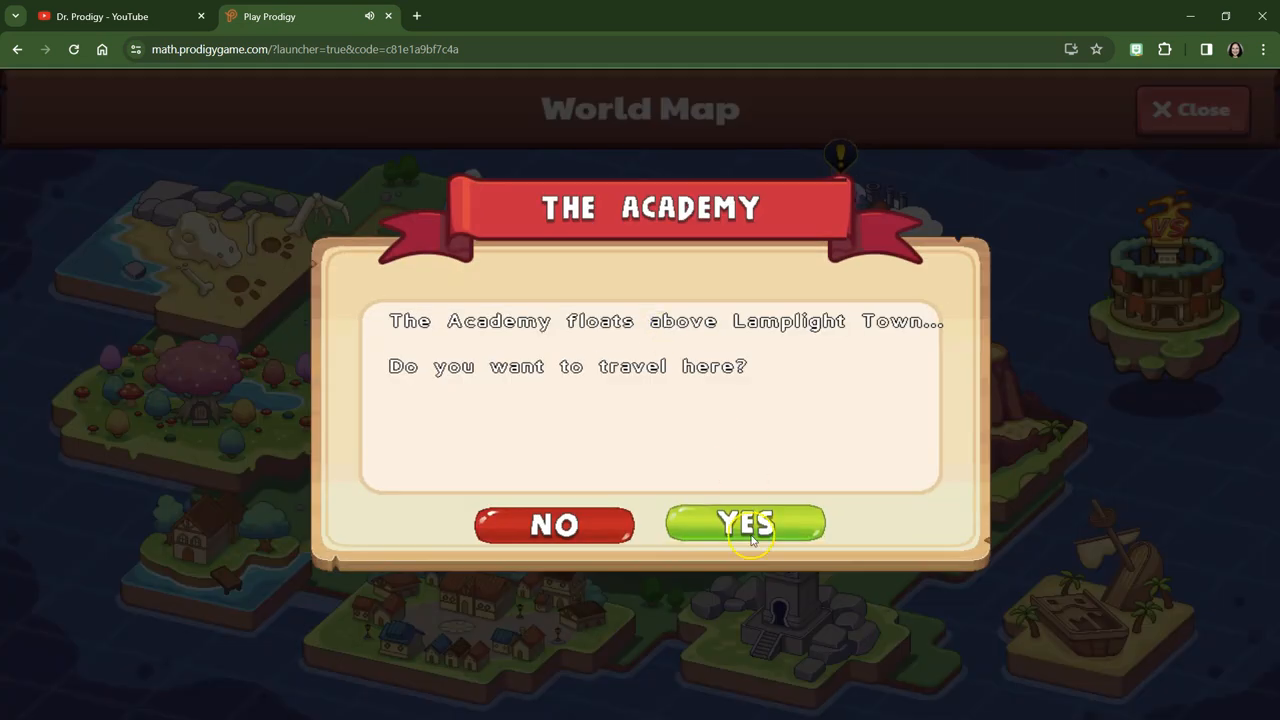
left_click(744, 524)
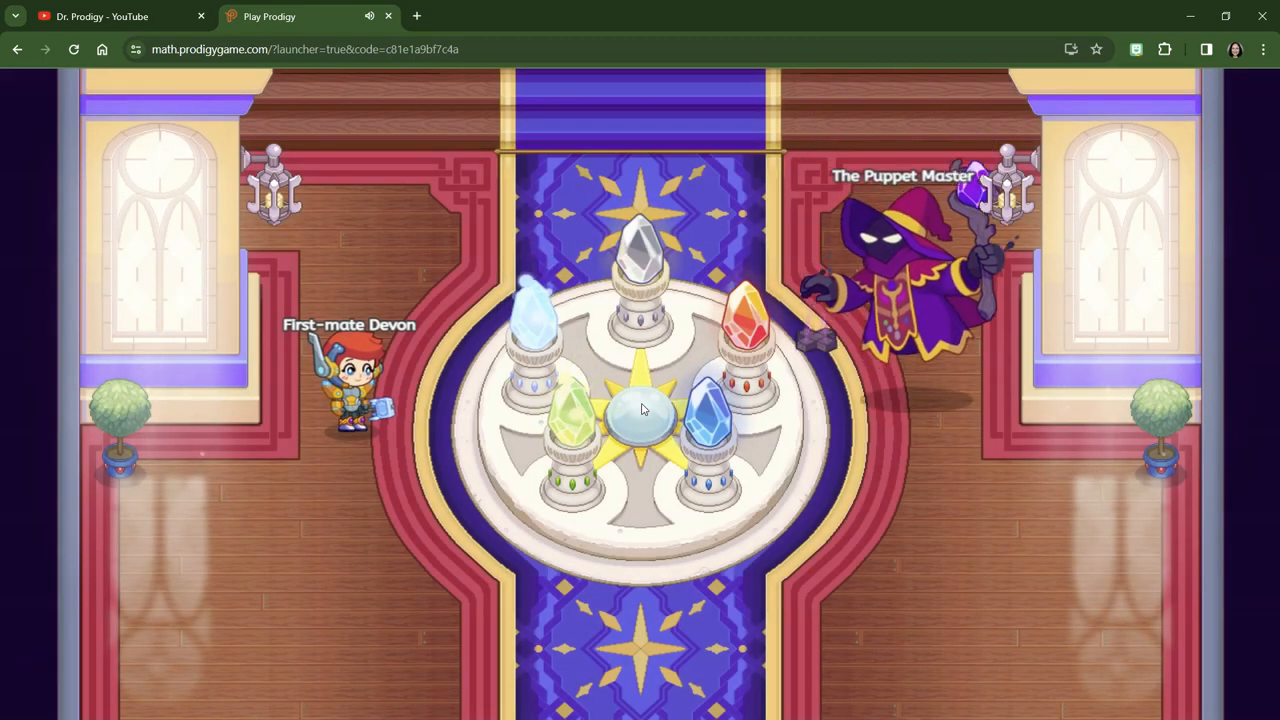
left_click(640, 408)
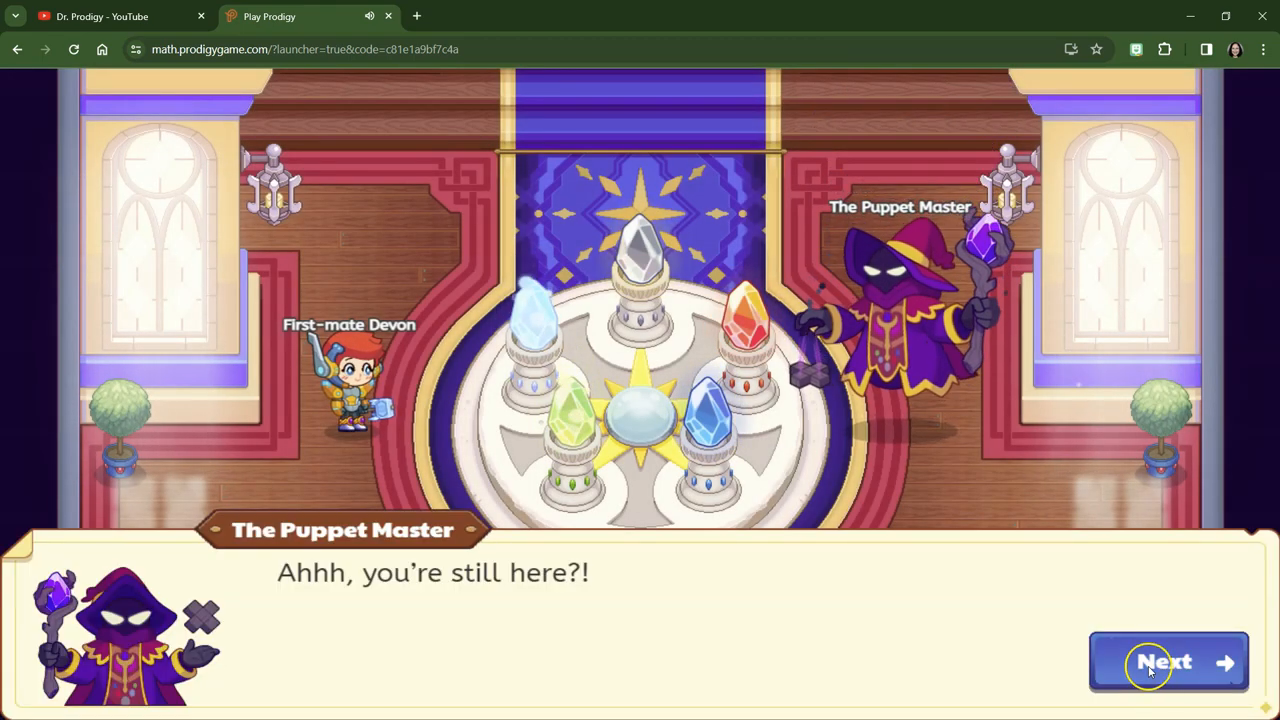
left_click(1168, 662)
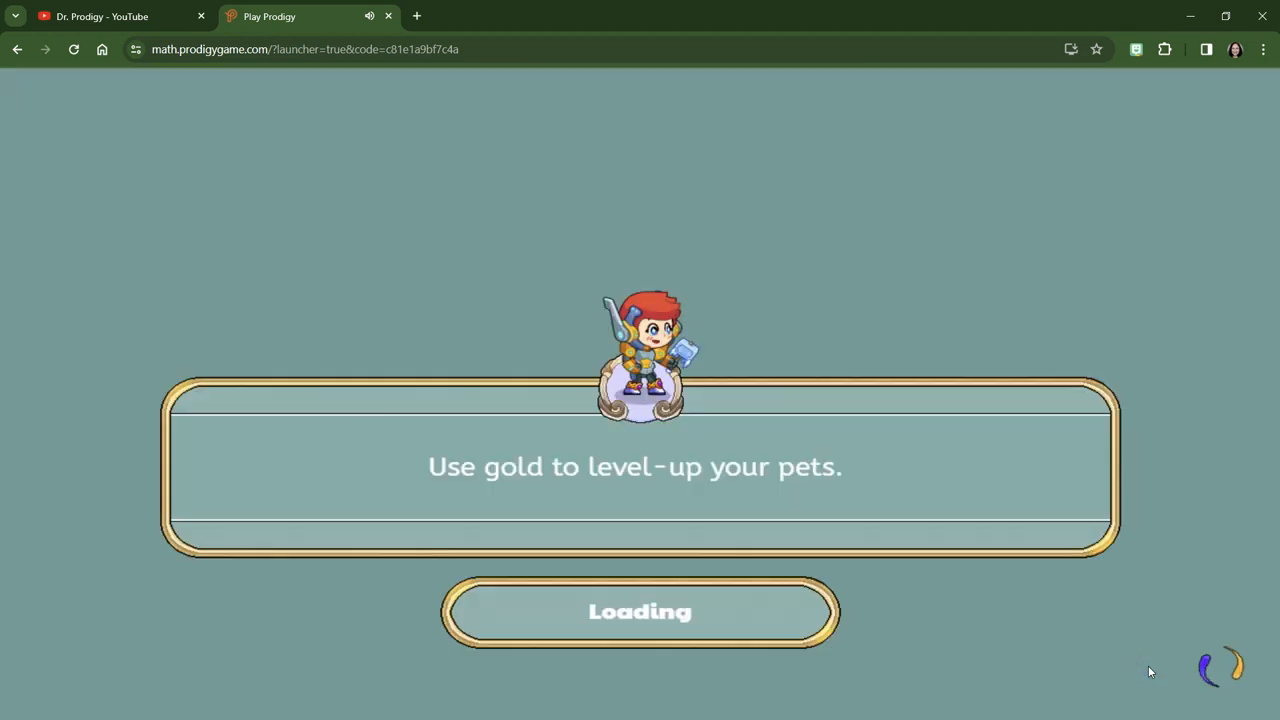
mouse_move(564, 624)
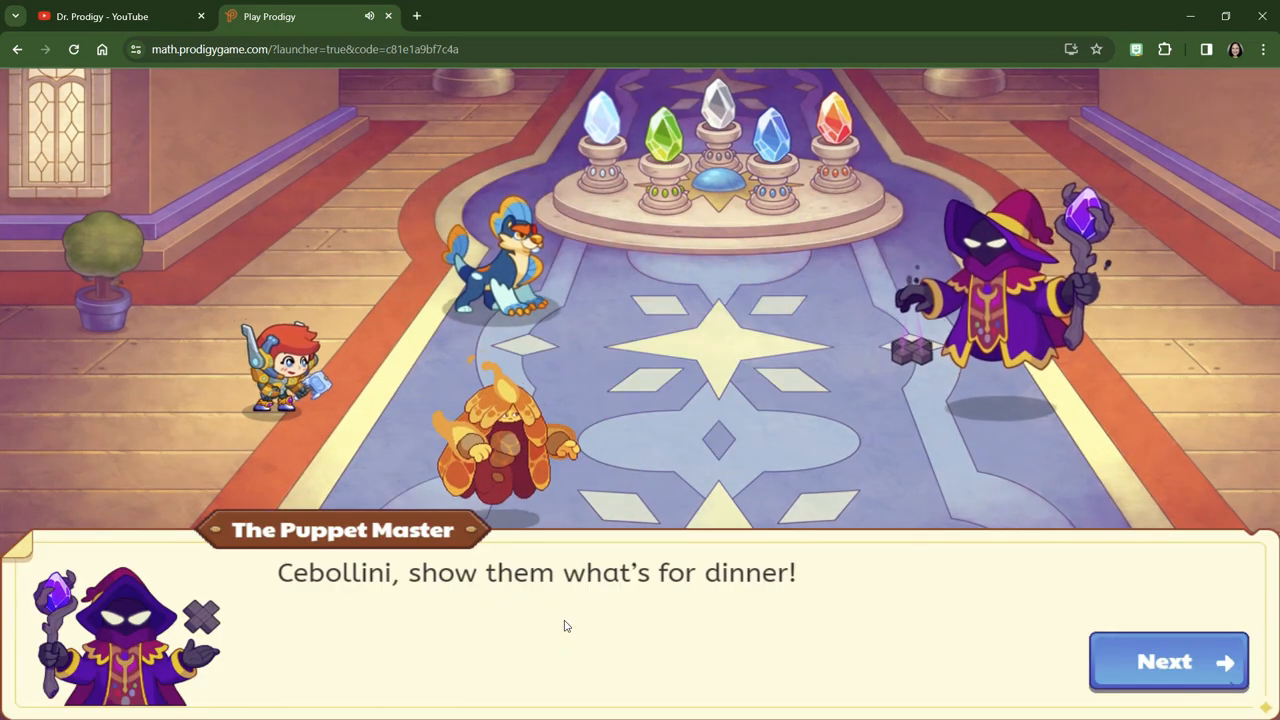
mouse_move(1056, 656)
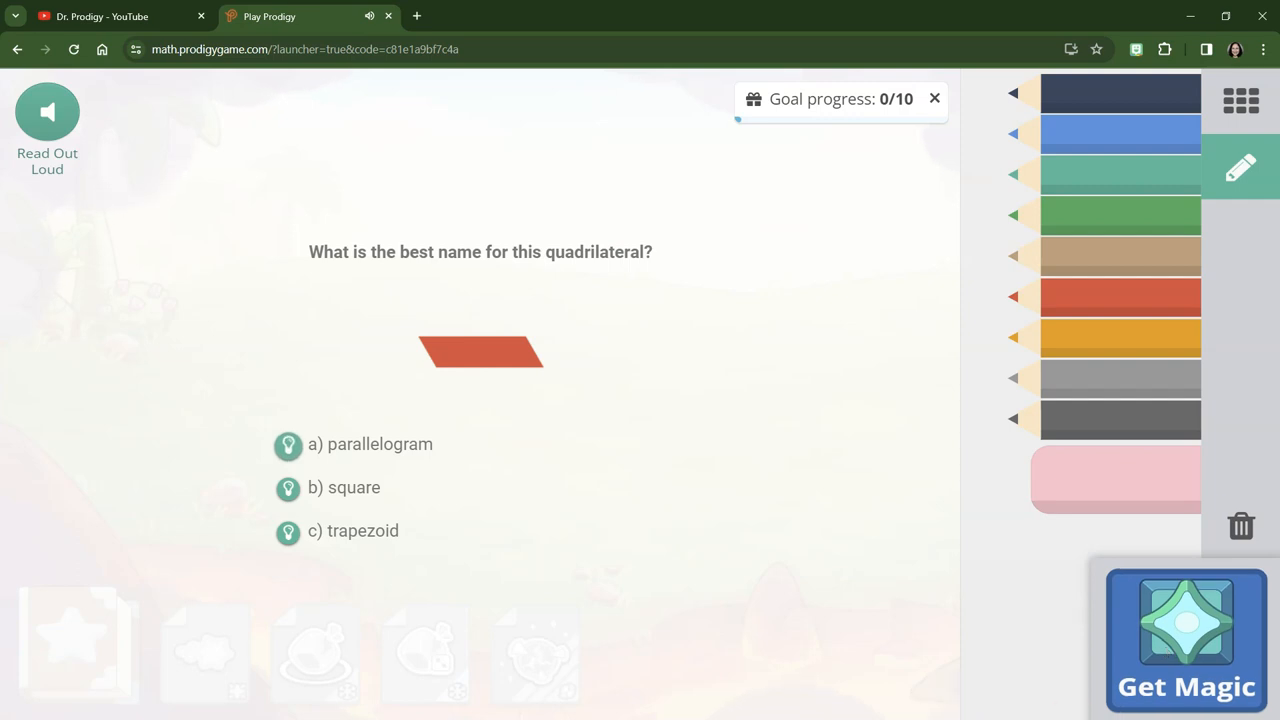
mouse_move(656, 682)
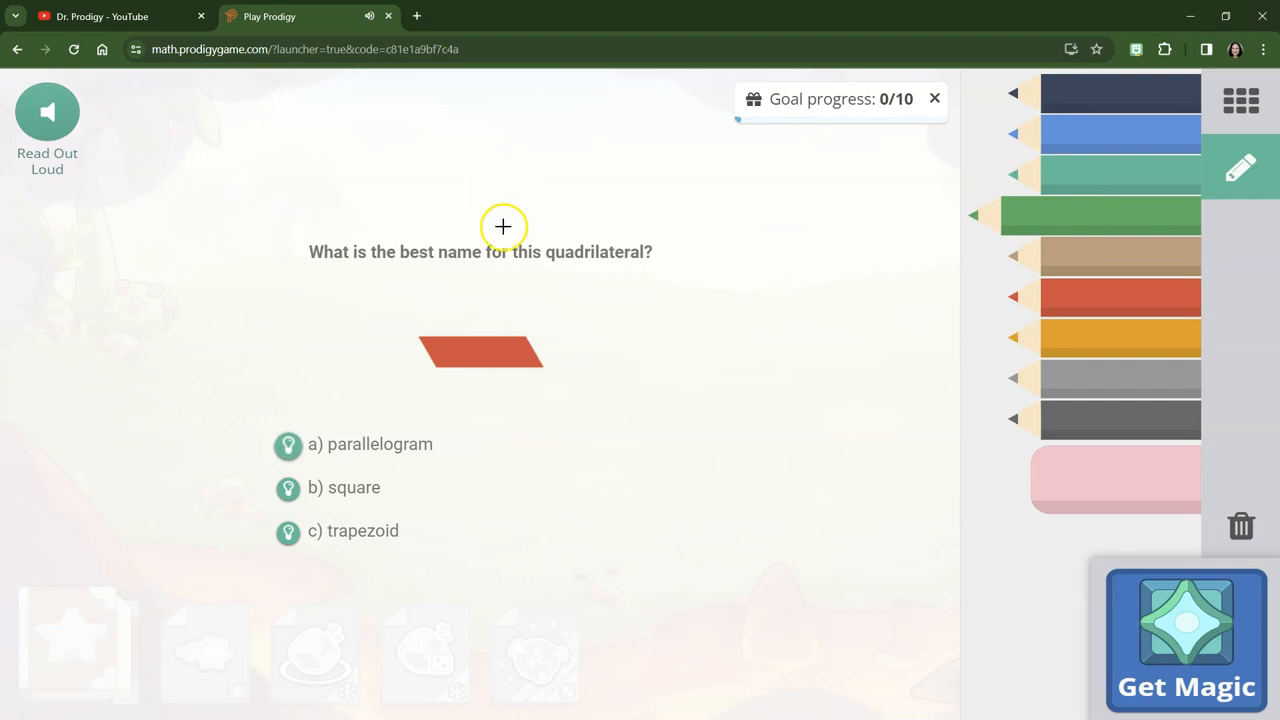
mouse_move(478, 328)
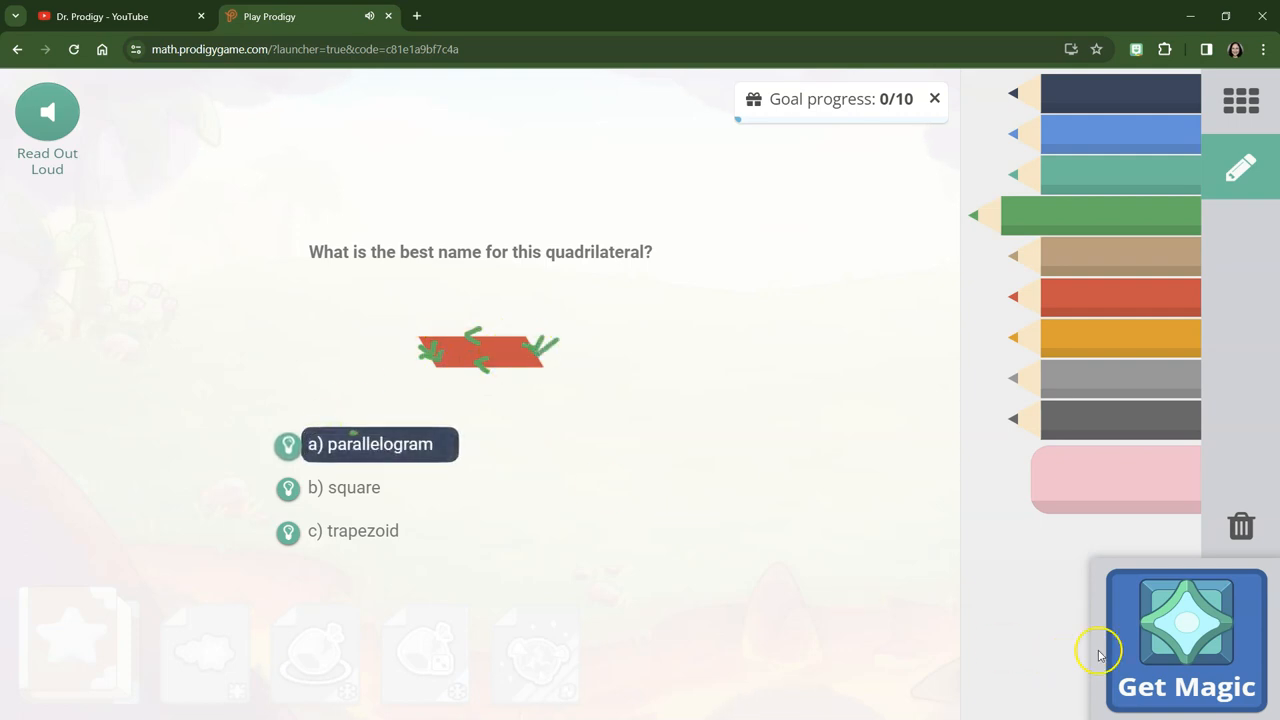
Submit 'parallelogram' as the name of the red quadrilateral
left_click(380, 444)
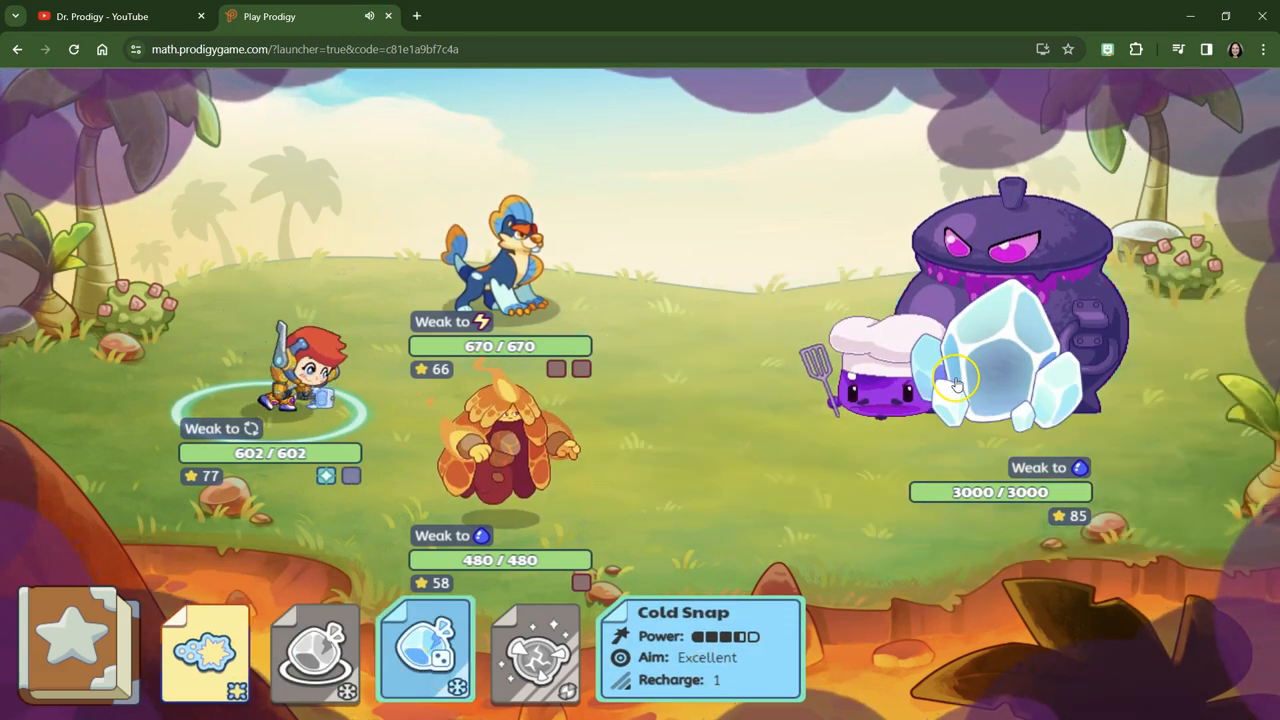
Answer c) the blue square, return to battle and attack the boss with a fire spell
left_click(960, 384)
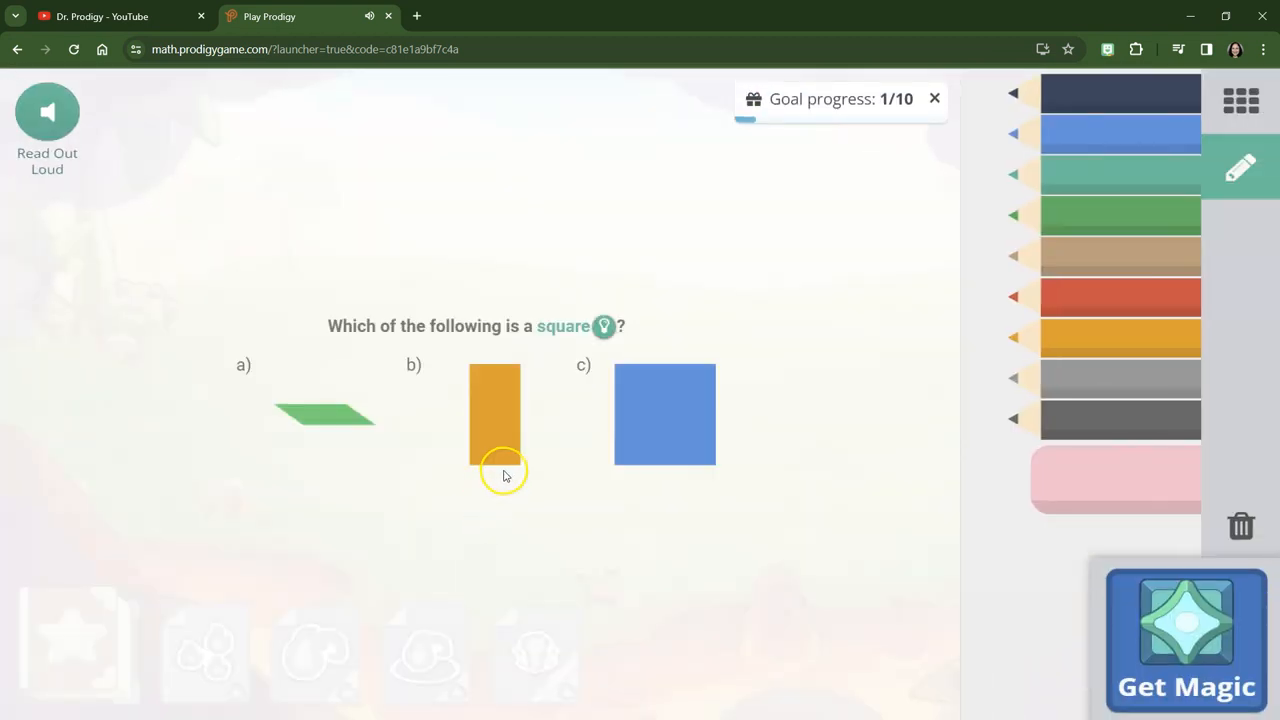
mouse_move(610, 502)
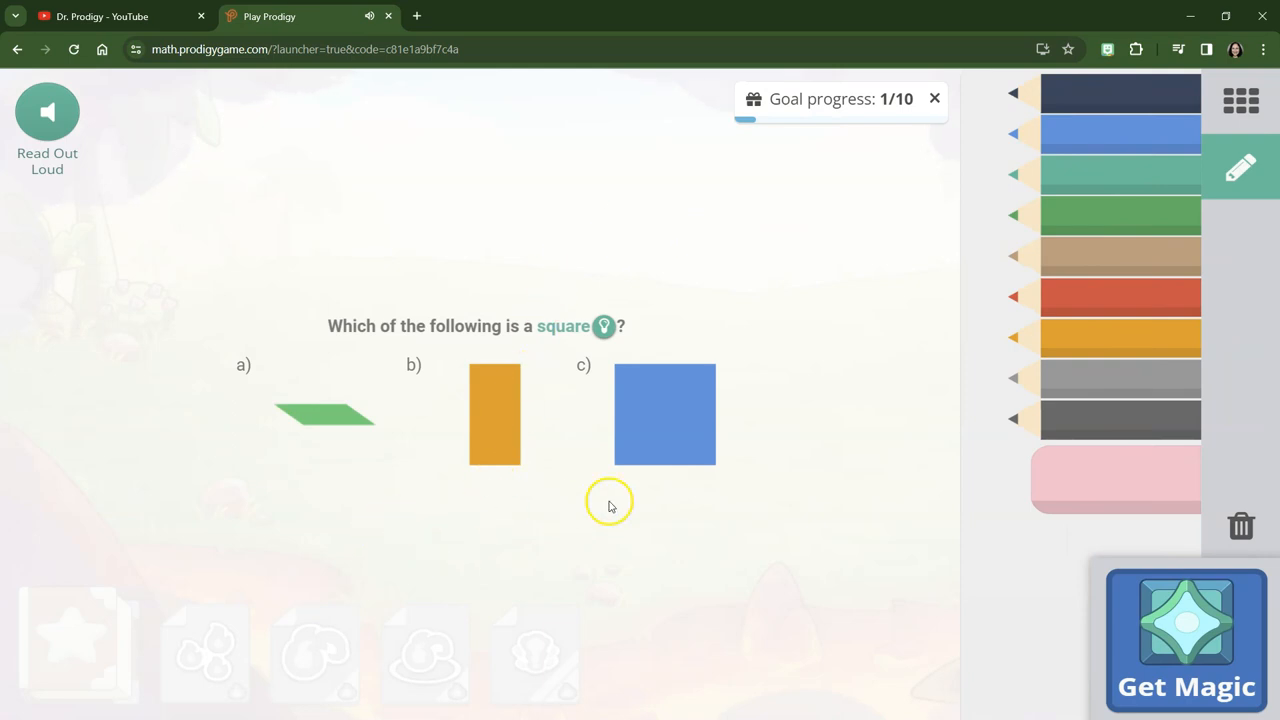
left_click(664, 414)
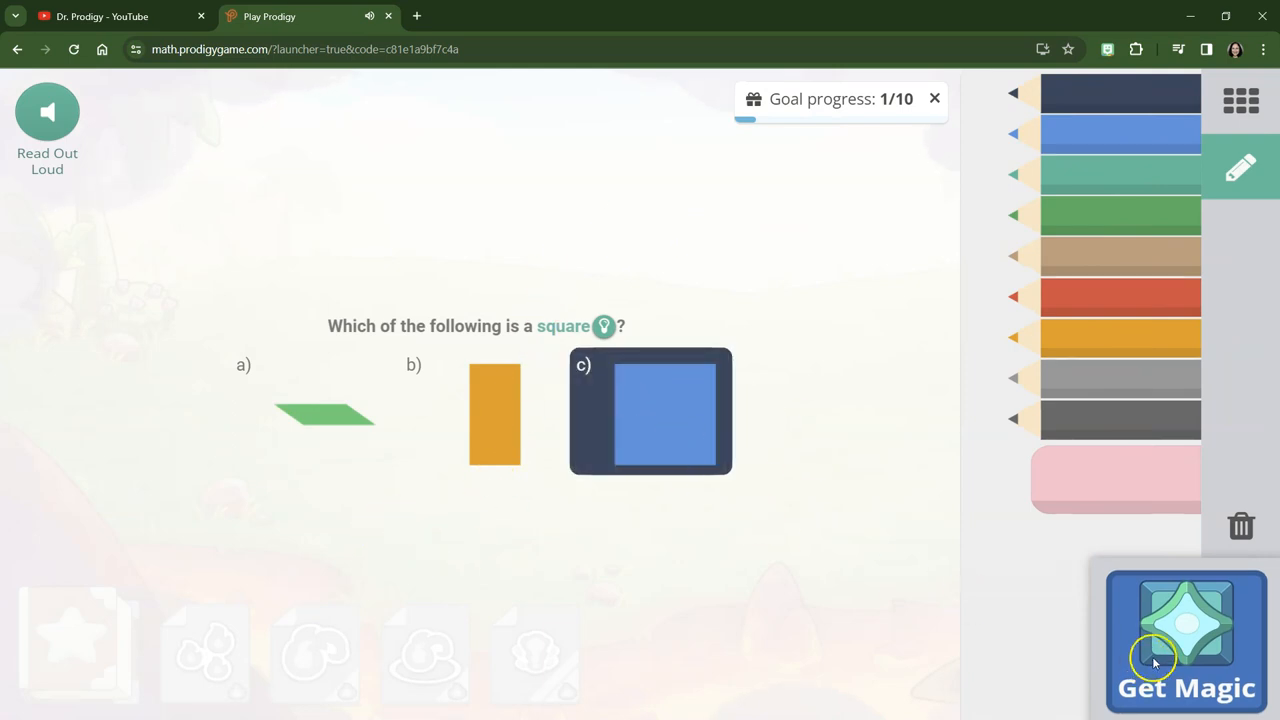
left_click(652, 412)
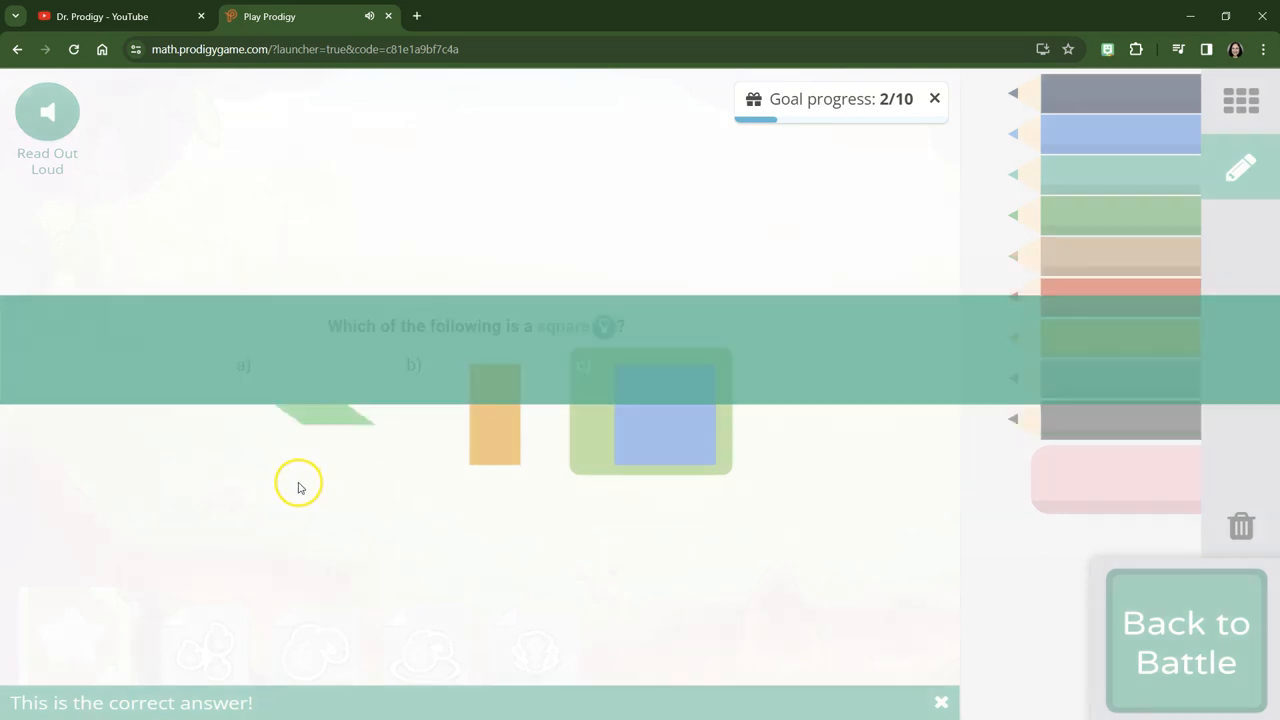
left_click(1184, 644)
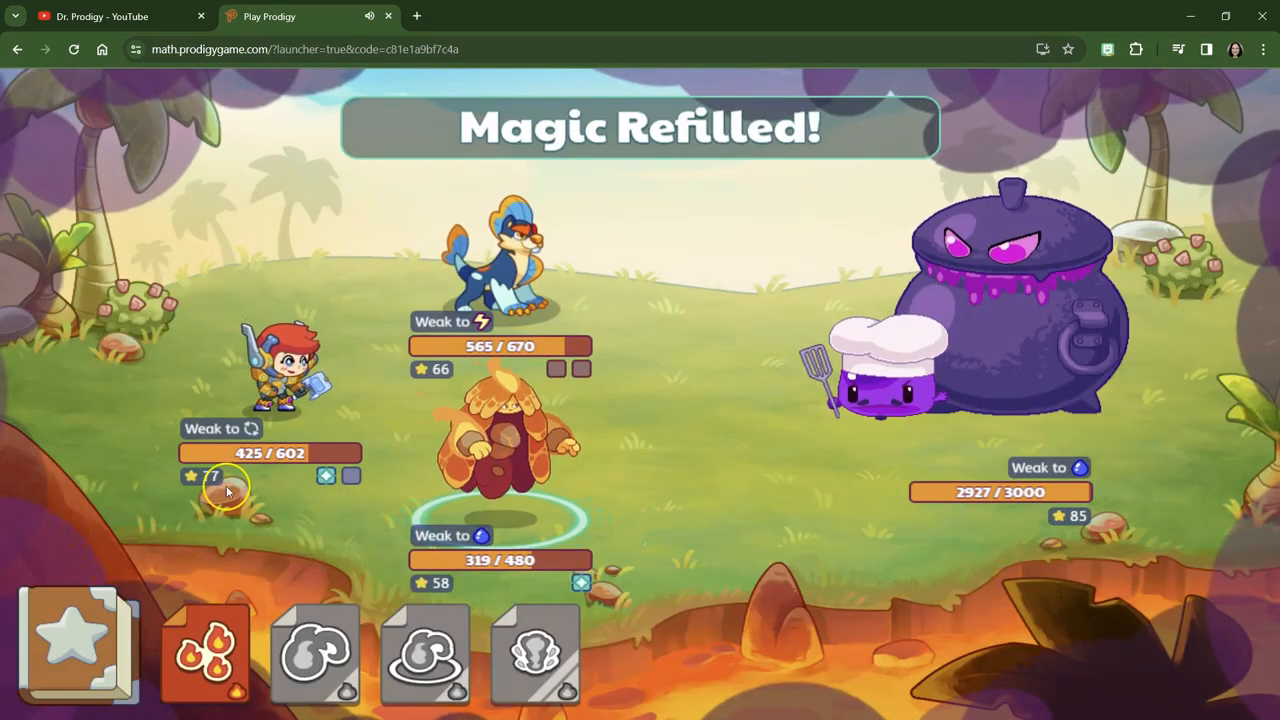
left_click(204, 650)
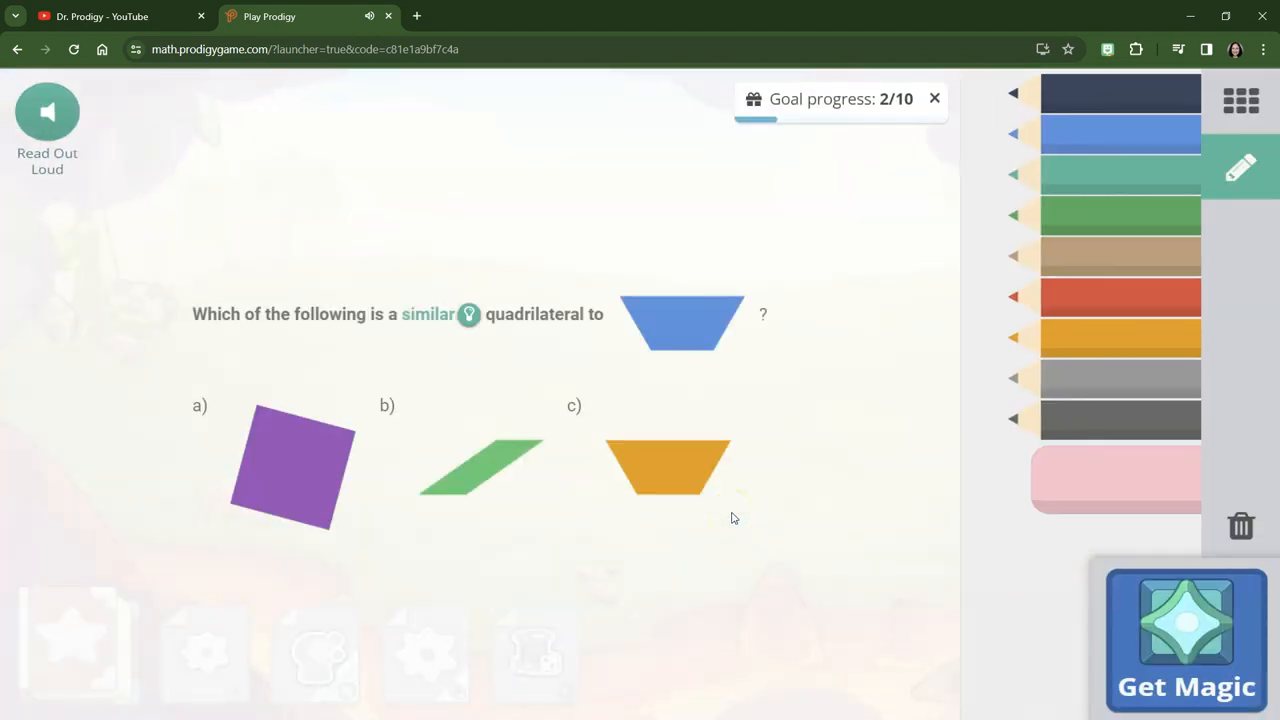
mouse_move(1050, 420)
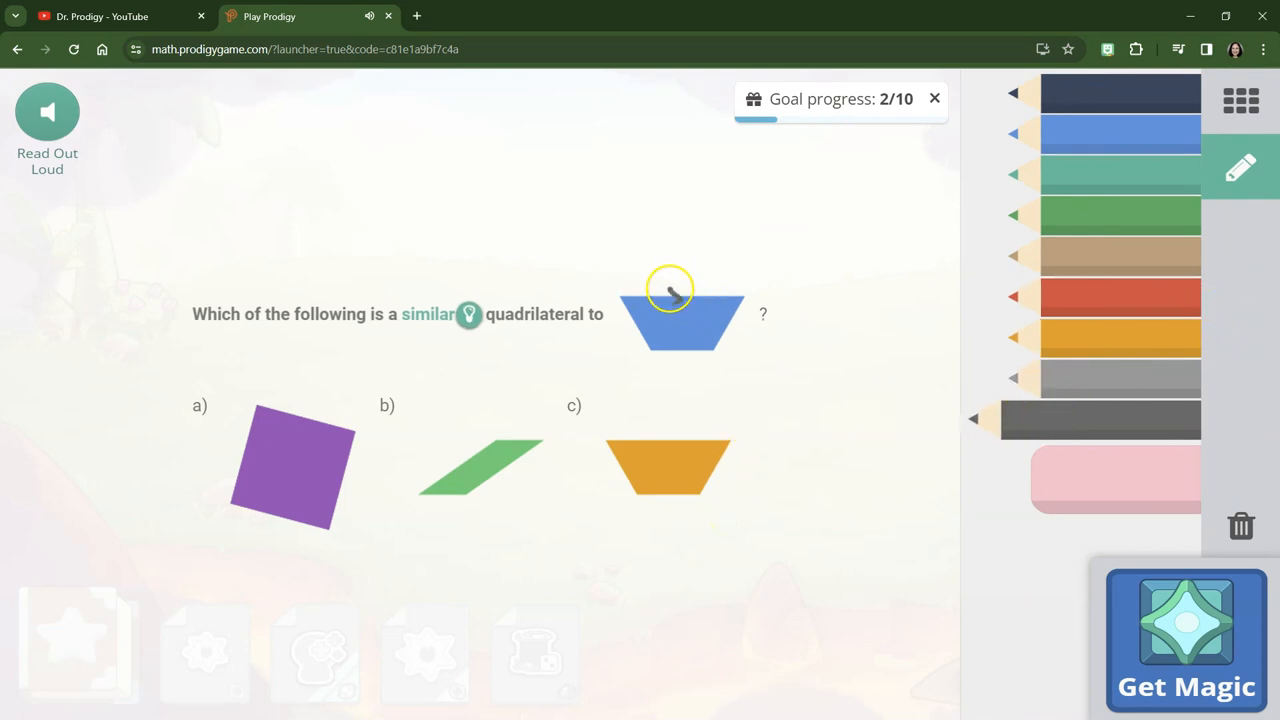
mouse_move(624, 504)
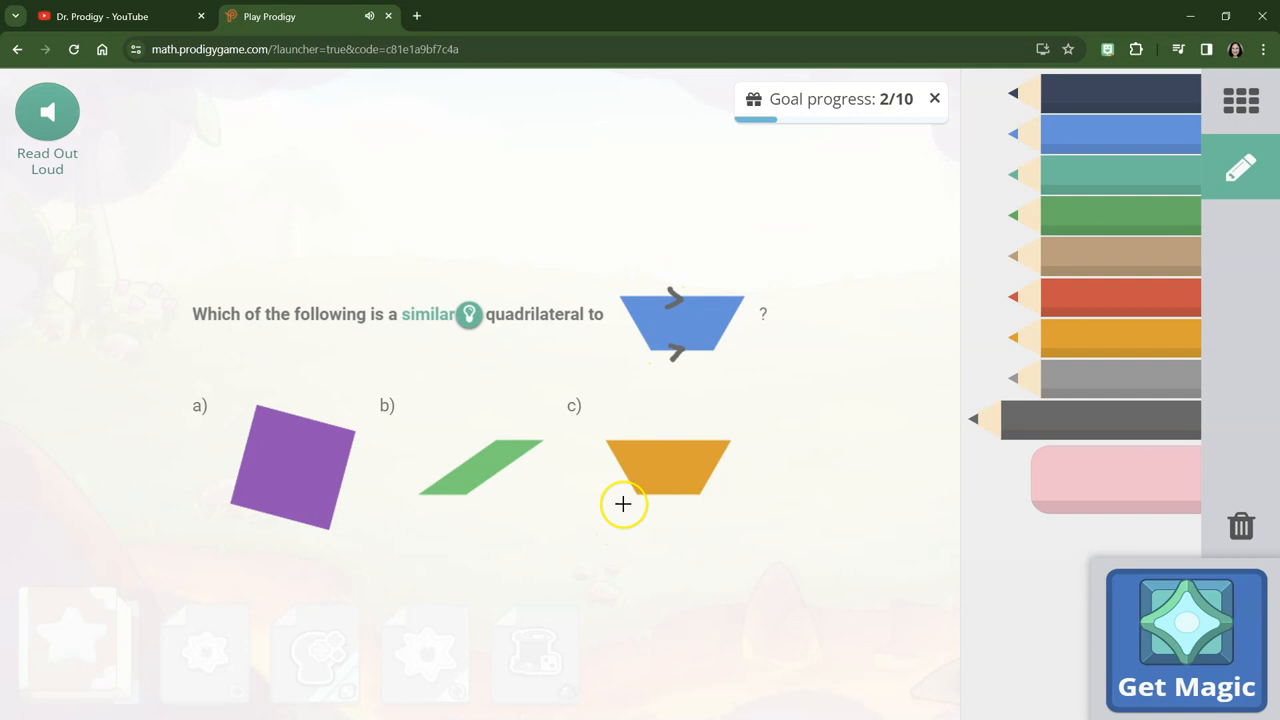
Answer c) the orange trapezoid as the similar quadrilateral and return to battle
left_click(664, 470)
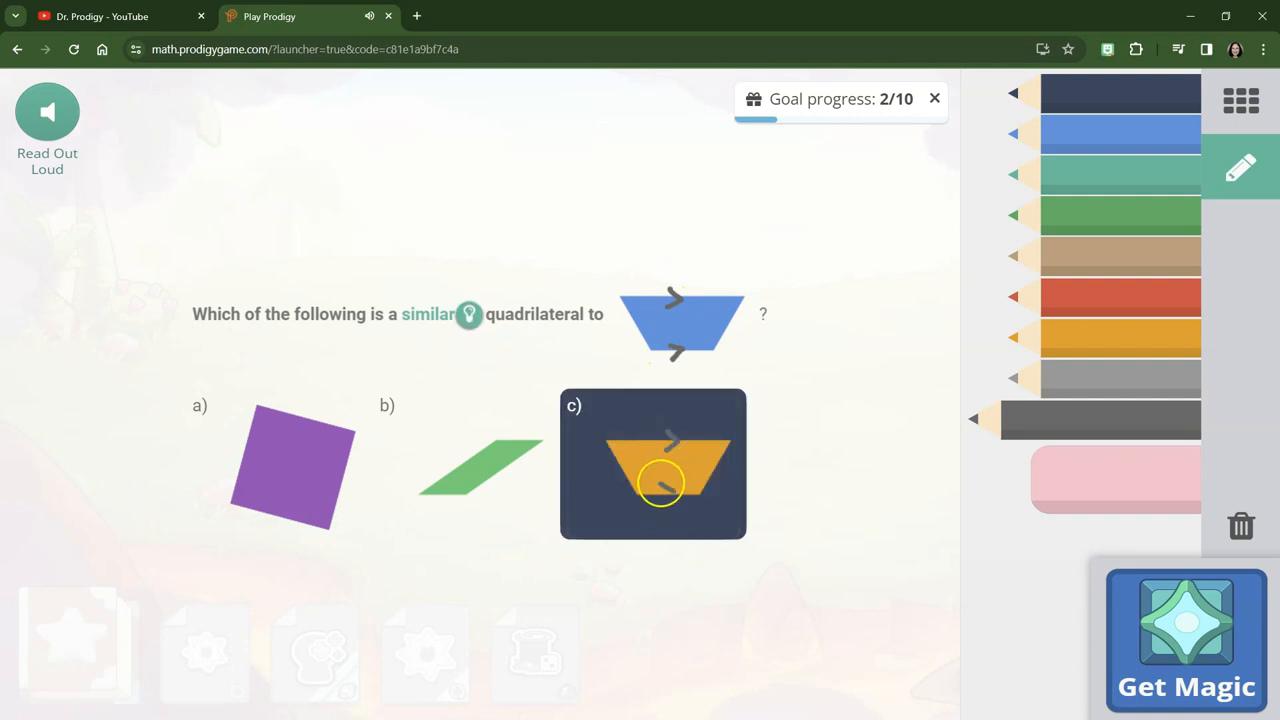
left_click(652, 464)
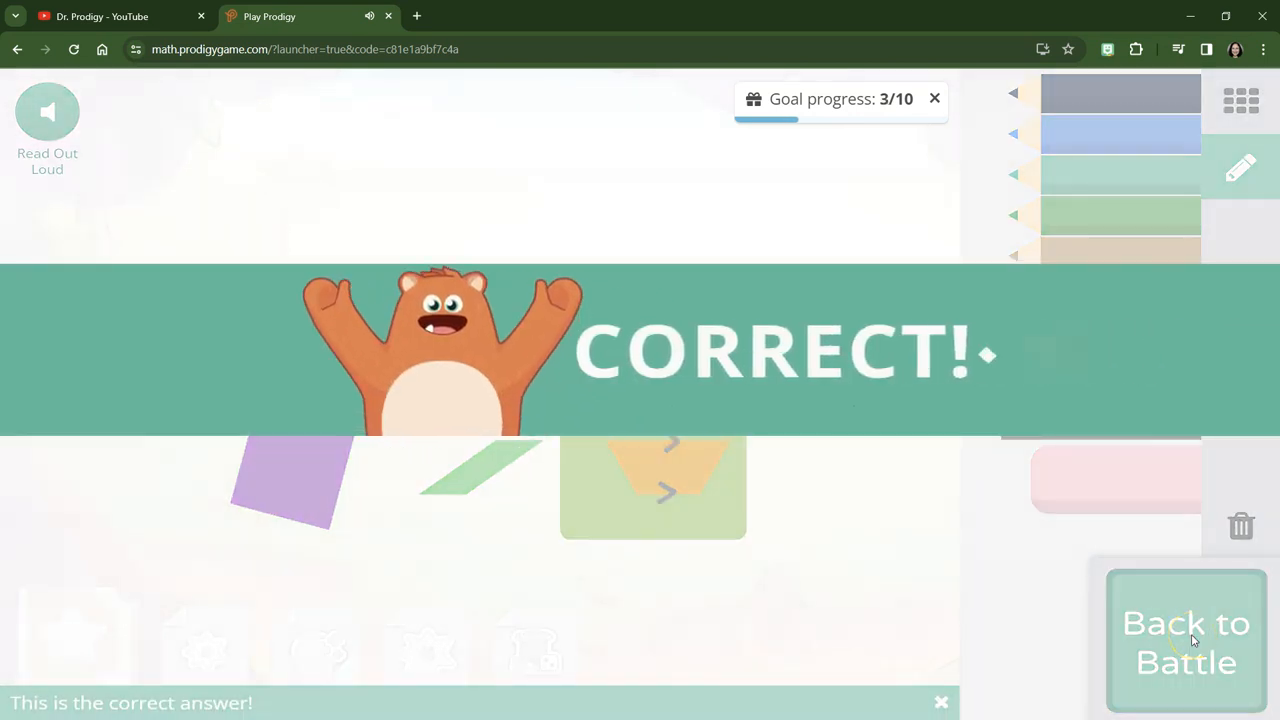
left_click(1186, 642)
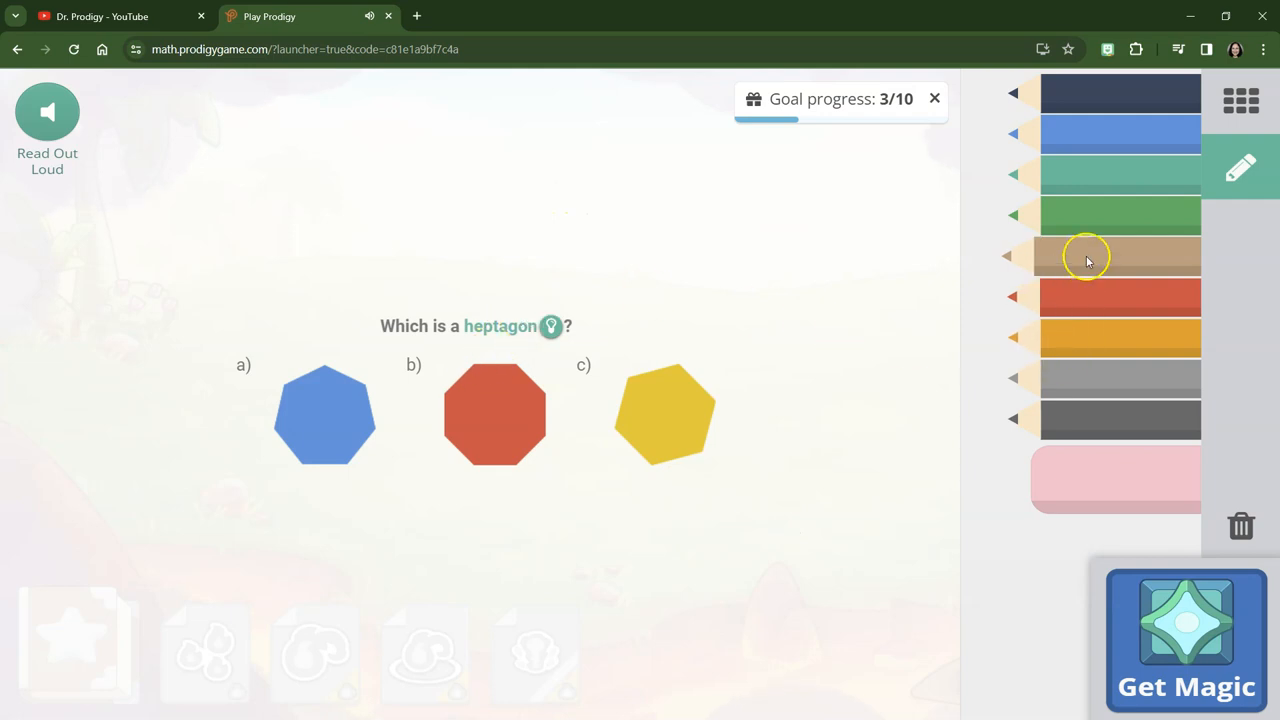
Check the heptagon hint, answer a) the blue seven-sided shape, and return to battle
left_click(1100, 216)
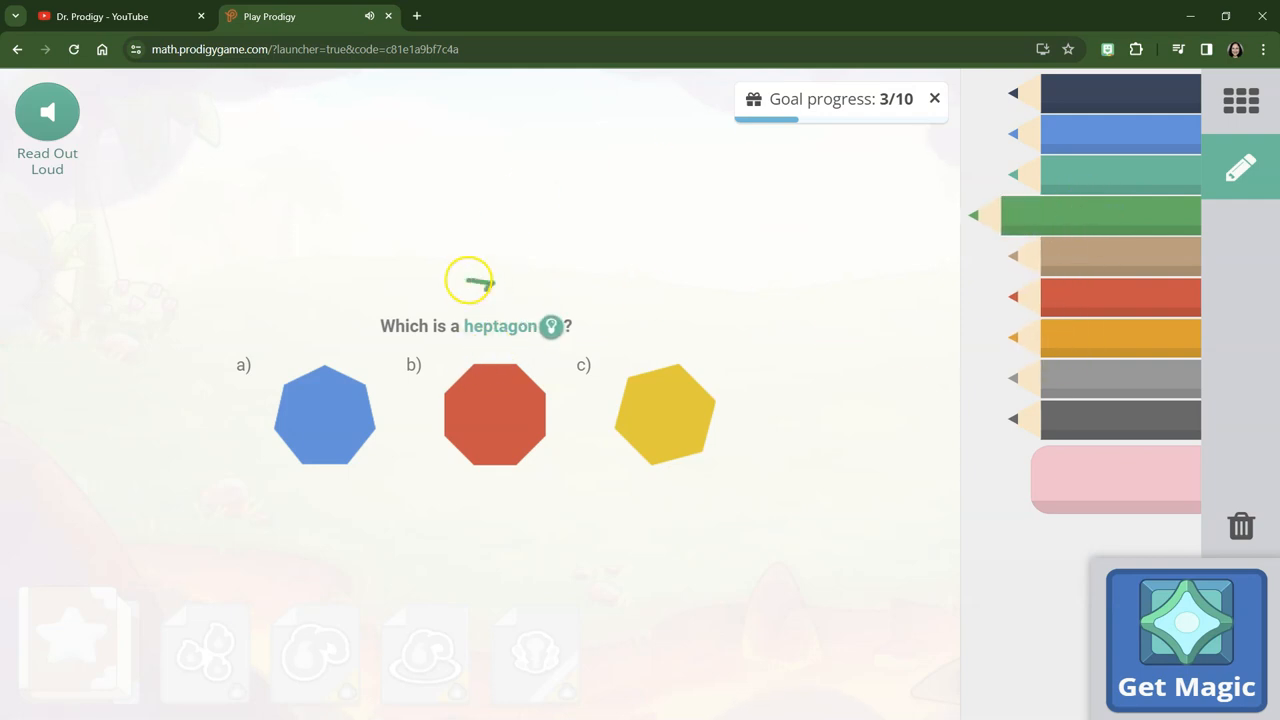
left_click(552, 326)
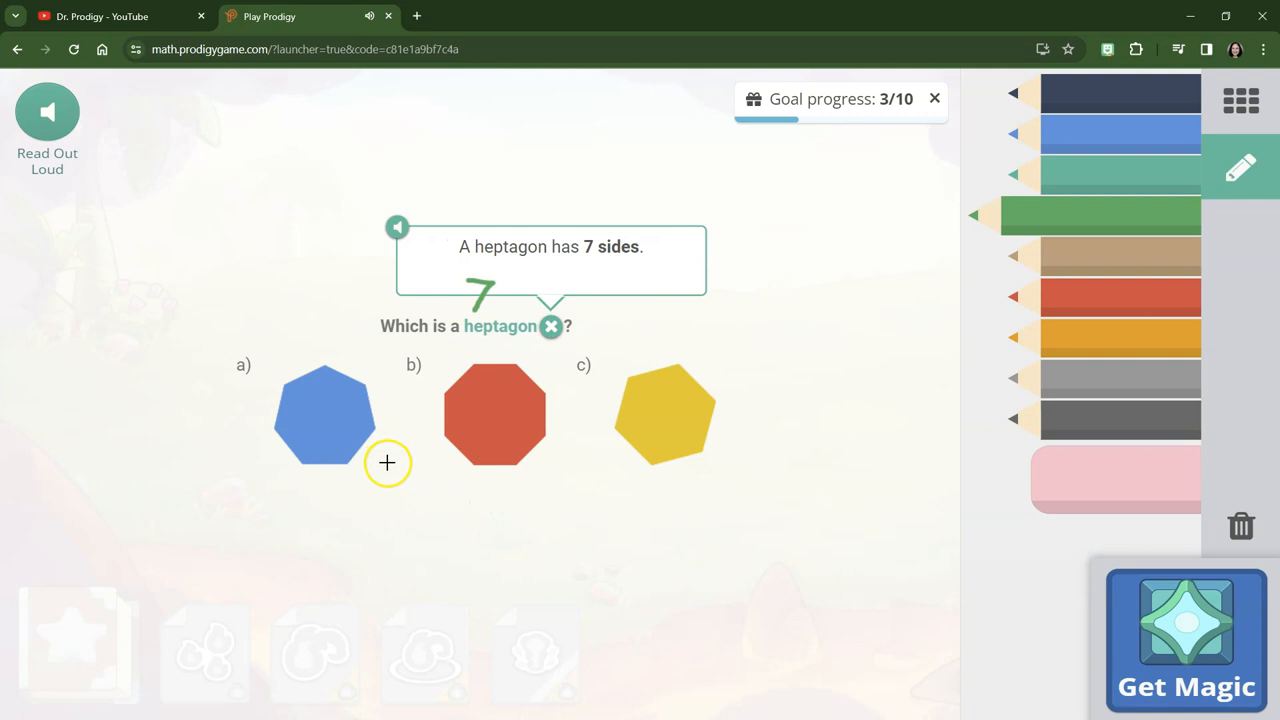
left_click(324, 412)
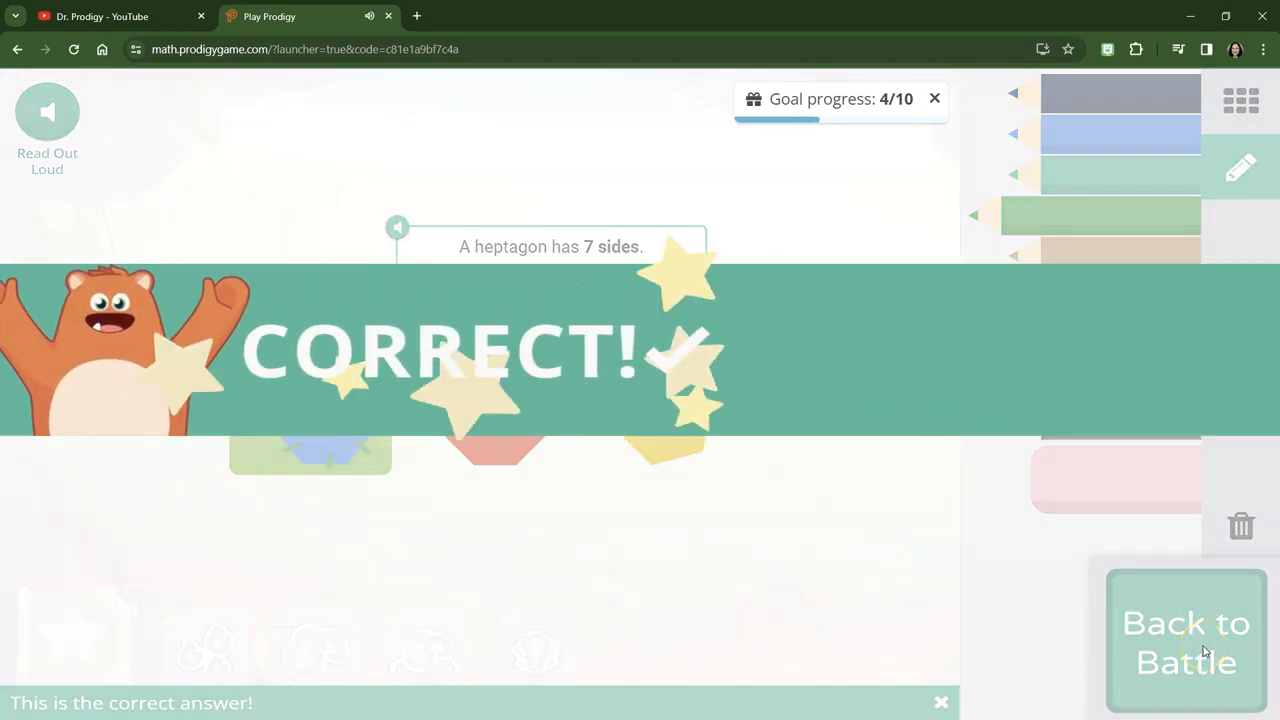
left_click(1186, 642)
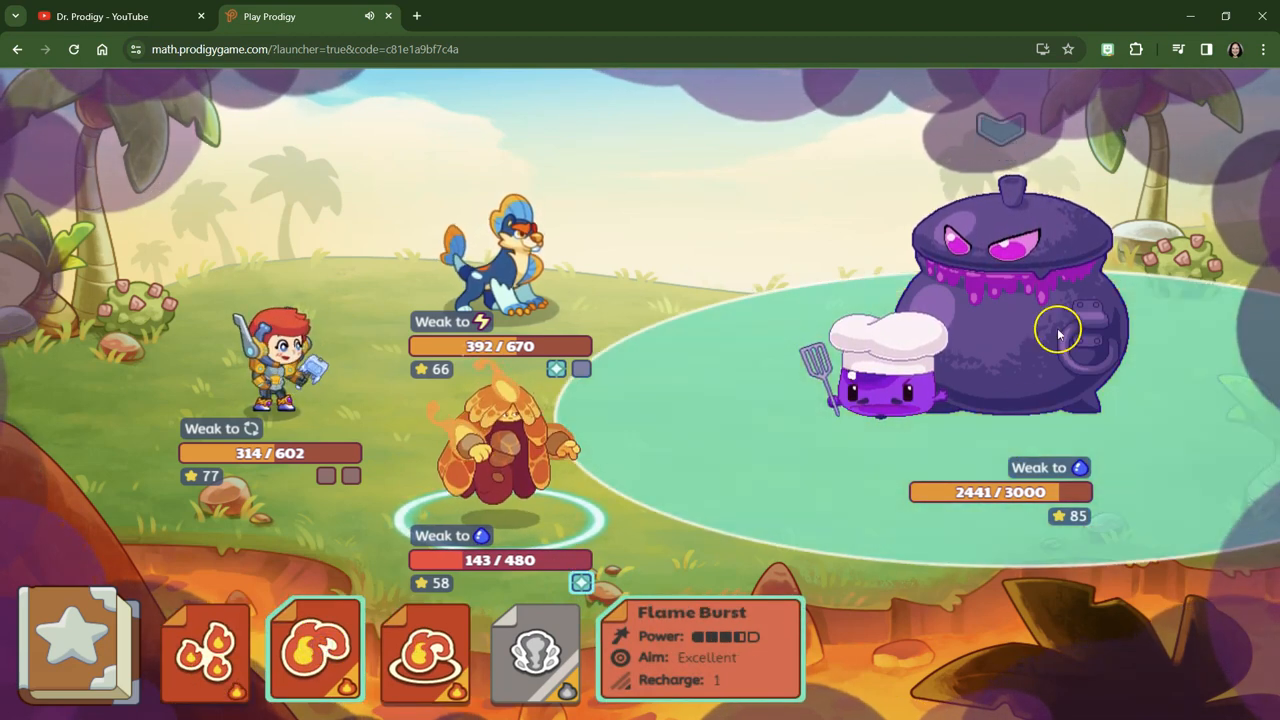
Hit the Cebollini boss with fire and water spells, then move past Slurpy's snack dialogue
left_click(1010, 316)
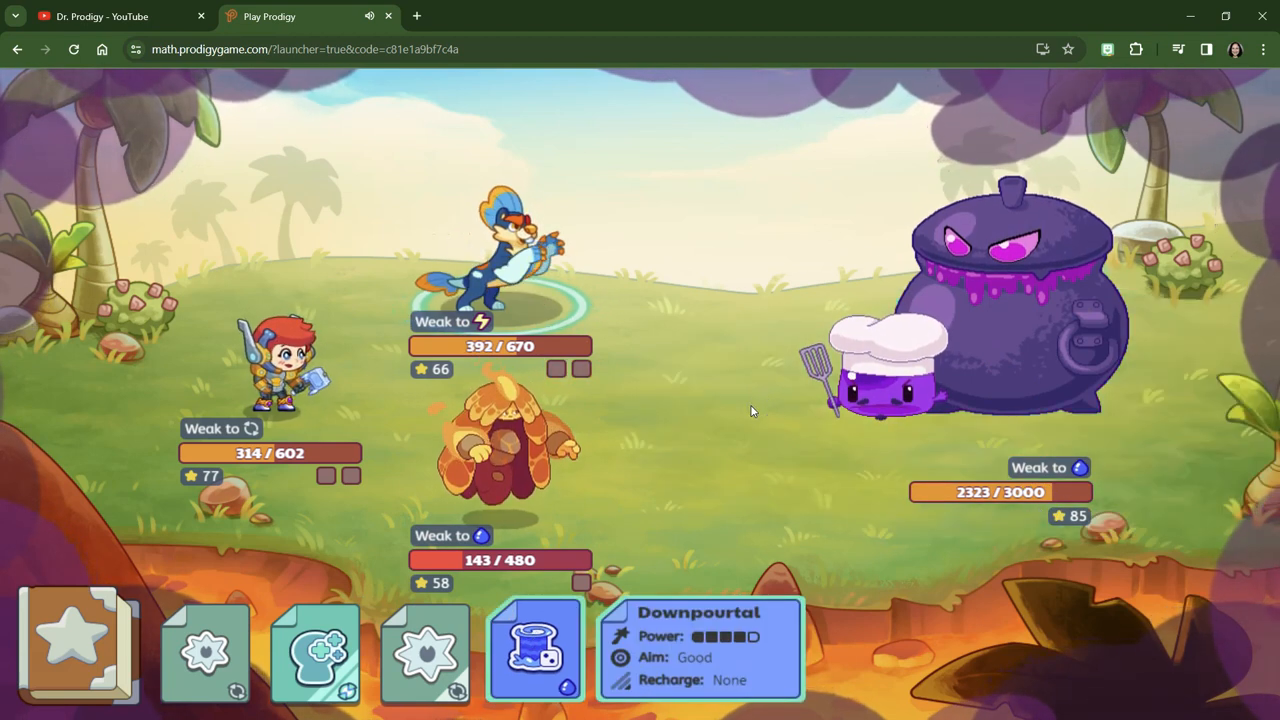
left_click(536, 650)
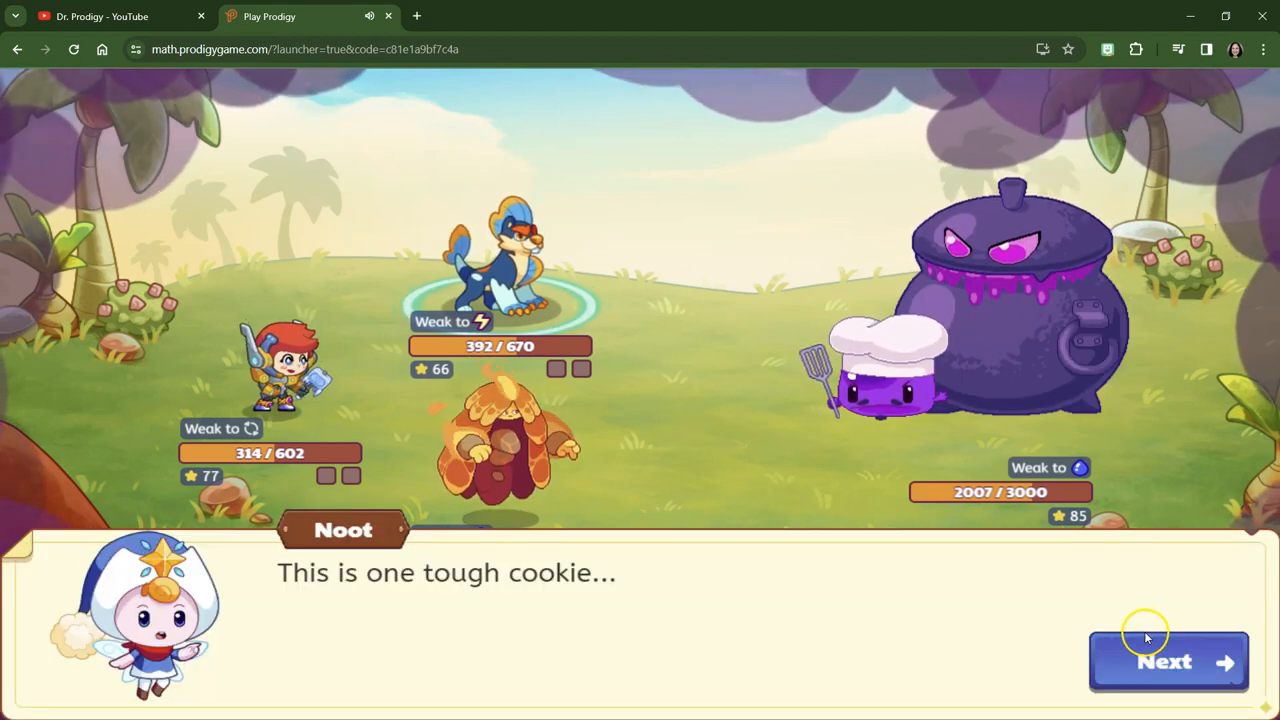
left_click(1168, 660)
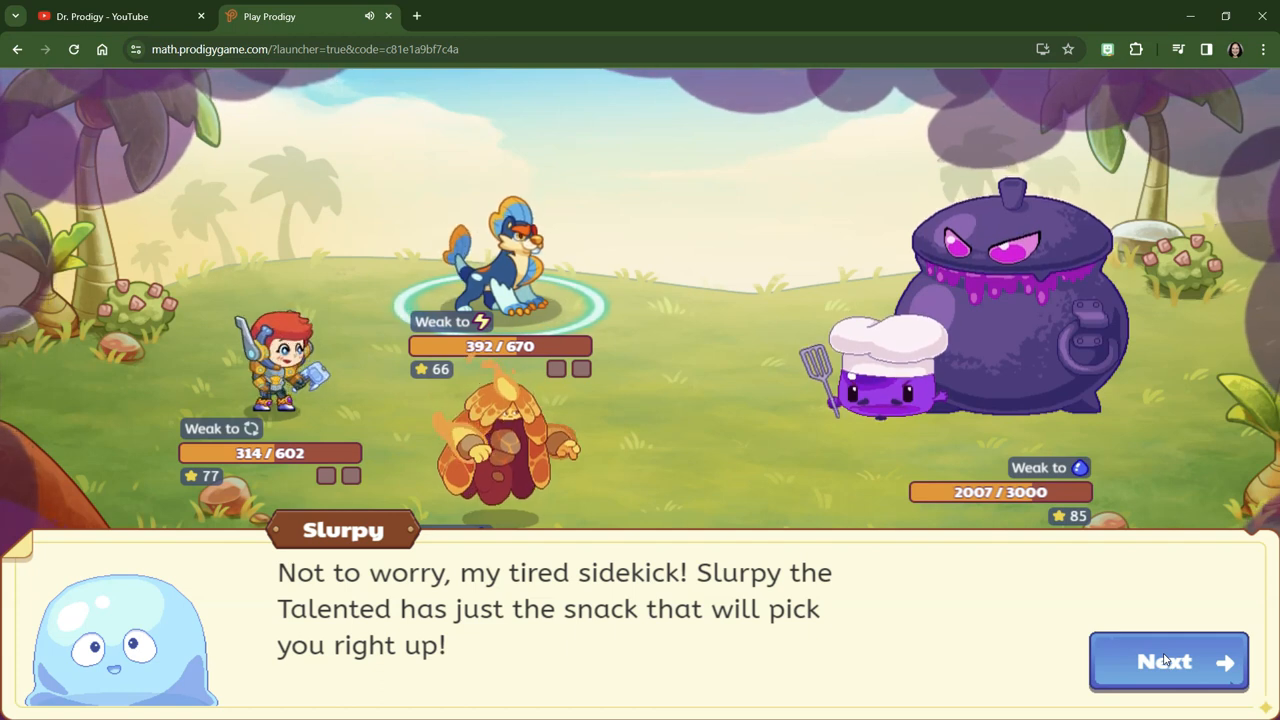
left_click(1168, 660)
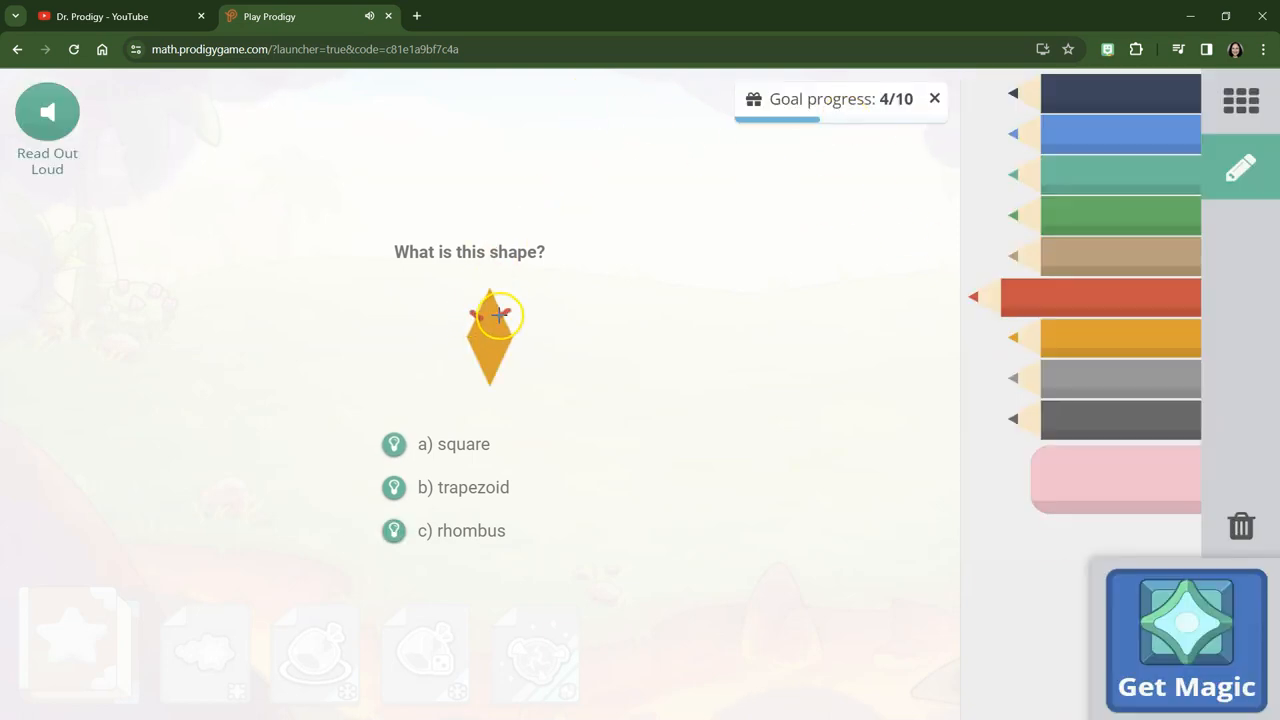
mouse_move(464, 460)
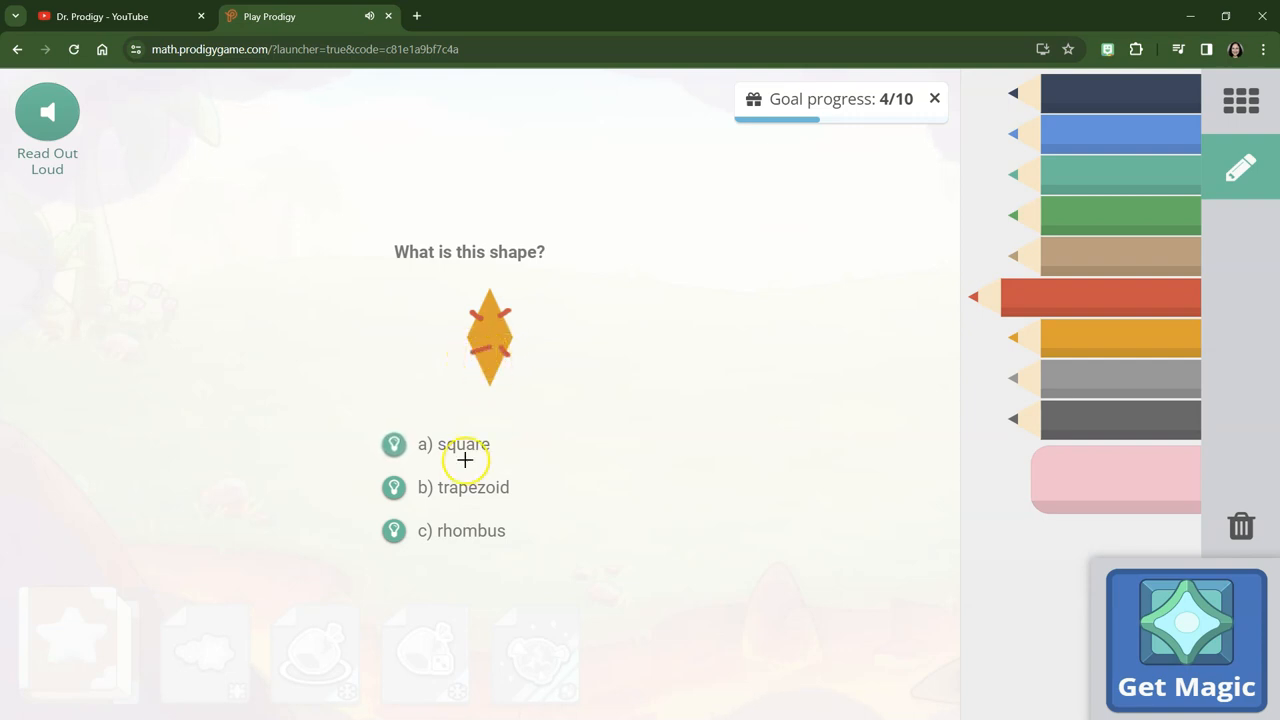
Answer c) rhombus for the diamond-like shape and return to battle
left_click(472, 530)
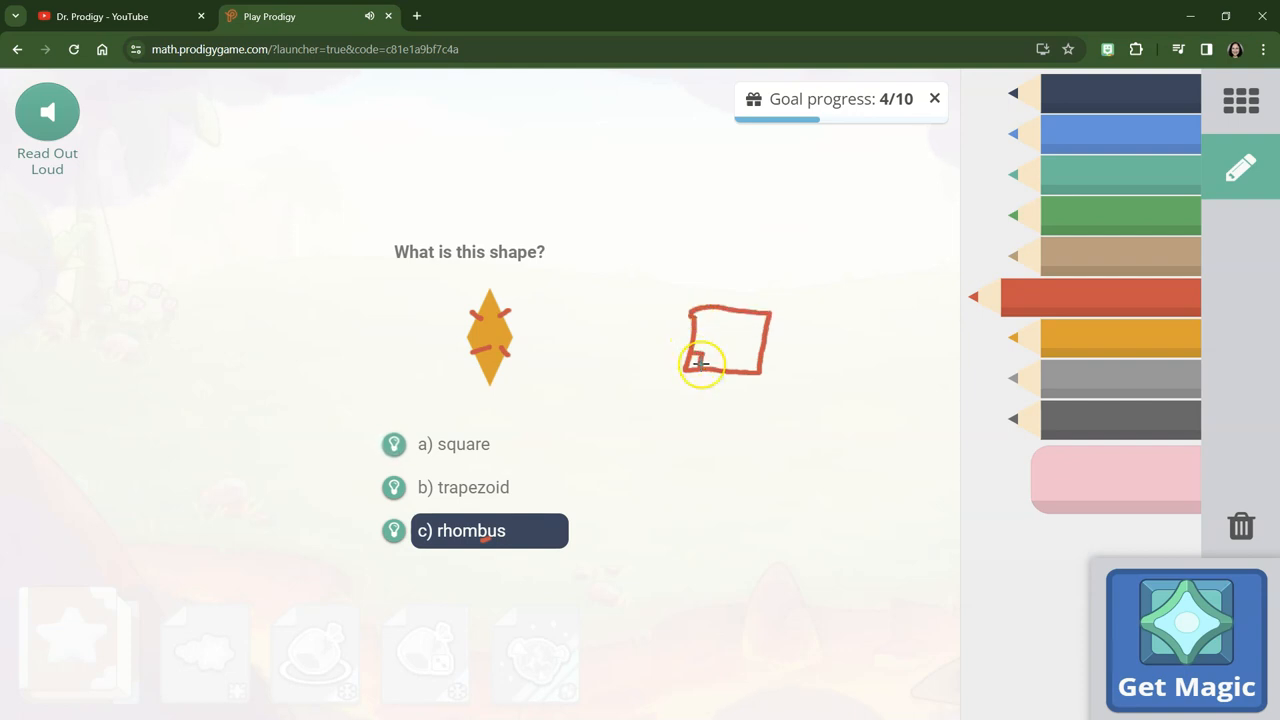
left_click_drag(700, 380, 710, 410)
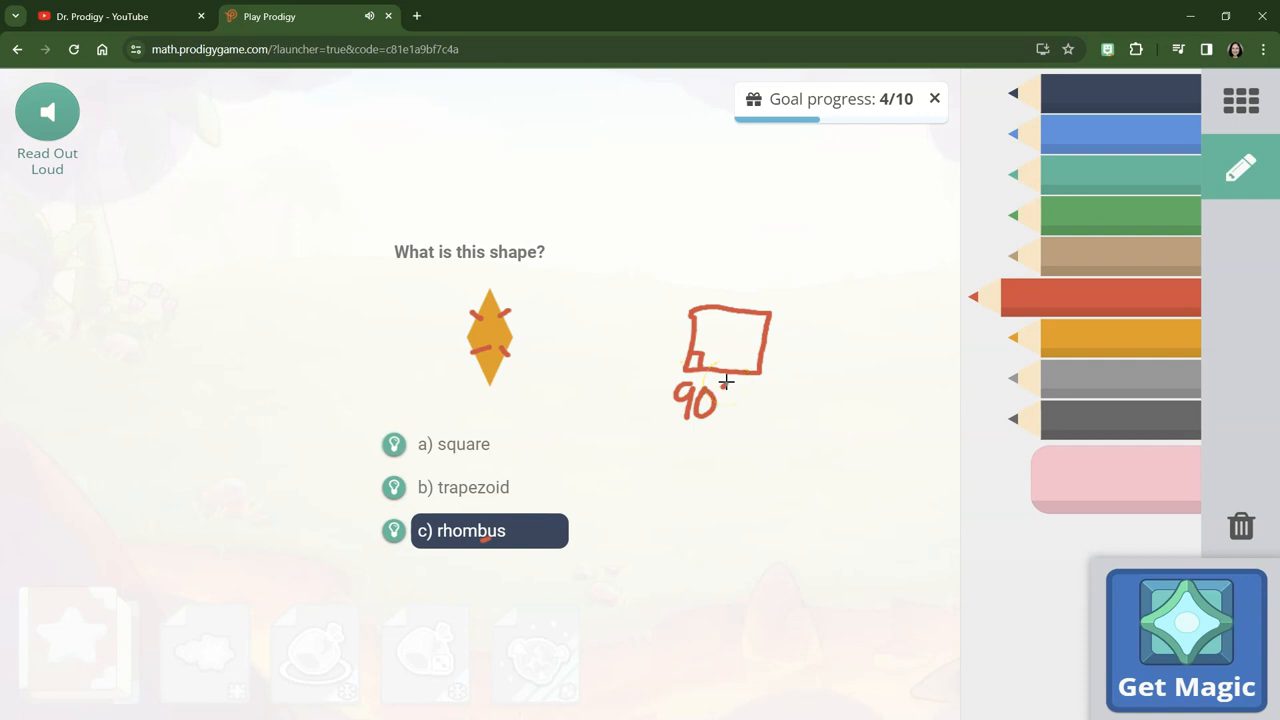
left_click(488, 530)
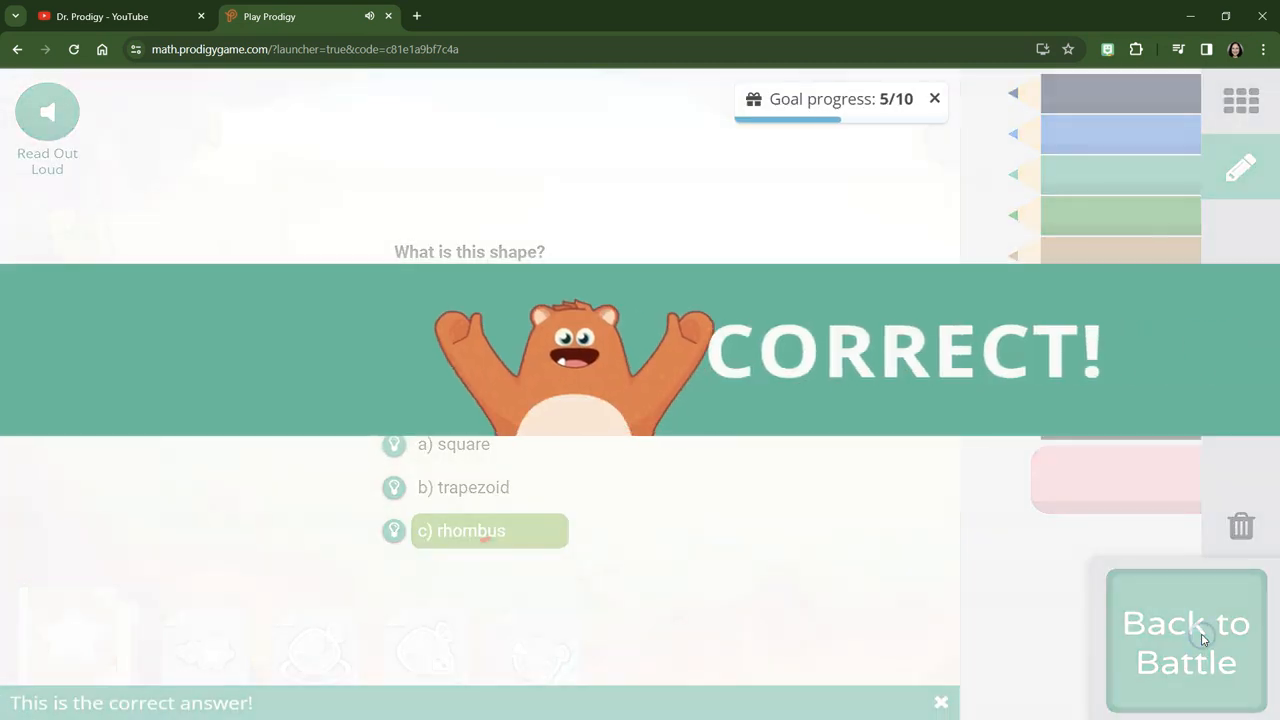
left_click(1186, 642)
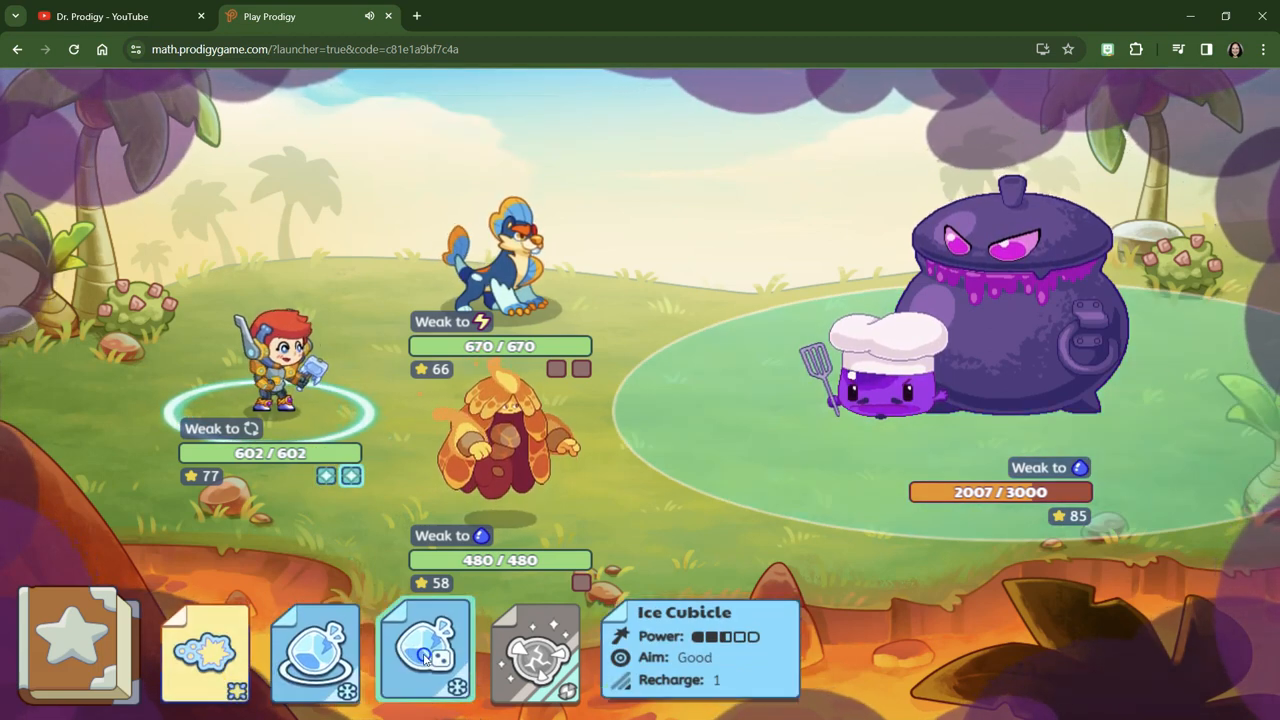
Cast Ice Cubicle, answer b) hexagon for the six-vertex shape, and return to battle
left_click(424, 650)
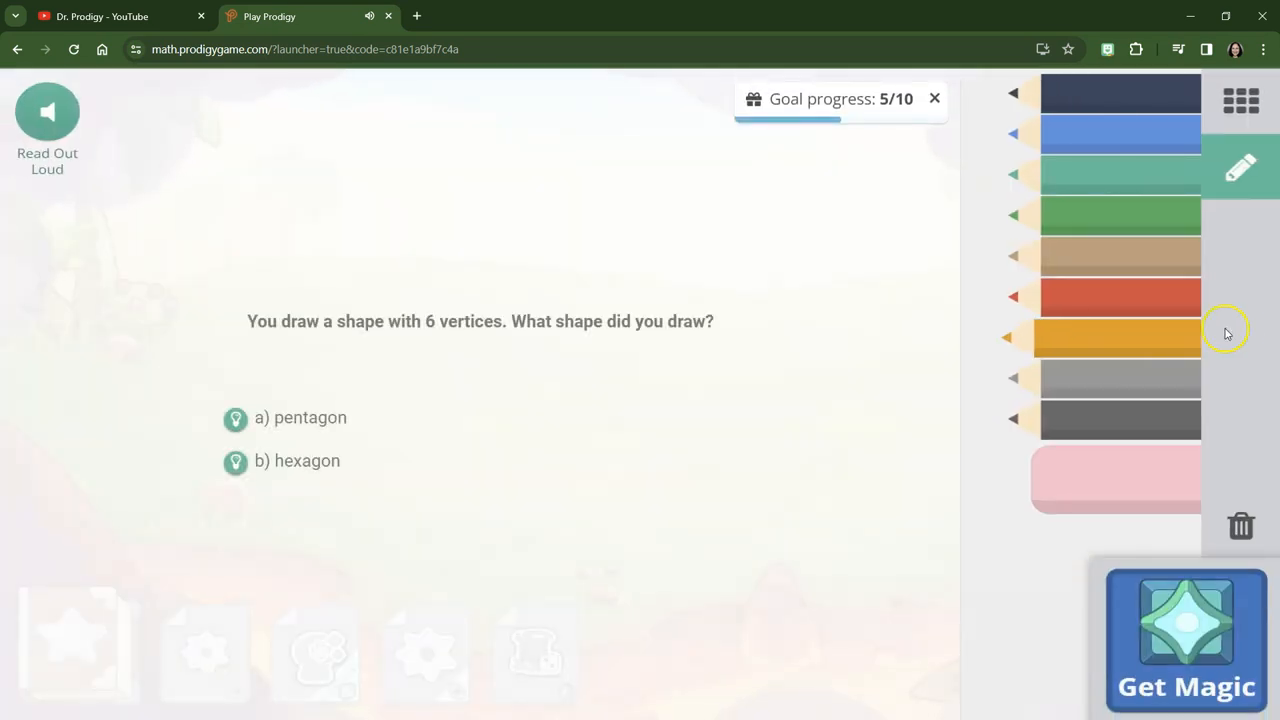
left_click(1120, 296)
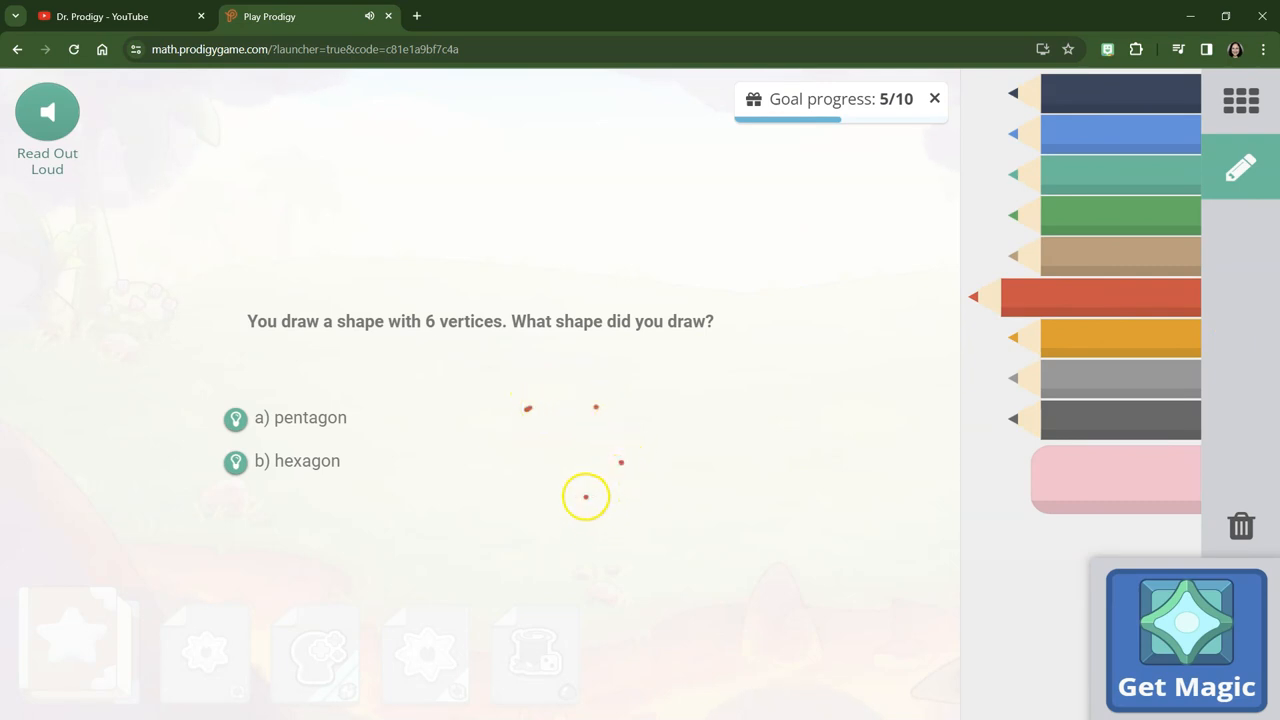
mouse_move(500, 456)
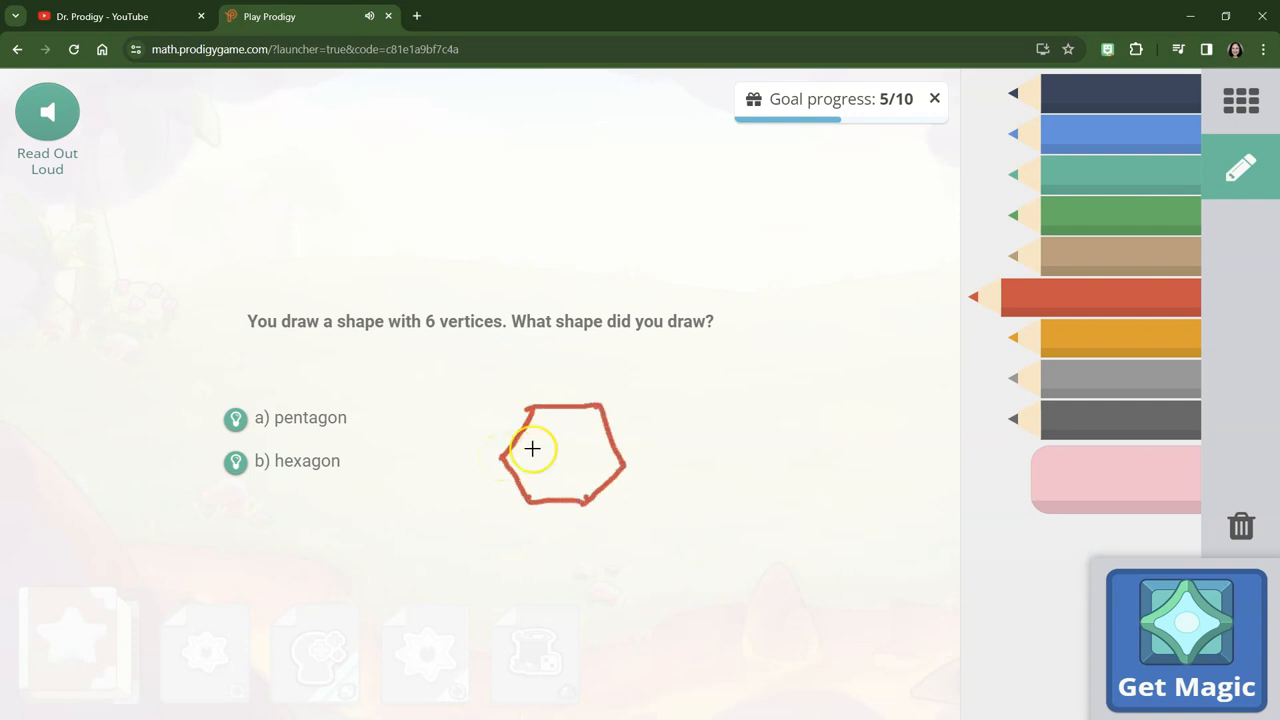
left_click(300, 460)
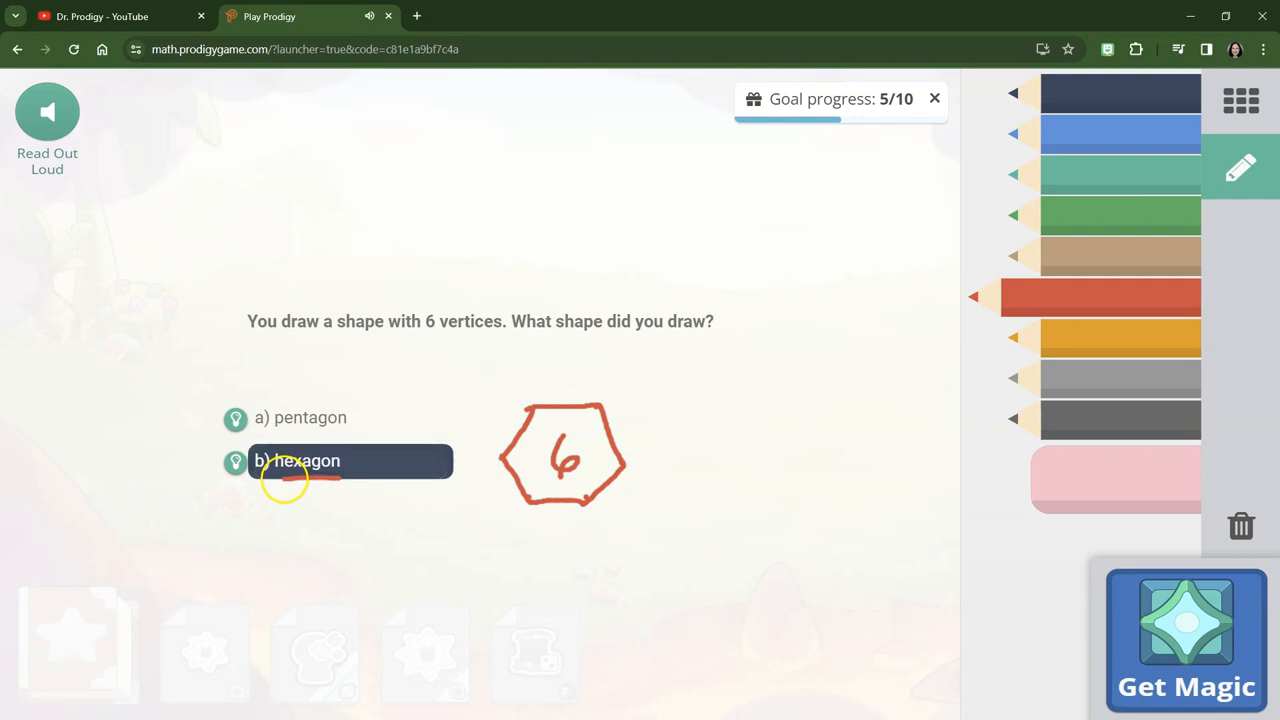
mouse_move(594, 510)
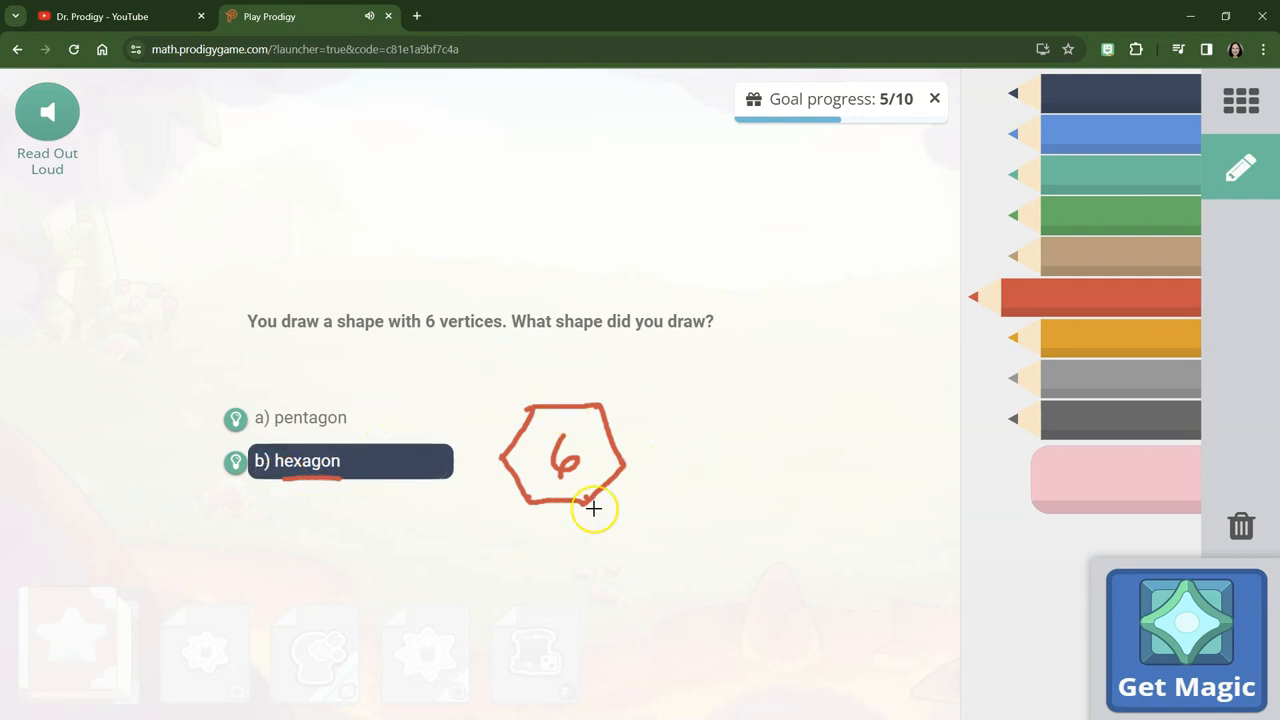
left_click(350, 460)
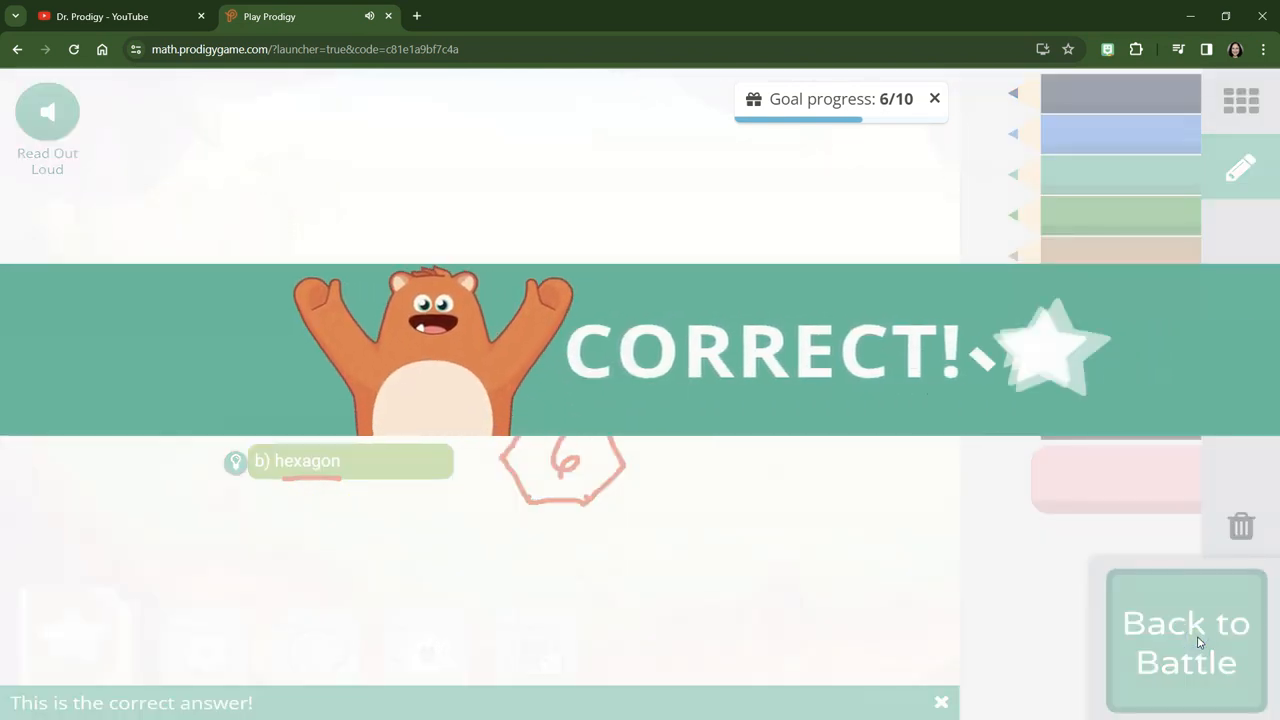
left_click(1186, 644)
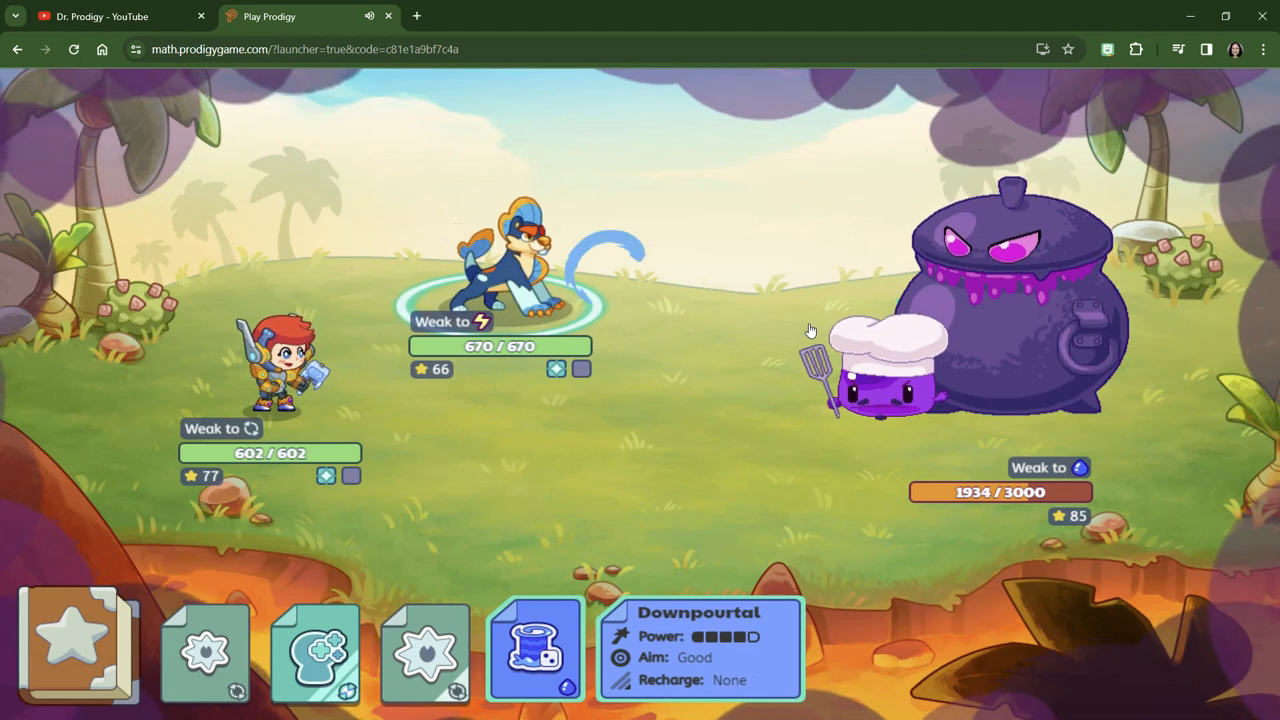
Have the pet cast Downpourtal, then aim Starbit at the cauldron boss
left_click(534, 648)
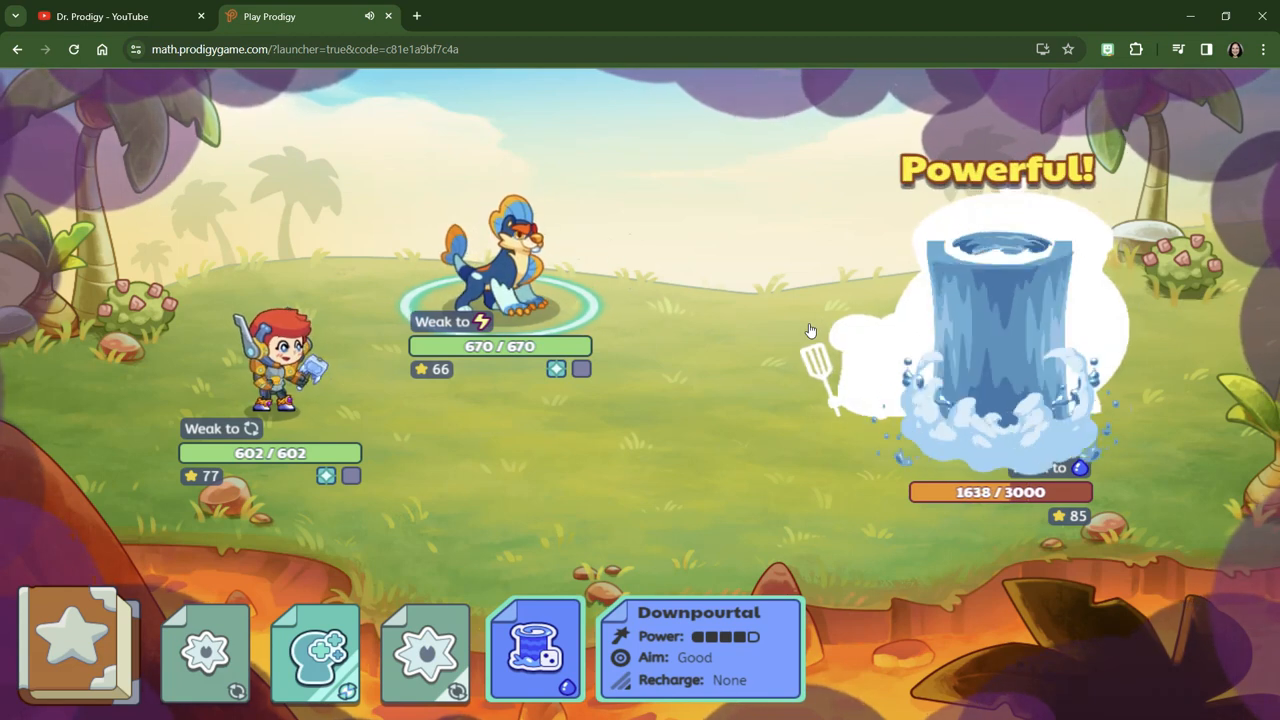
left_click(536, 648)
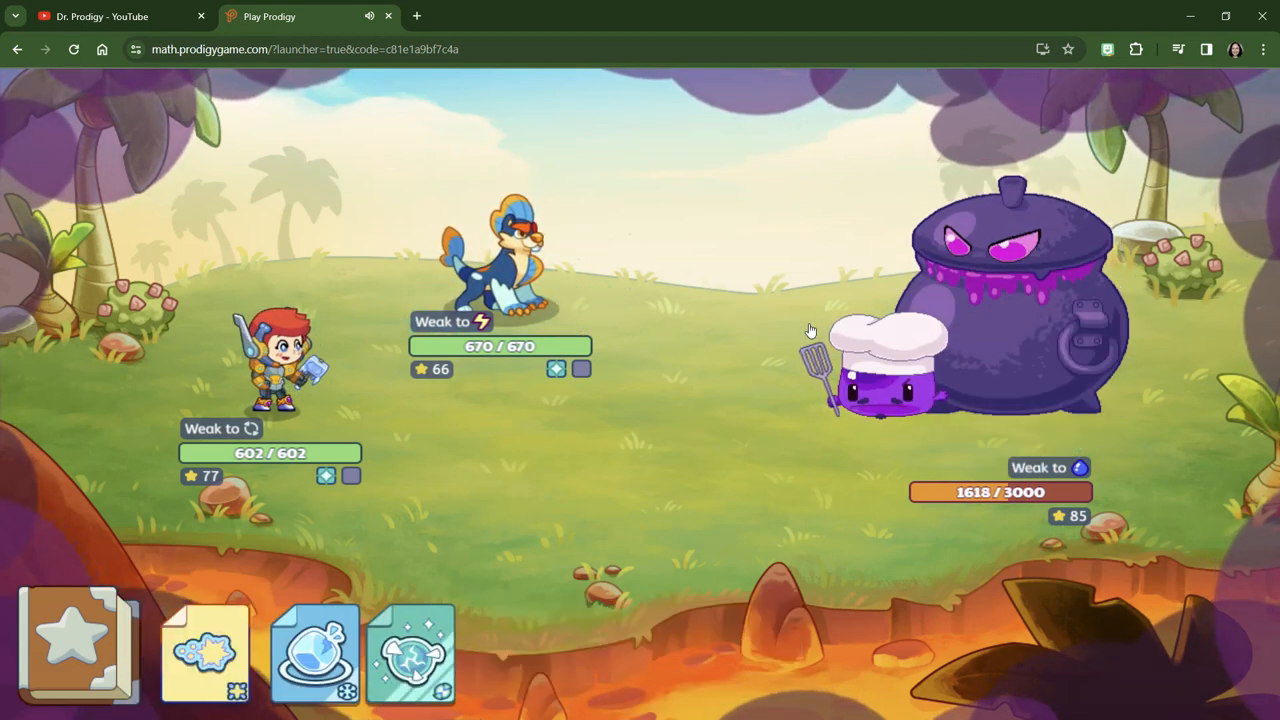
left_click(204, 650)
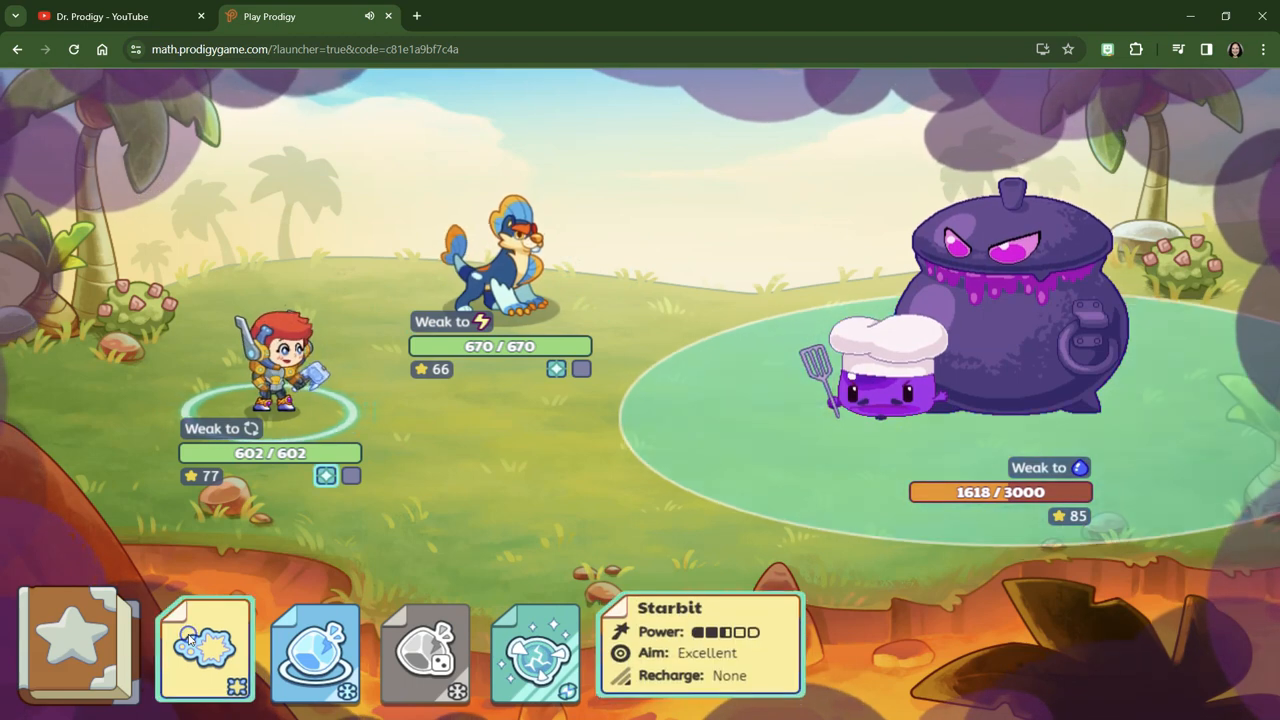
left_click(204, 650)
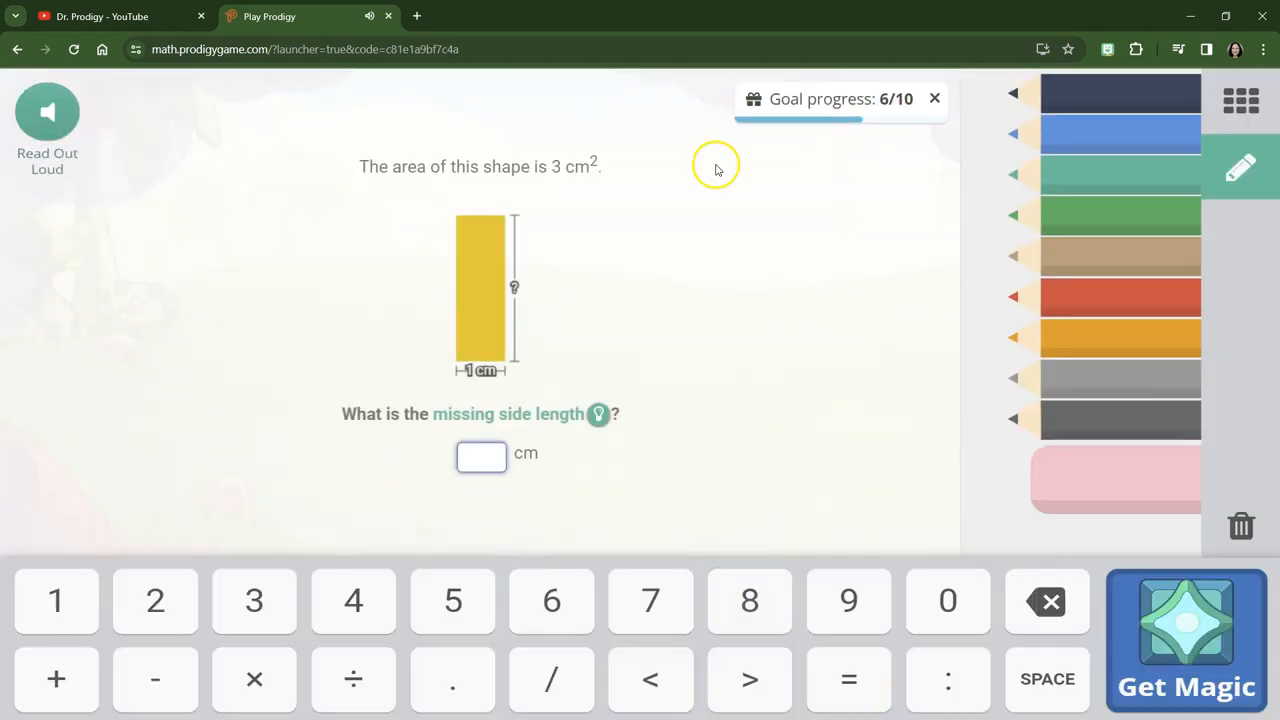
mouse_move(882, 292)
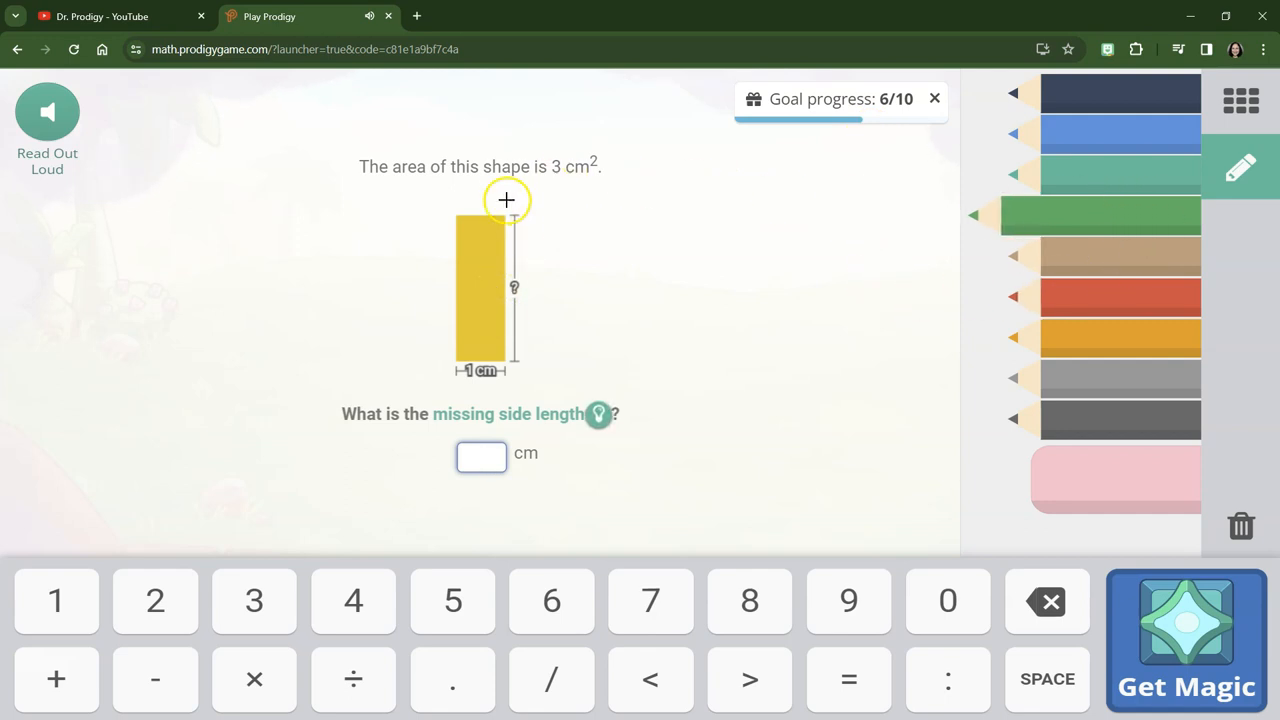
mouse_move(476, 376)
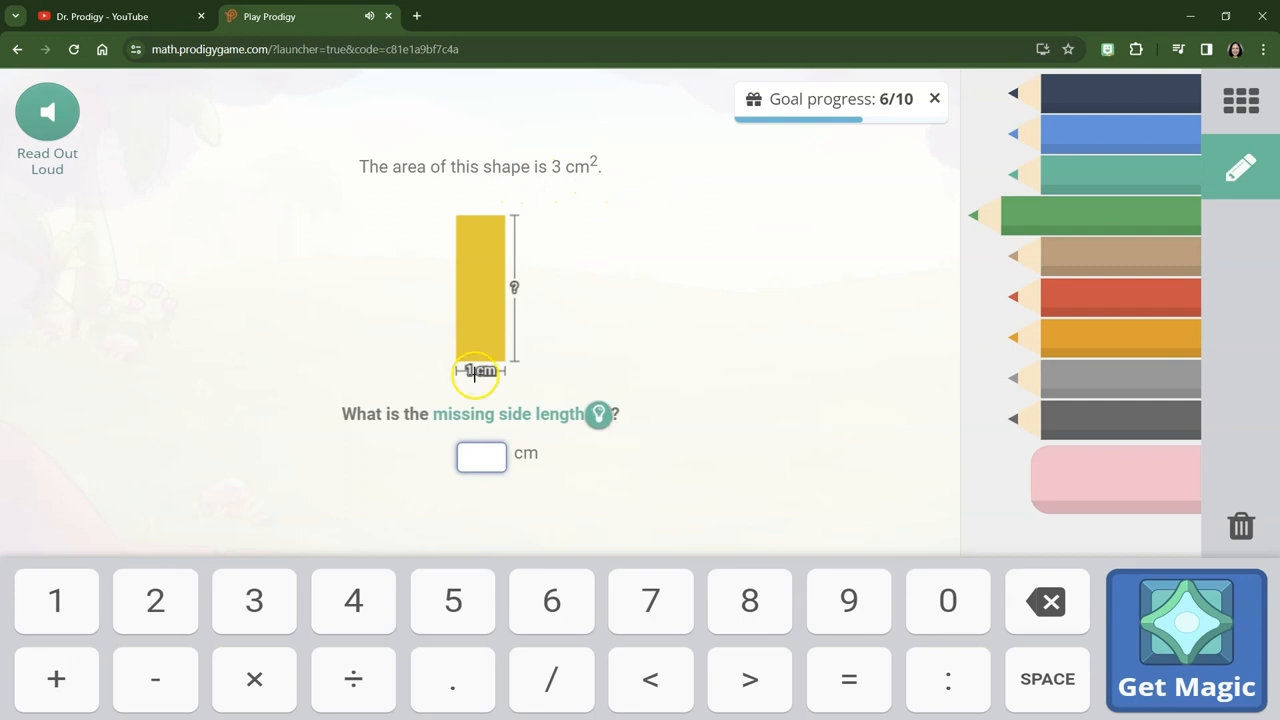
mouse_move(456, 312)
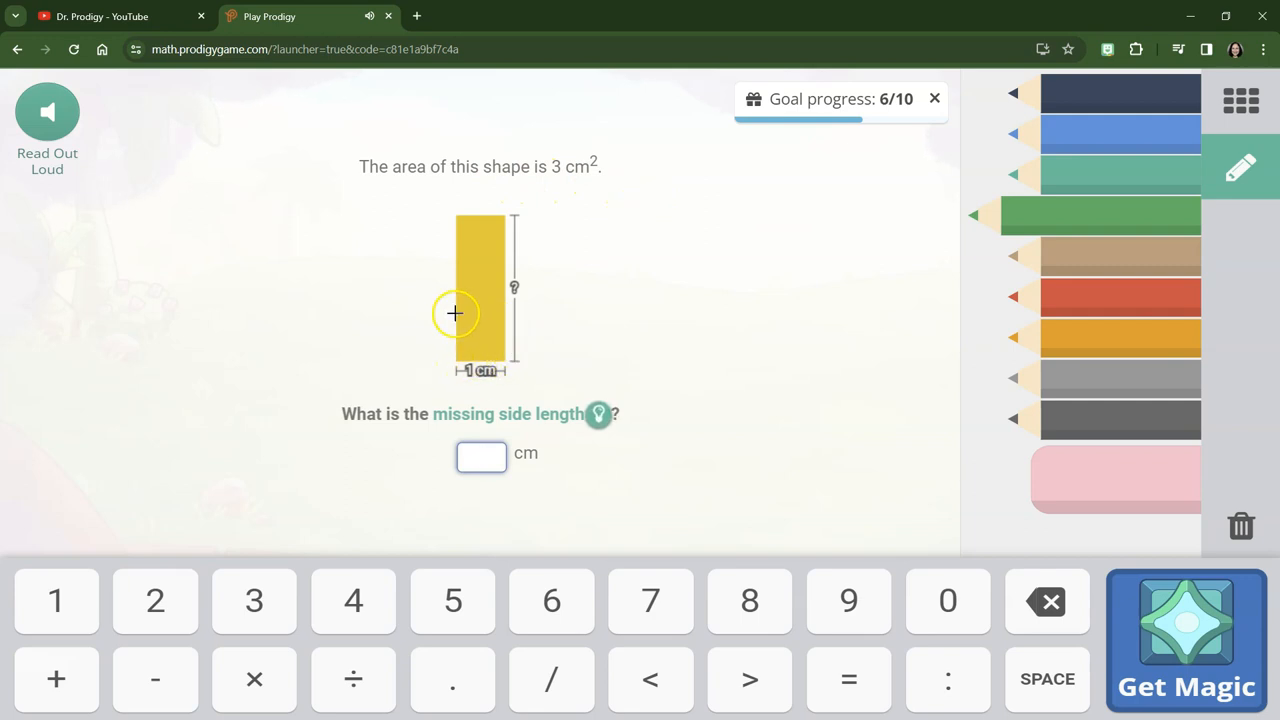
mouse_move(494, 292)
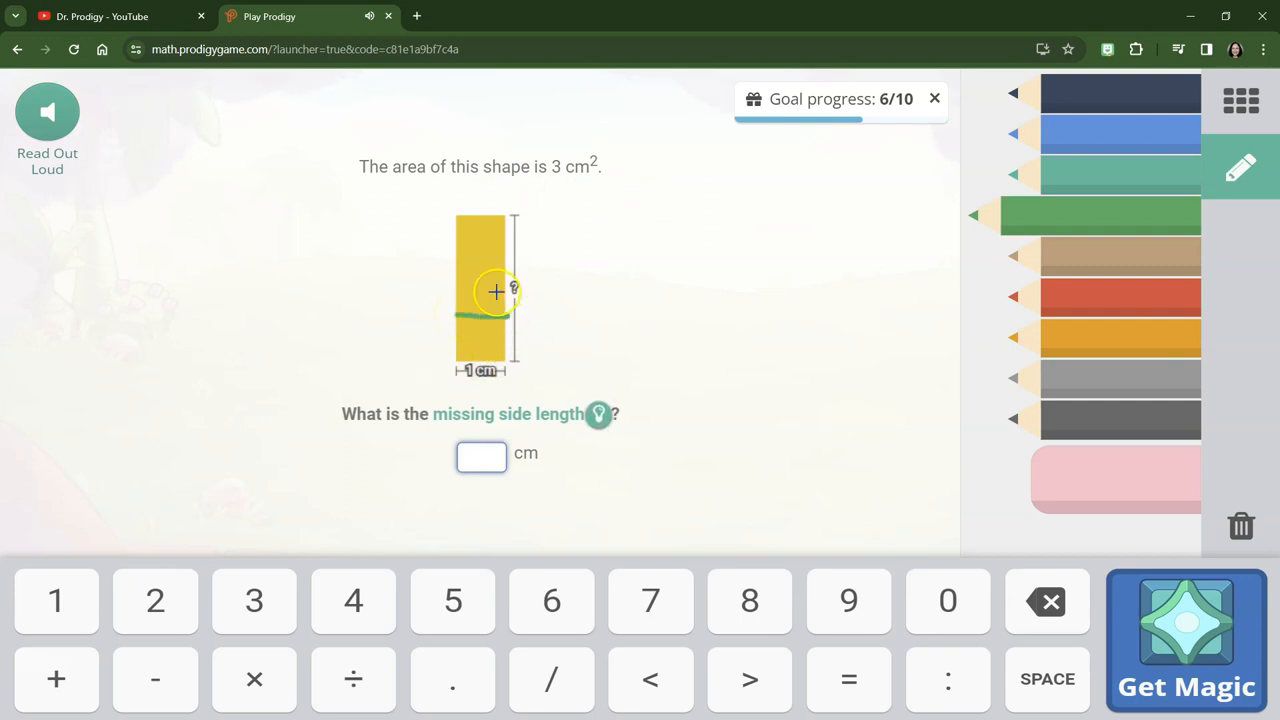
mouse_move(620, 276)
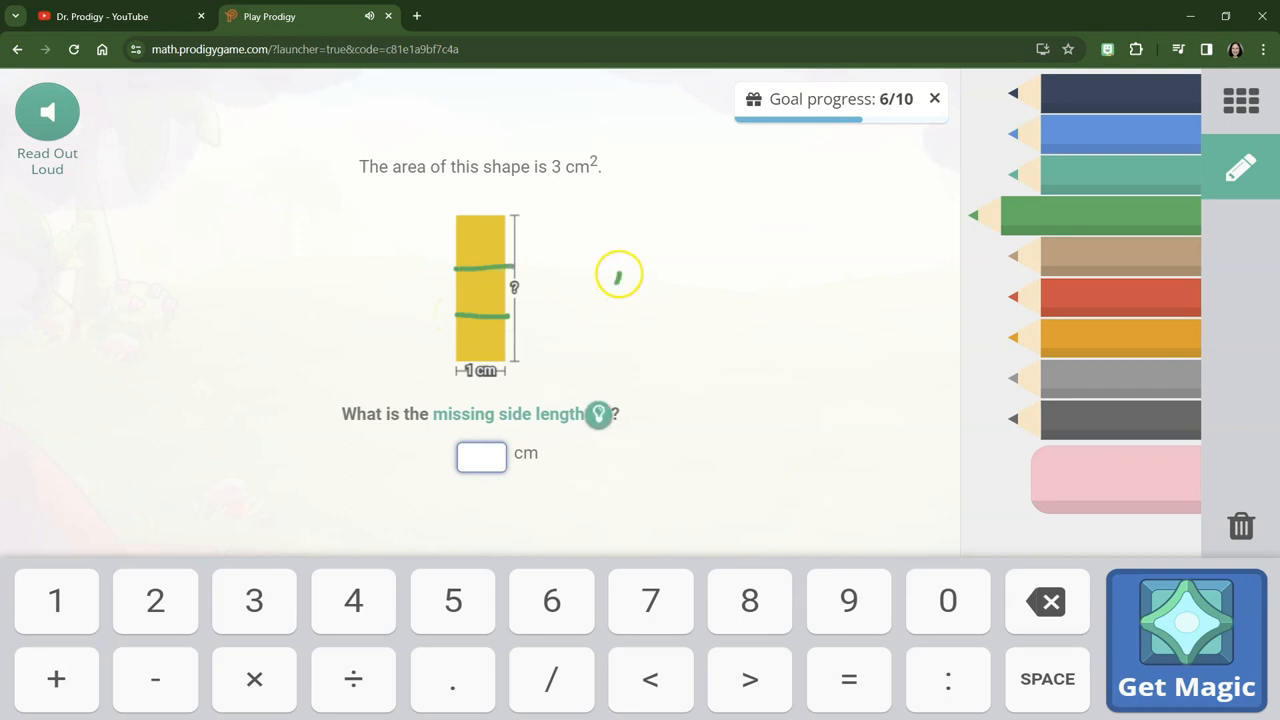
Work out L·W on the whiteboard, answer 3 cm for the missing side, and return to battle
left_click_drag(616, 290, 690, 280)
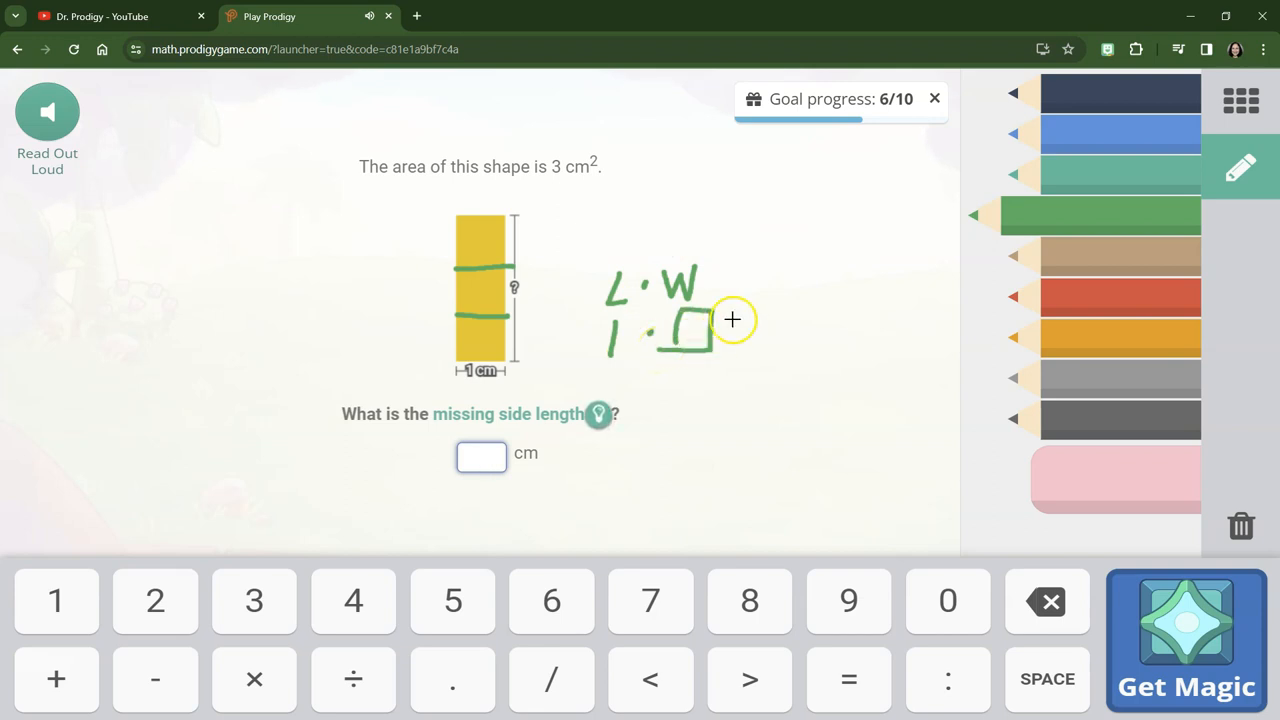
type("zz")
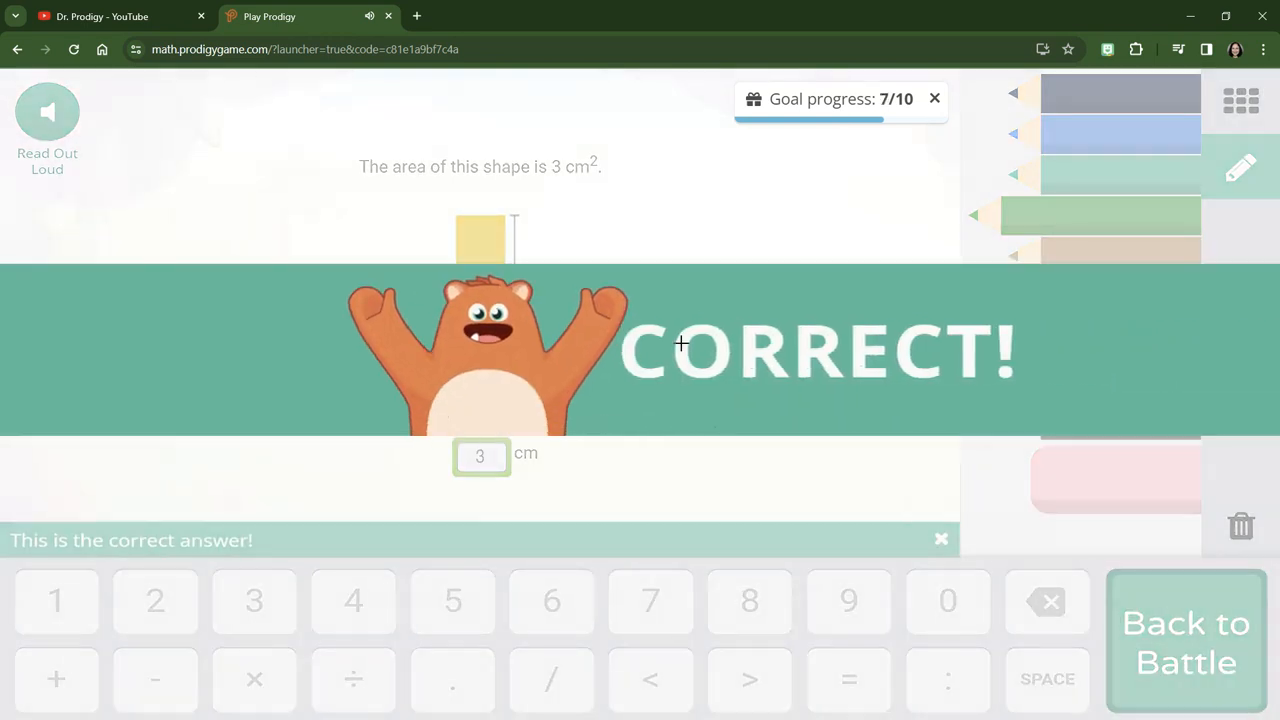
left_click(1186, 642)
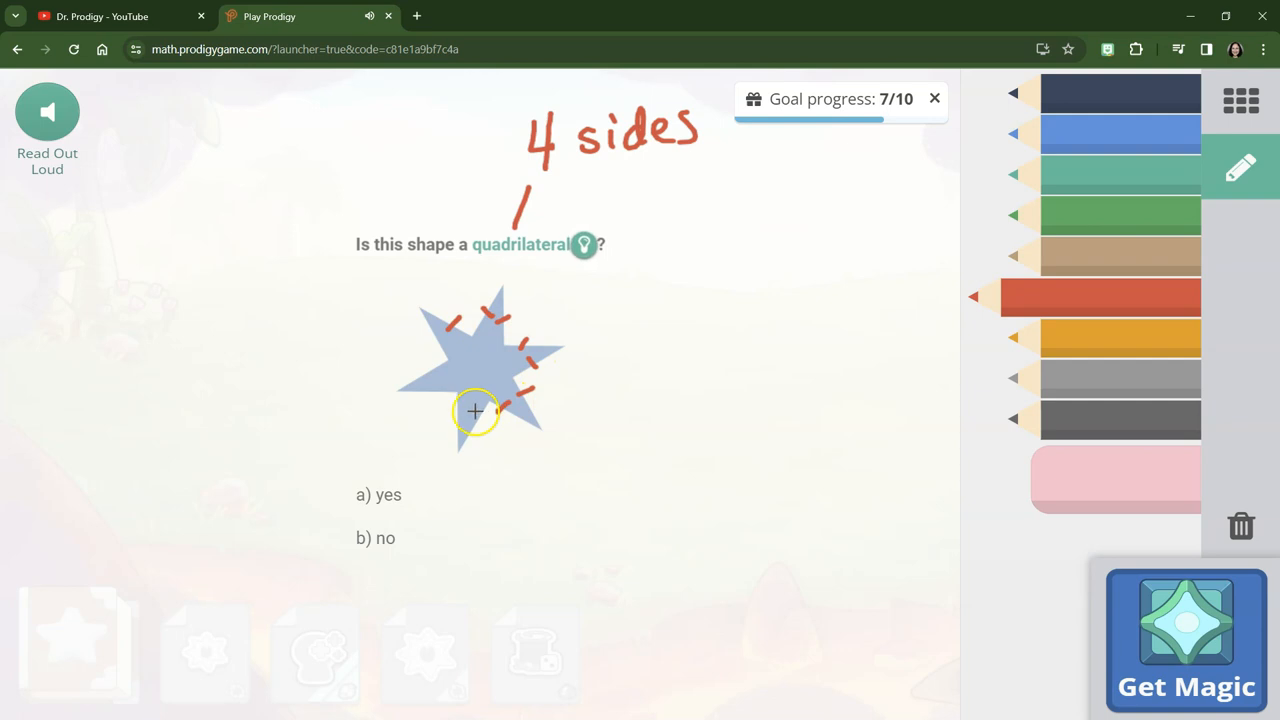
mouse_move(432, 362)
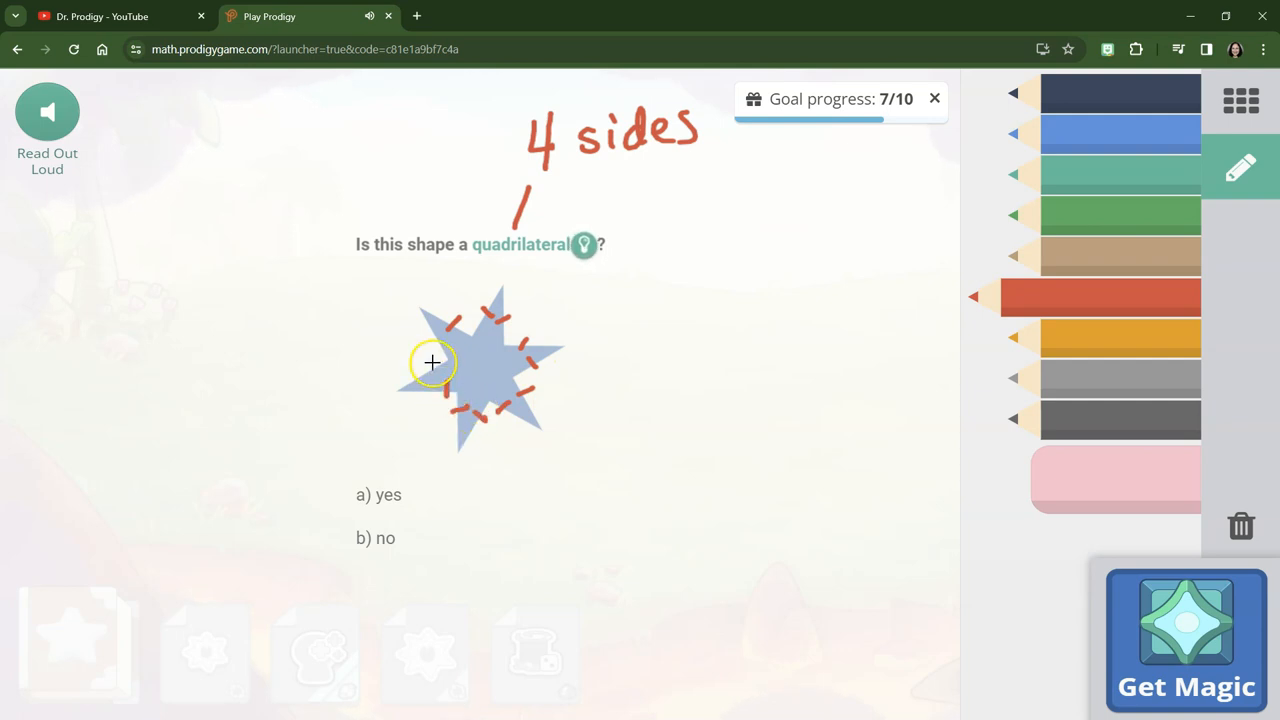
mouse_move(462, 334)
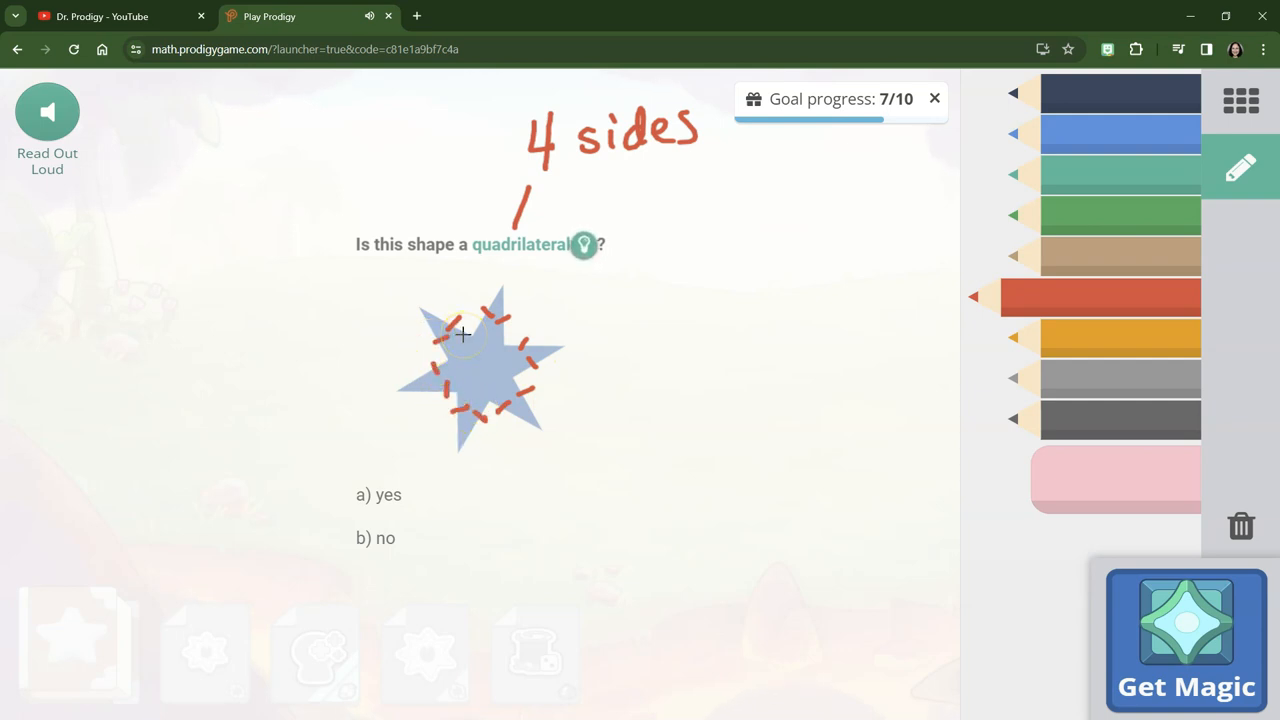
Answer b) no, the spiky star is not a quadrilateral, and return to battle
left_click(376, 538)
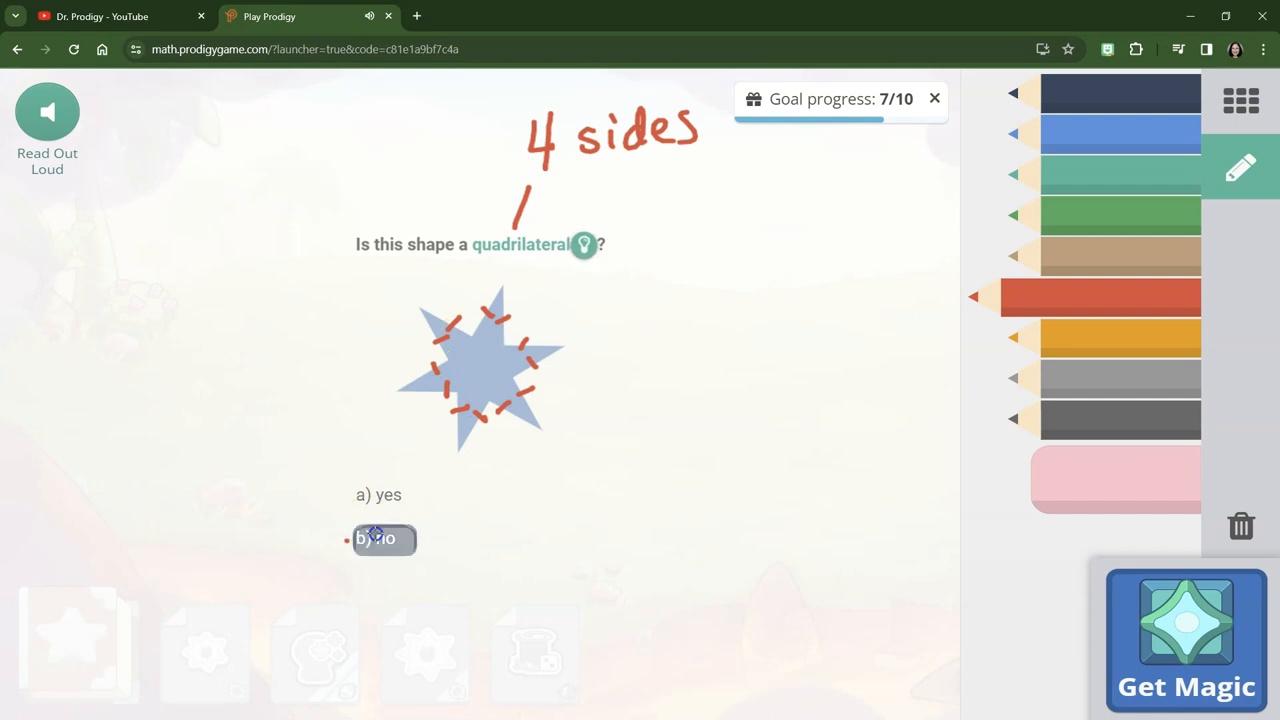
left_click(384, 538)
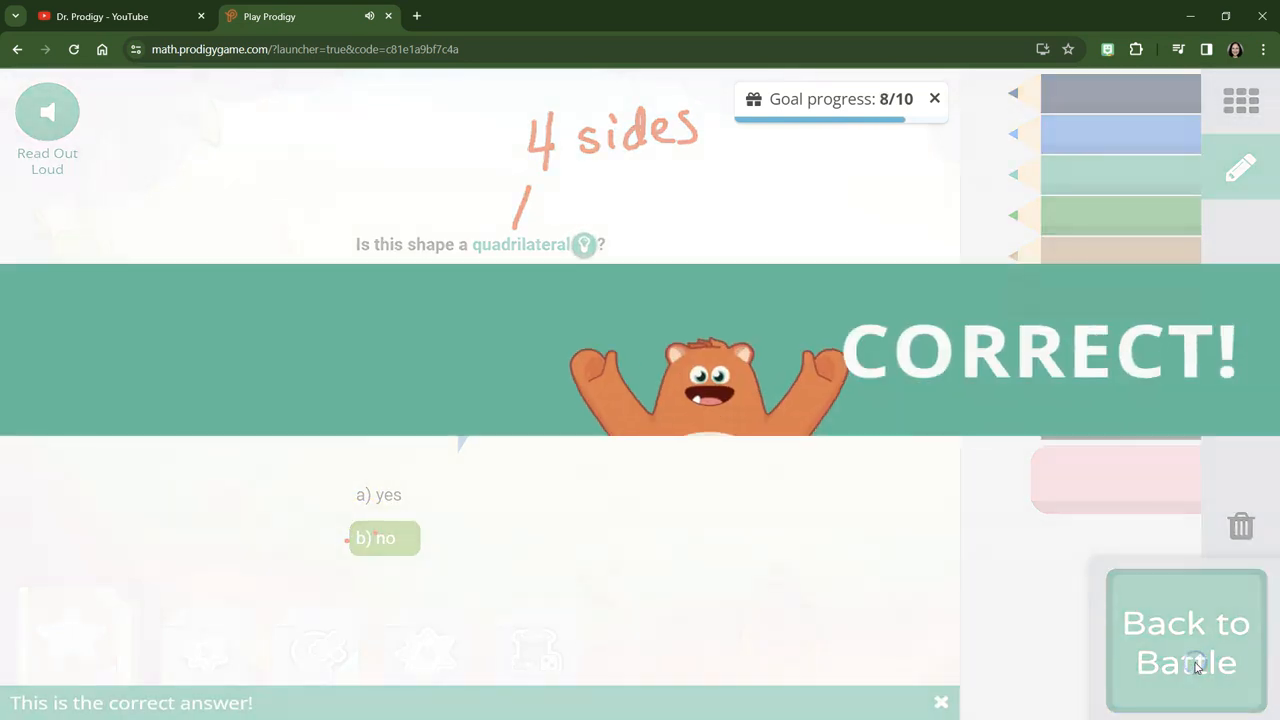
left_click(1186, 640)
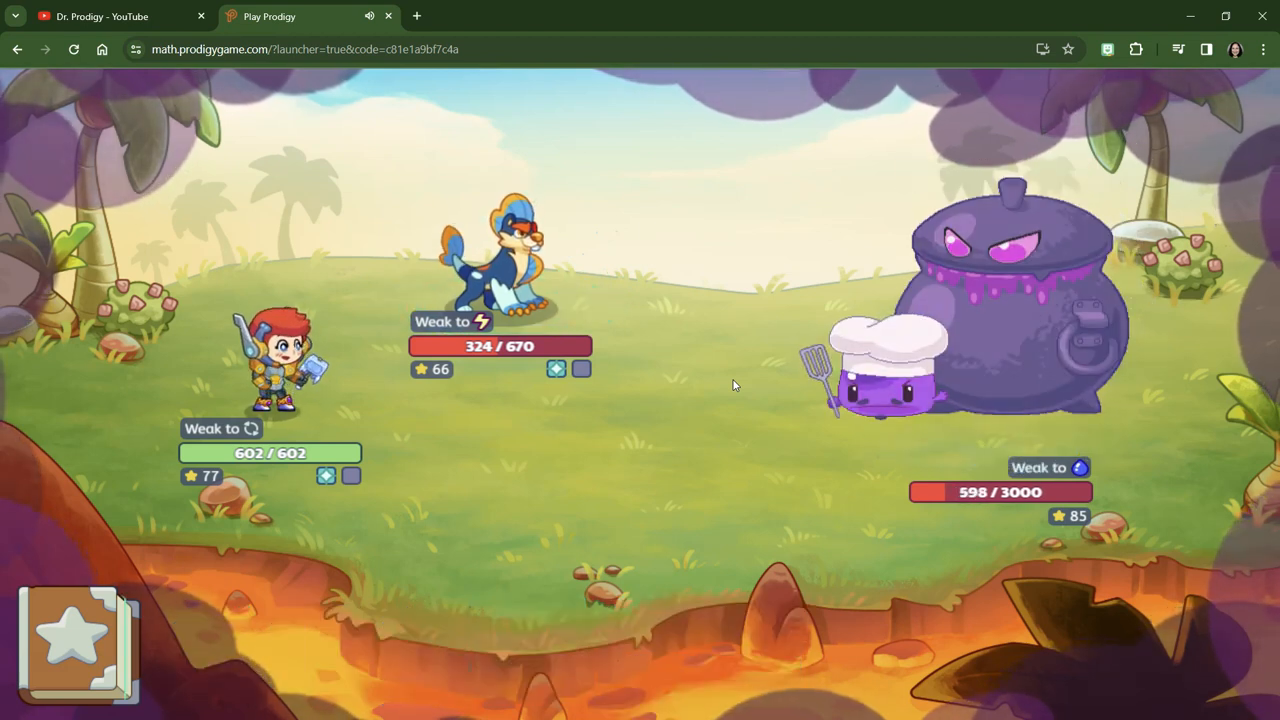
Advance the boss's attack animation until the battle shows your turn with 506/3000 boss health
left_click(284, 370)
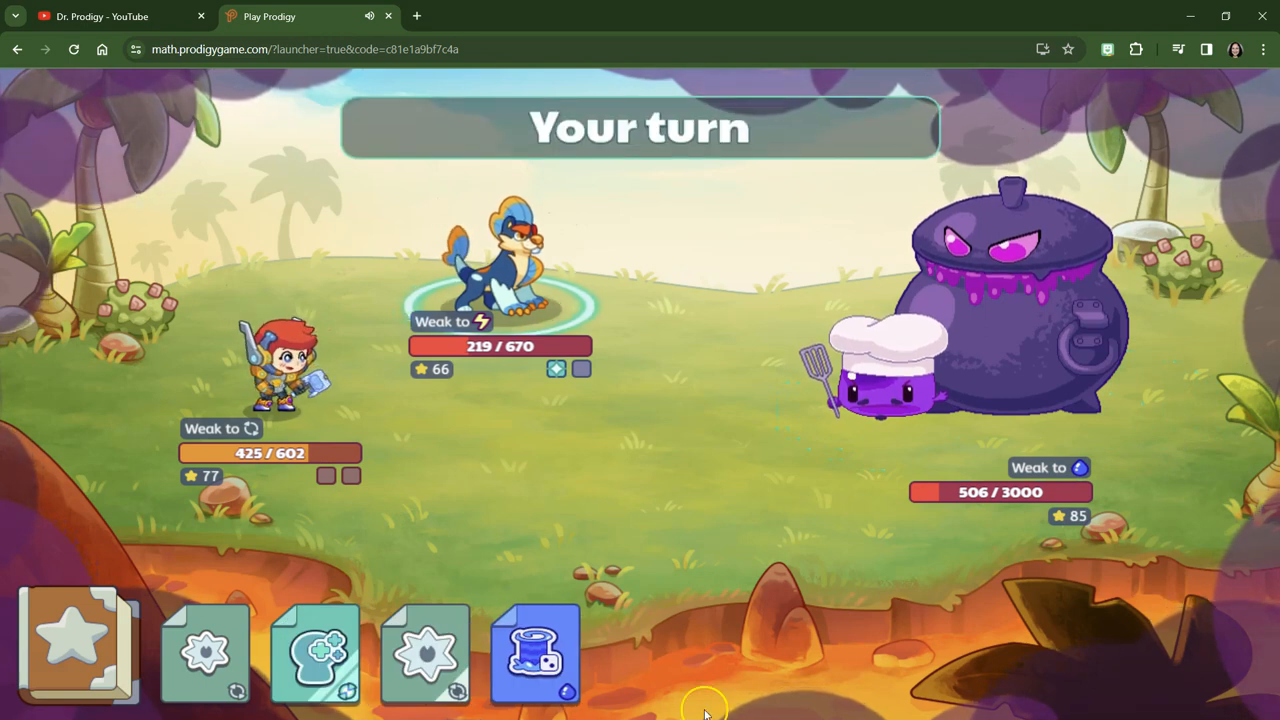
mouse_move(424, 650)
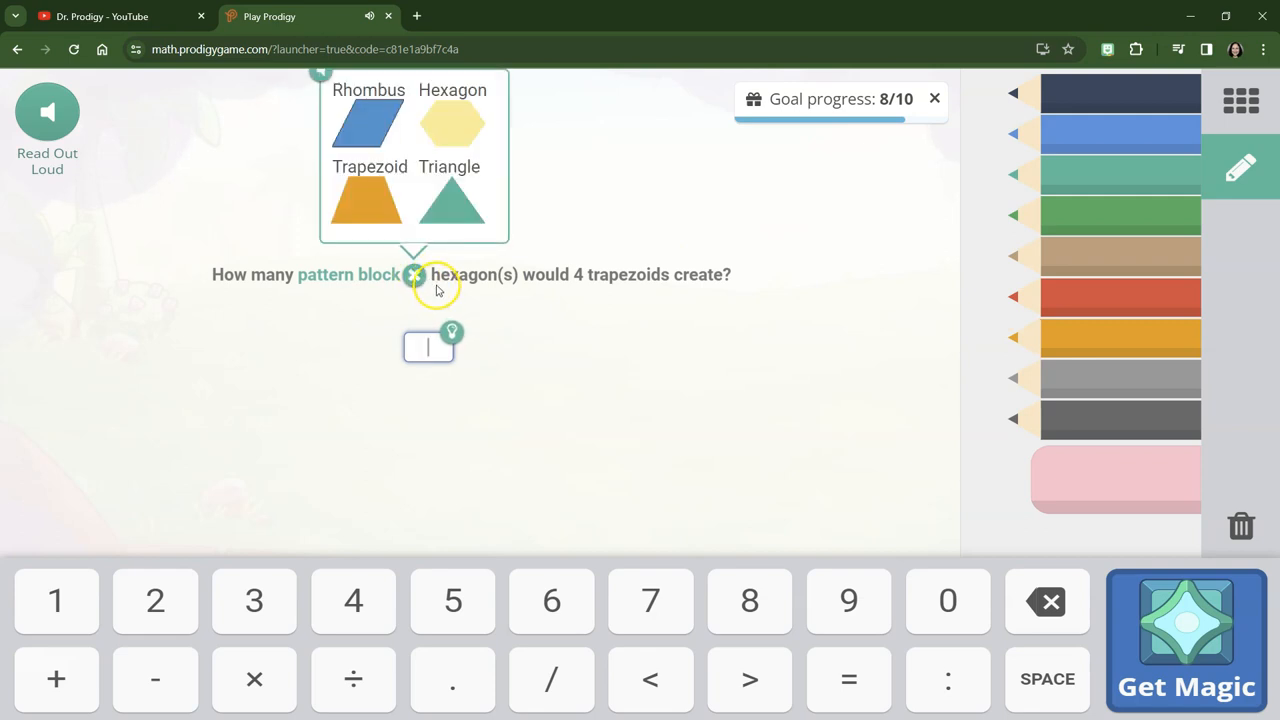
mouse_move(1118, 284)
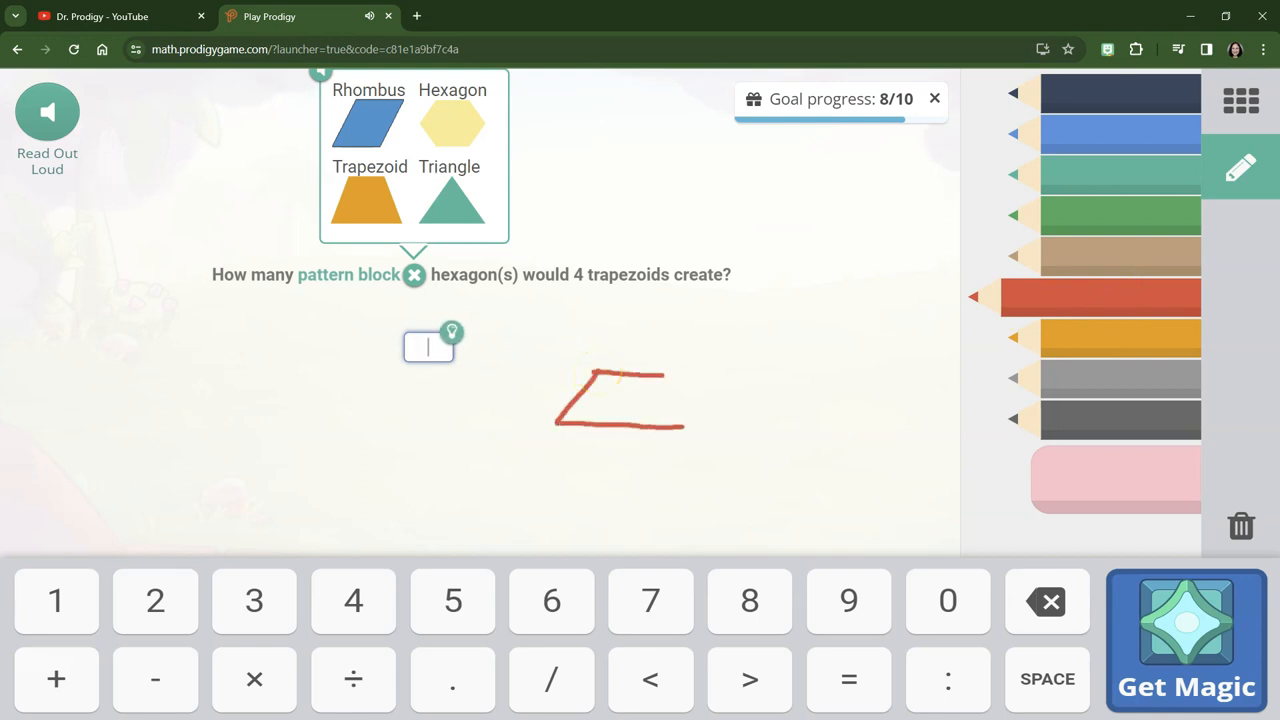
Sketch trapezoids on the scratch area and answer that 4 trapezoids make 2 hexagons, reaching 9/10
left_click_drag(664, 372, 712, 428)
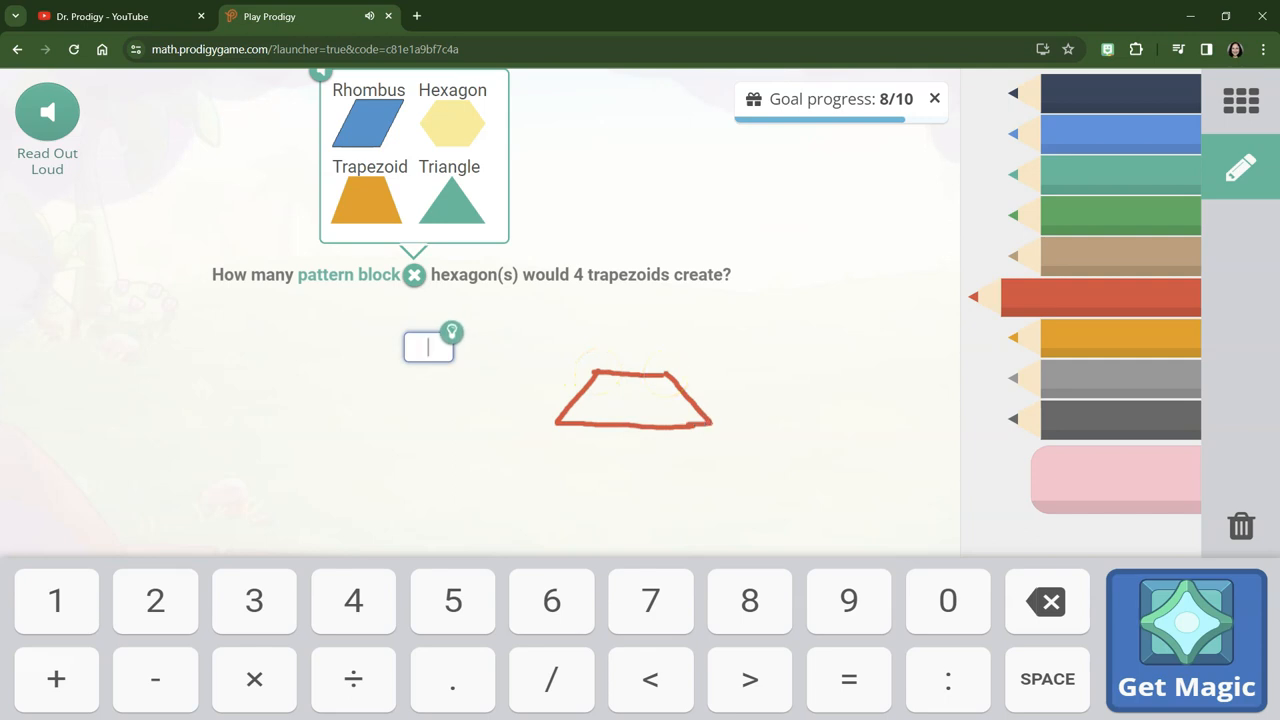
left_click_drag(562, 428, 584, 476)
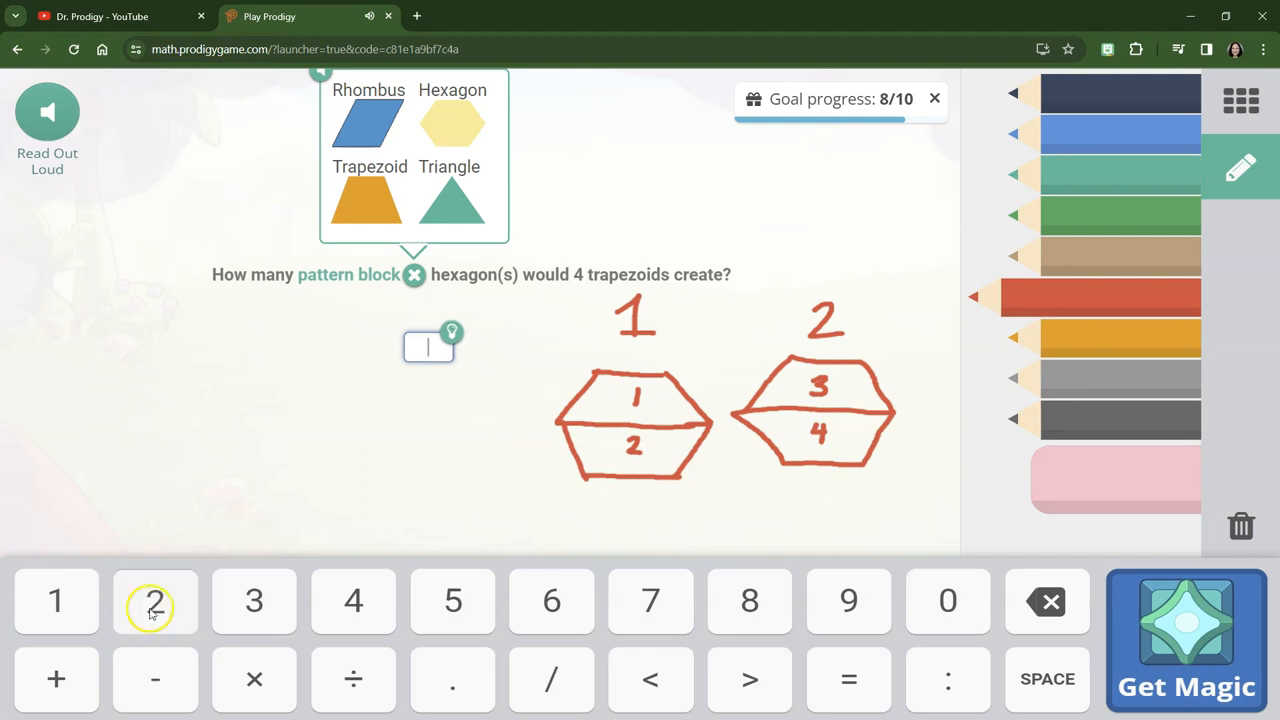
left_click(156, 600)
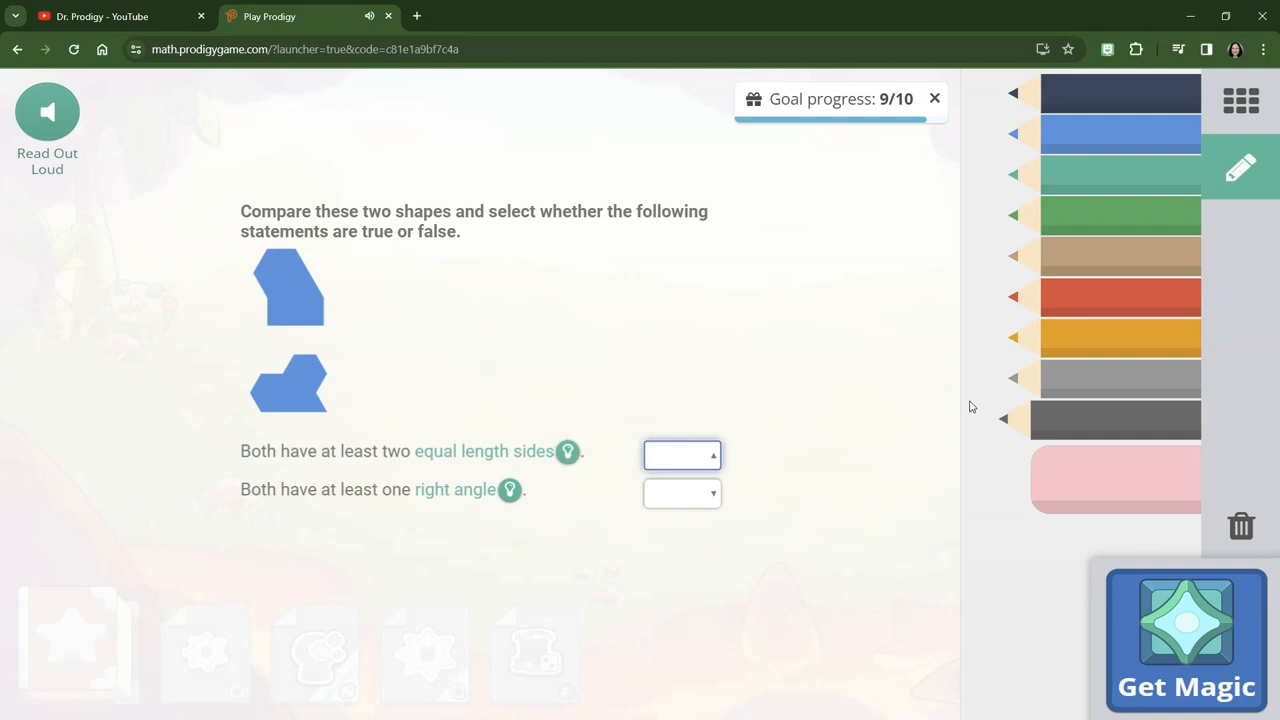
mouse_move(476, 400)
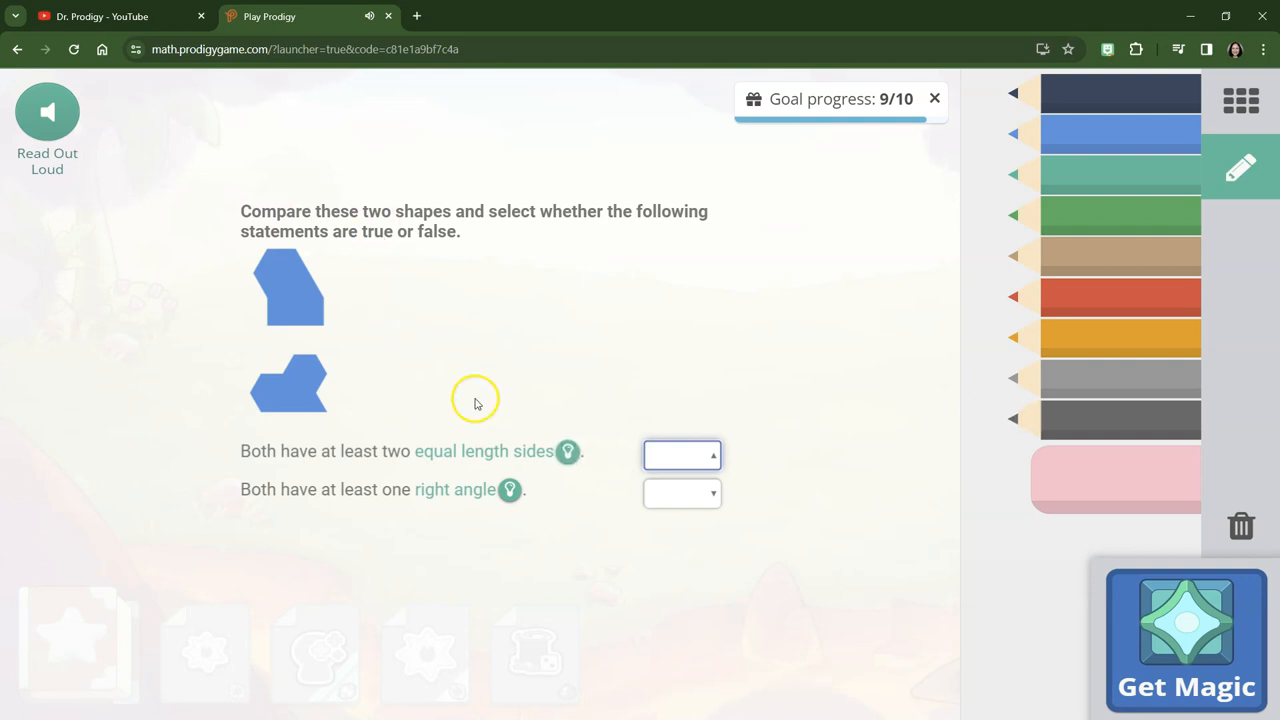
Mark the equal-length-sides statement True and the right-angle statement False, checking the hint
left_click(680, 456)
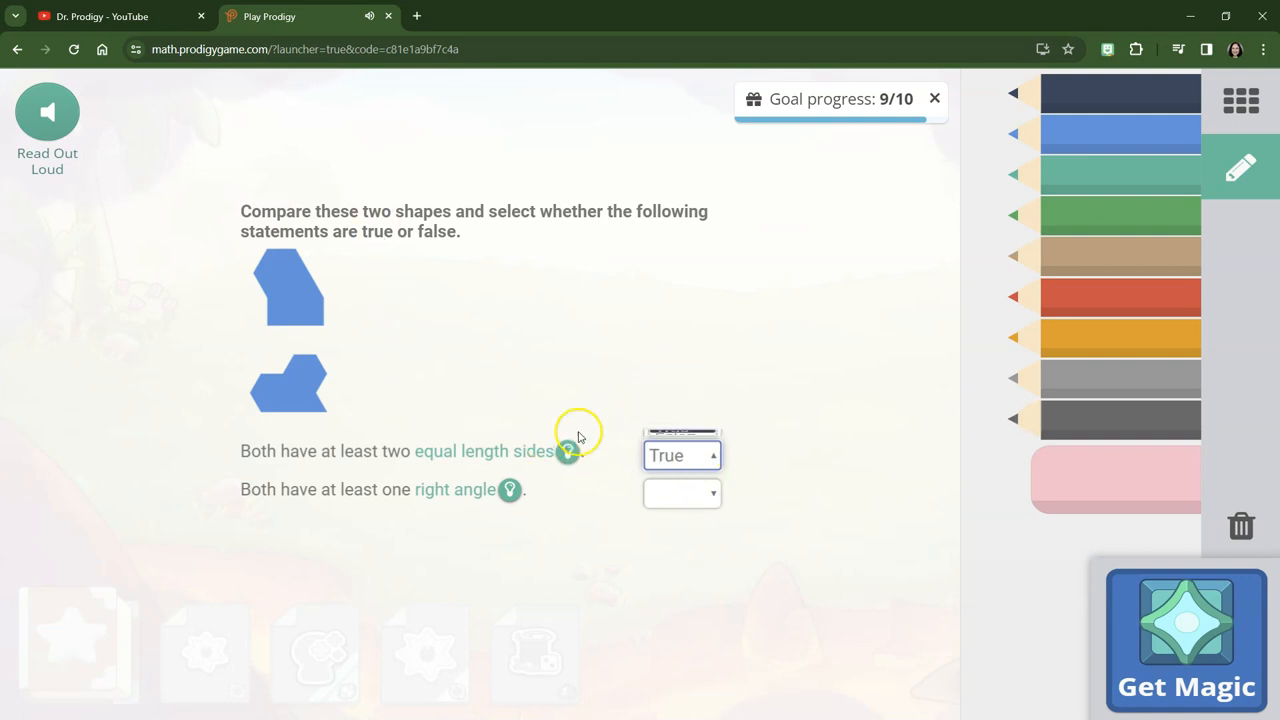
left_click(568, 452)
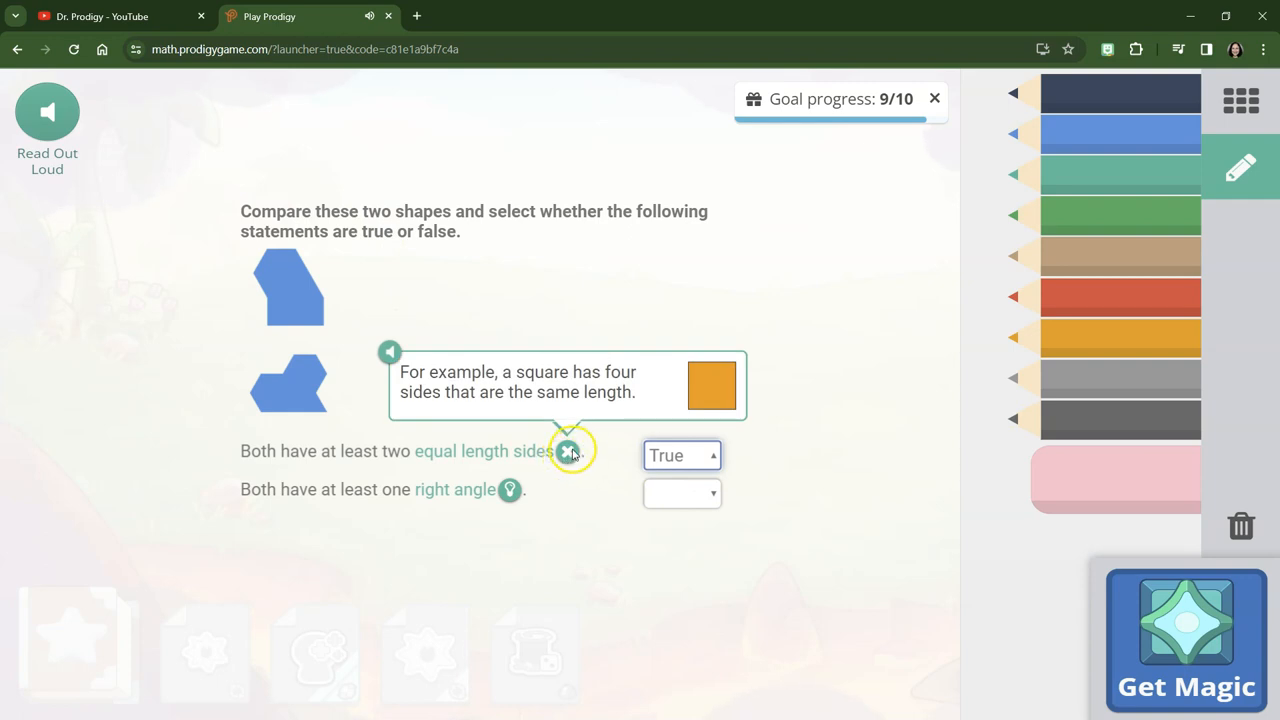
mouse_move(288, 408)
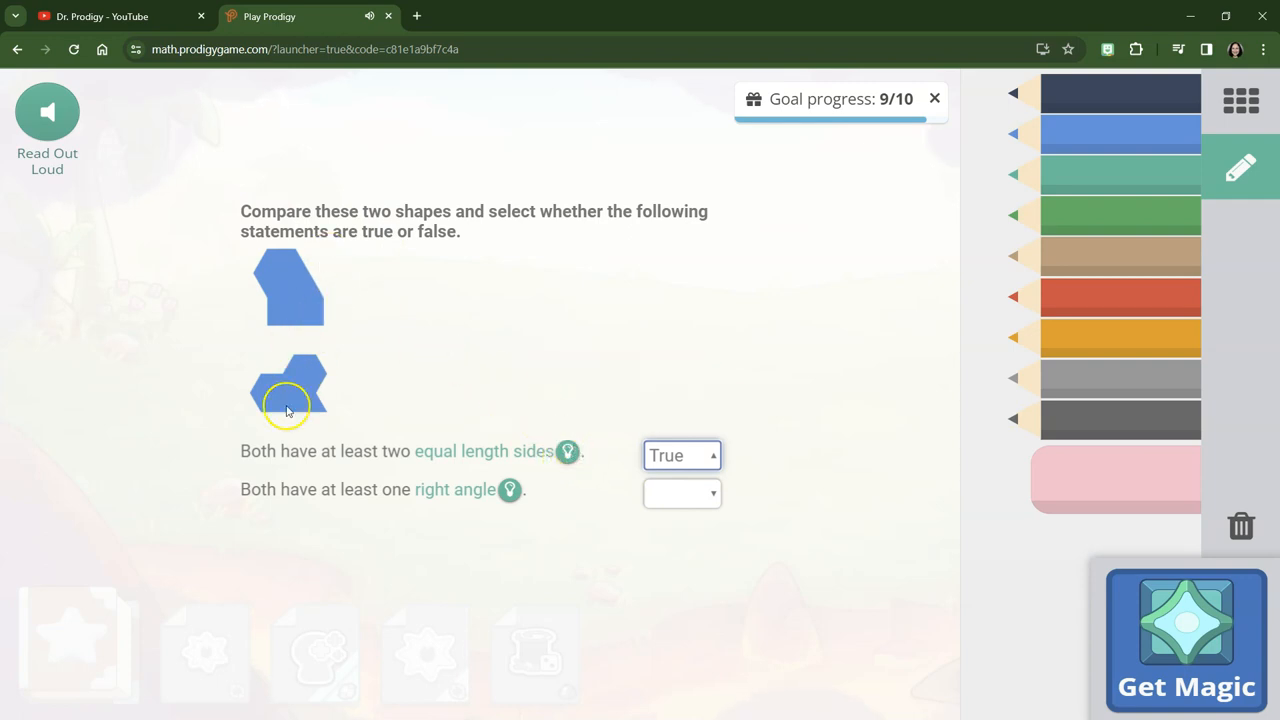
left_click(680, 456)
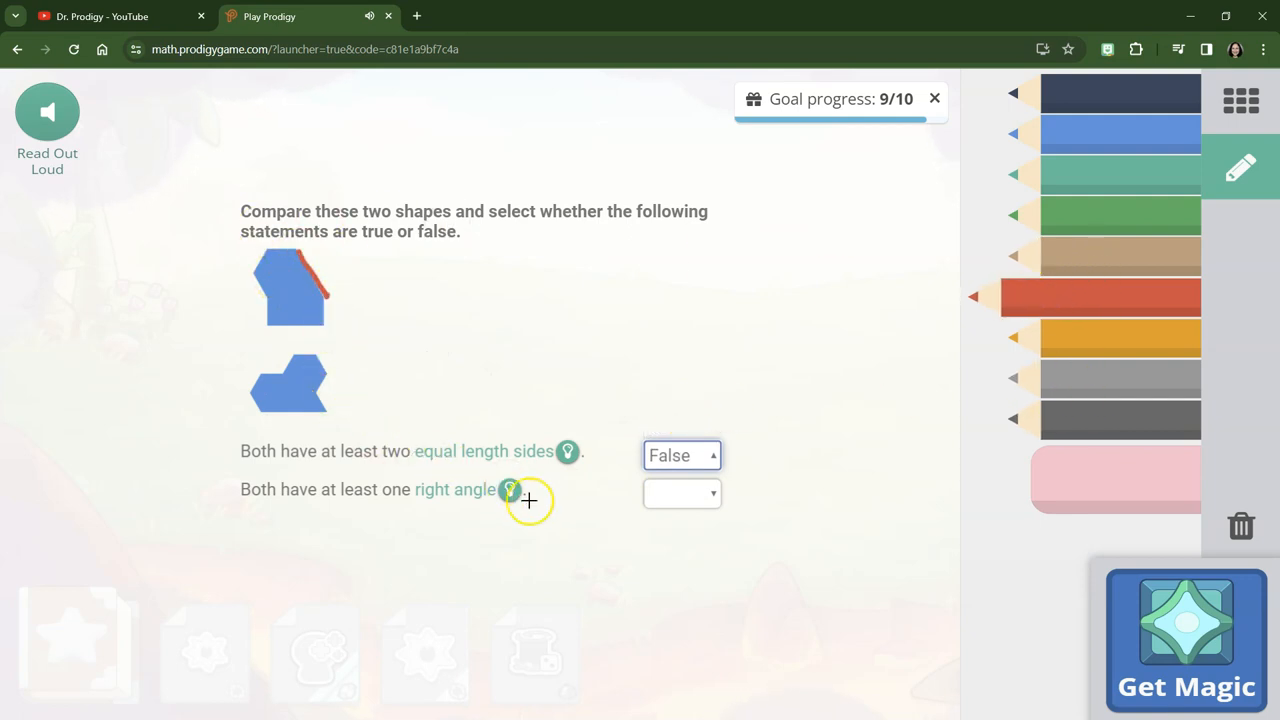
mouse_move(444, 496)
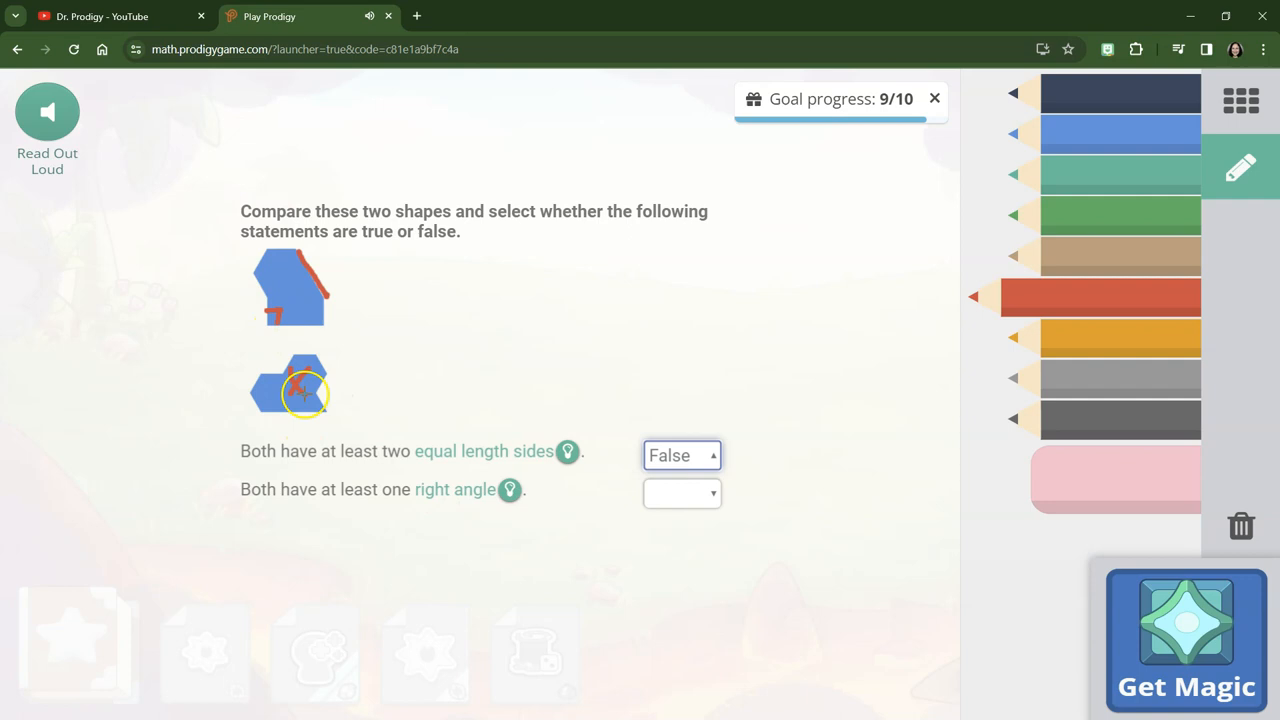
left_click(680, 492)
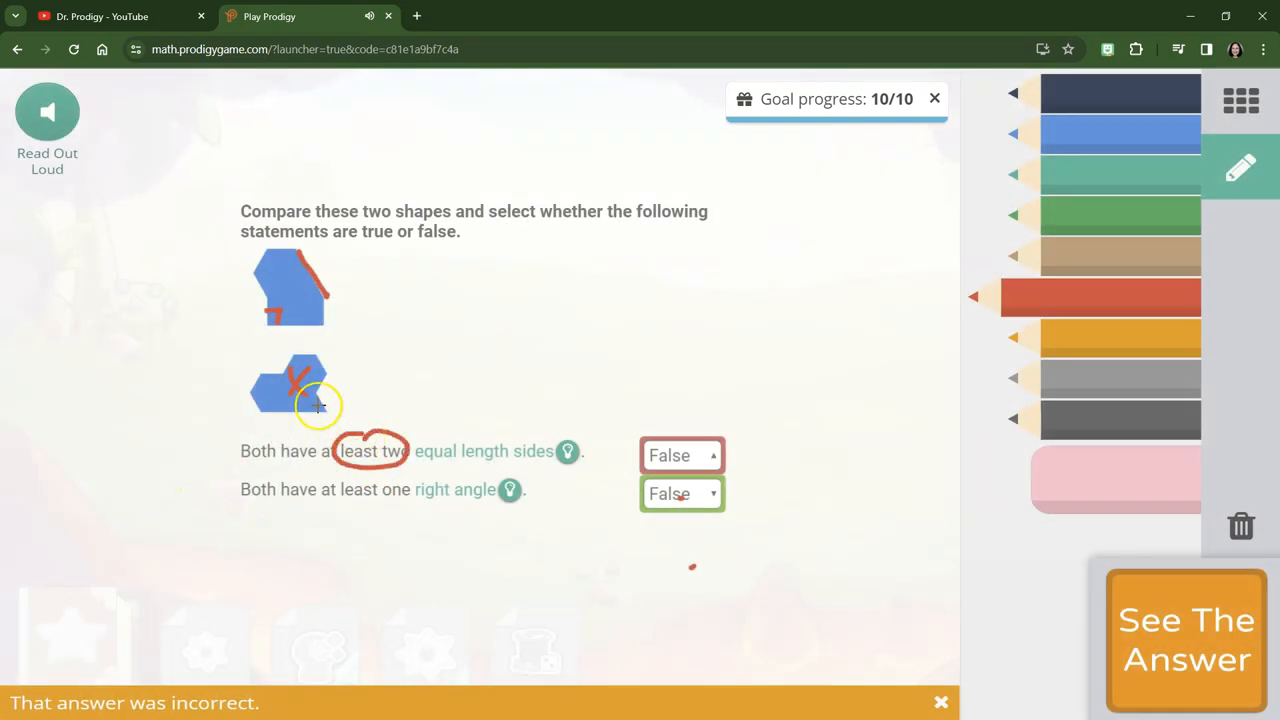
mouse_move(430, 392)
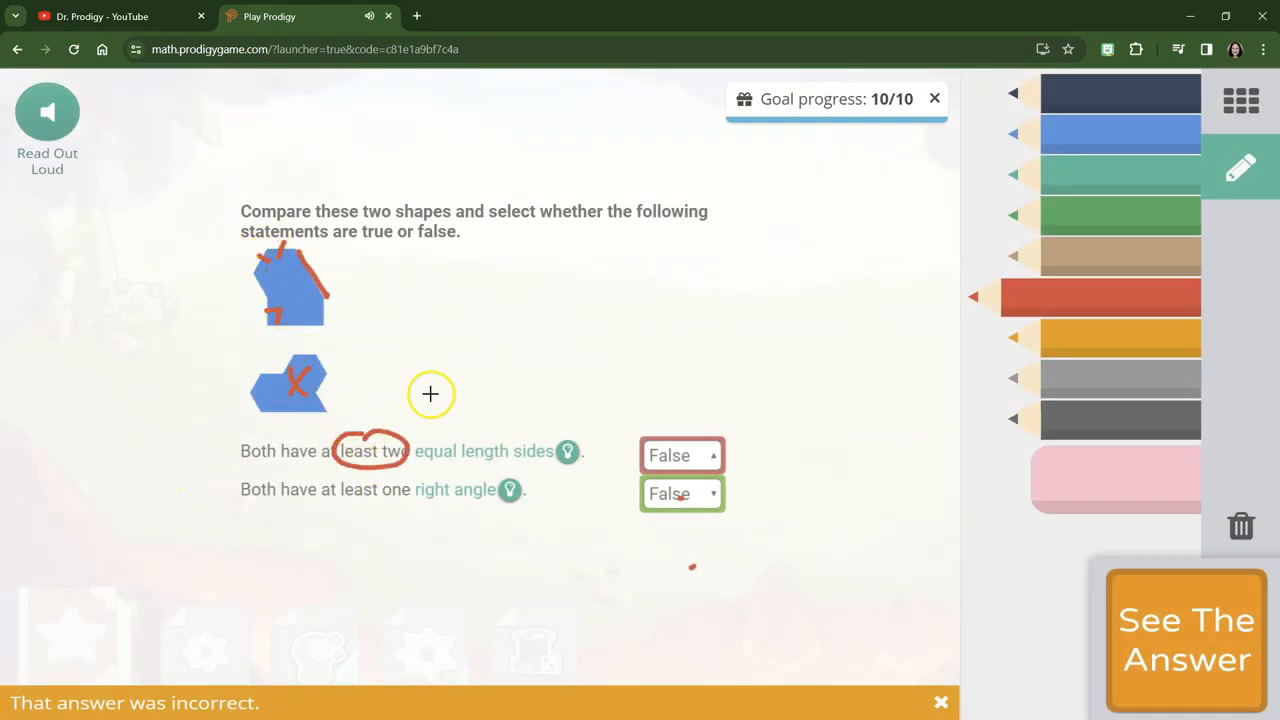
left_click(680, 456)
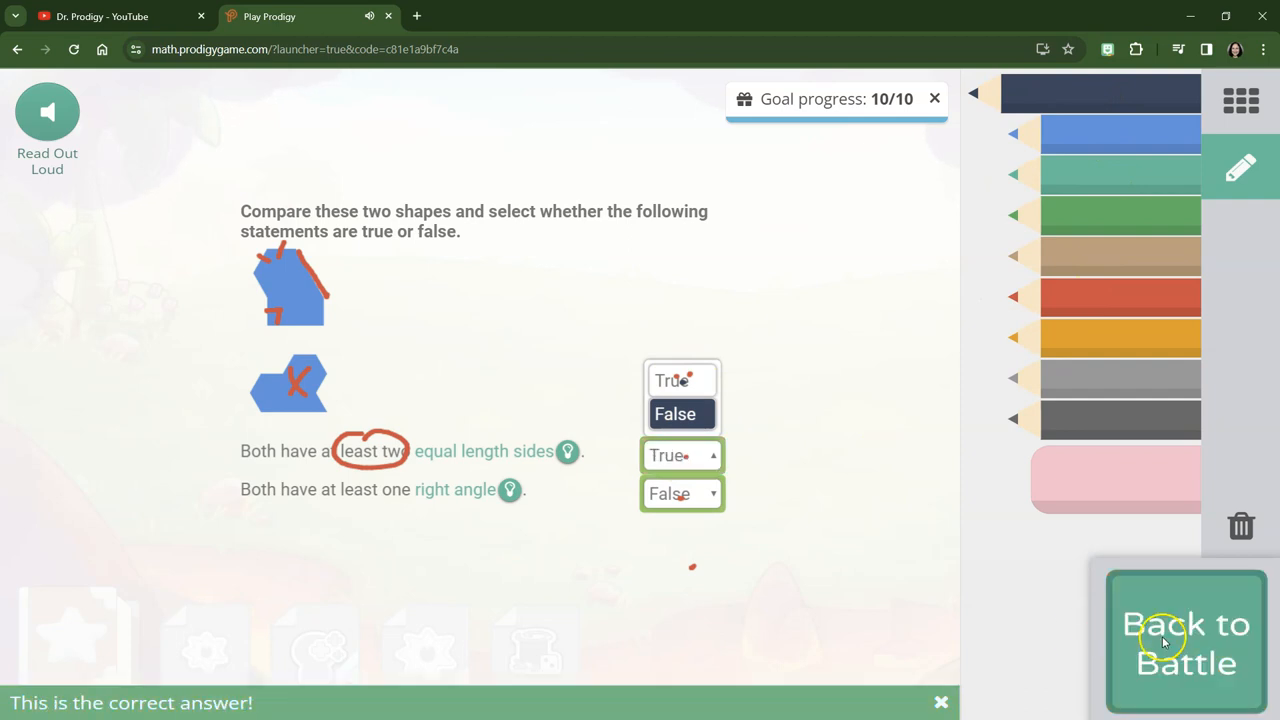
Return to battle and dismiss the 'You reached your goal!' 10/10 message
left_click(1186, 640)
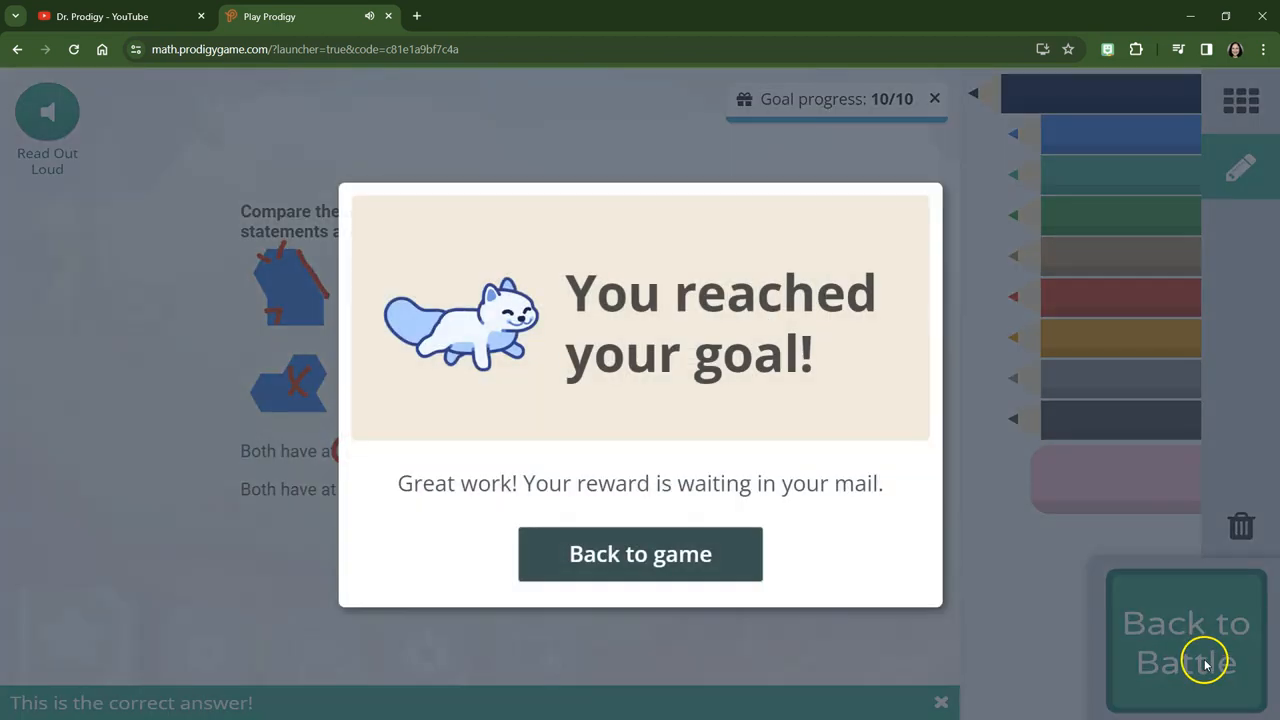
left_click(640, 554)
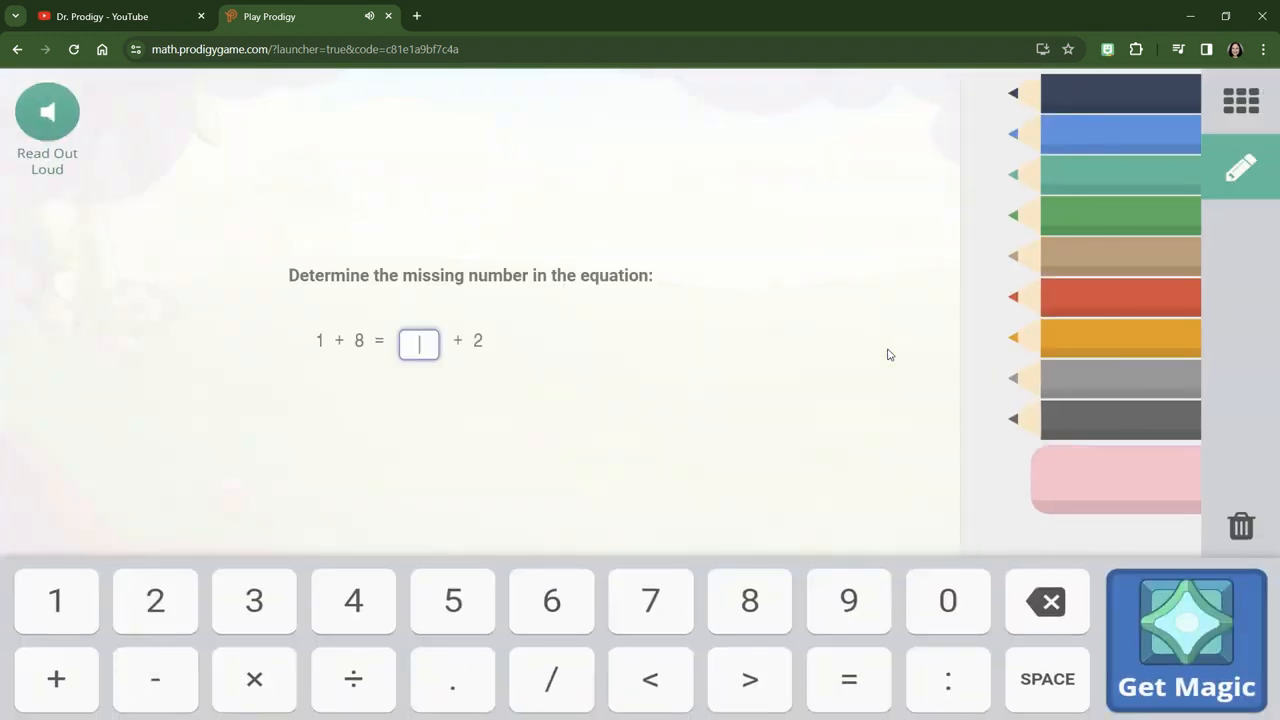
mouse_move(1114, 212)
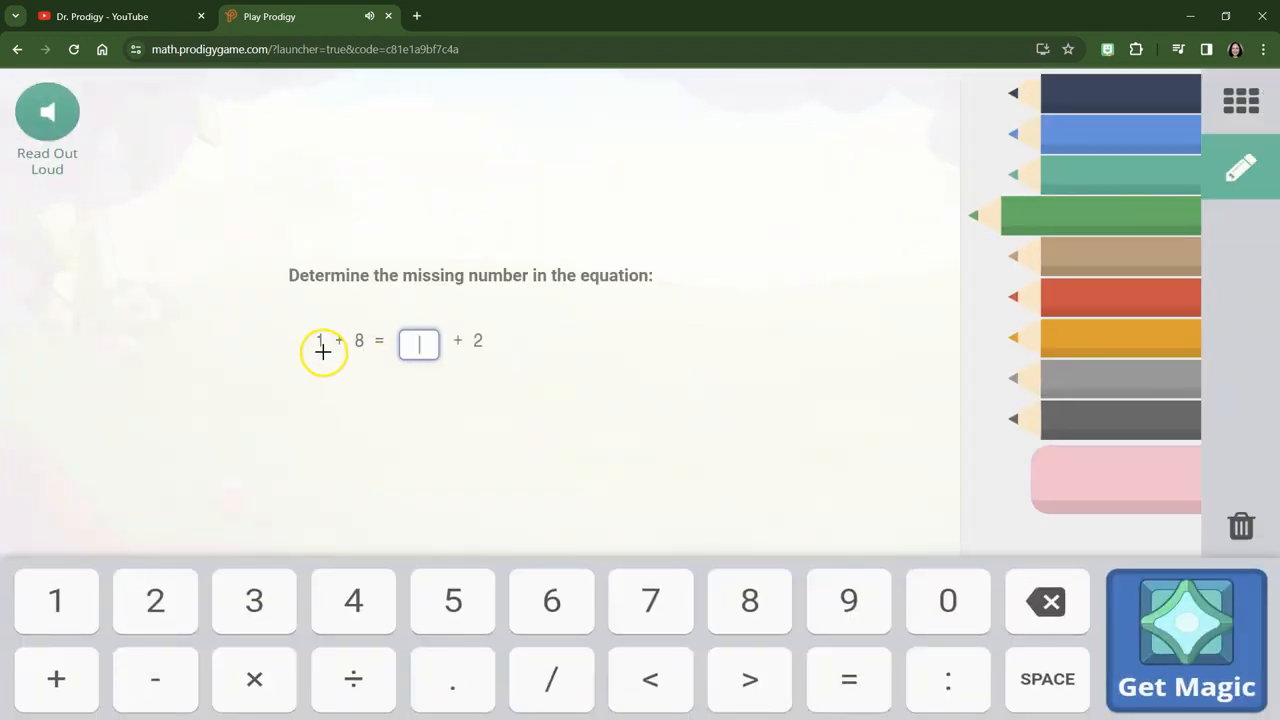
mouse_move(362, 356)
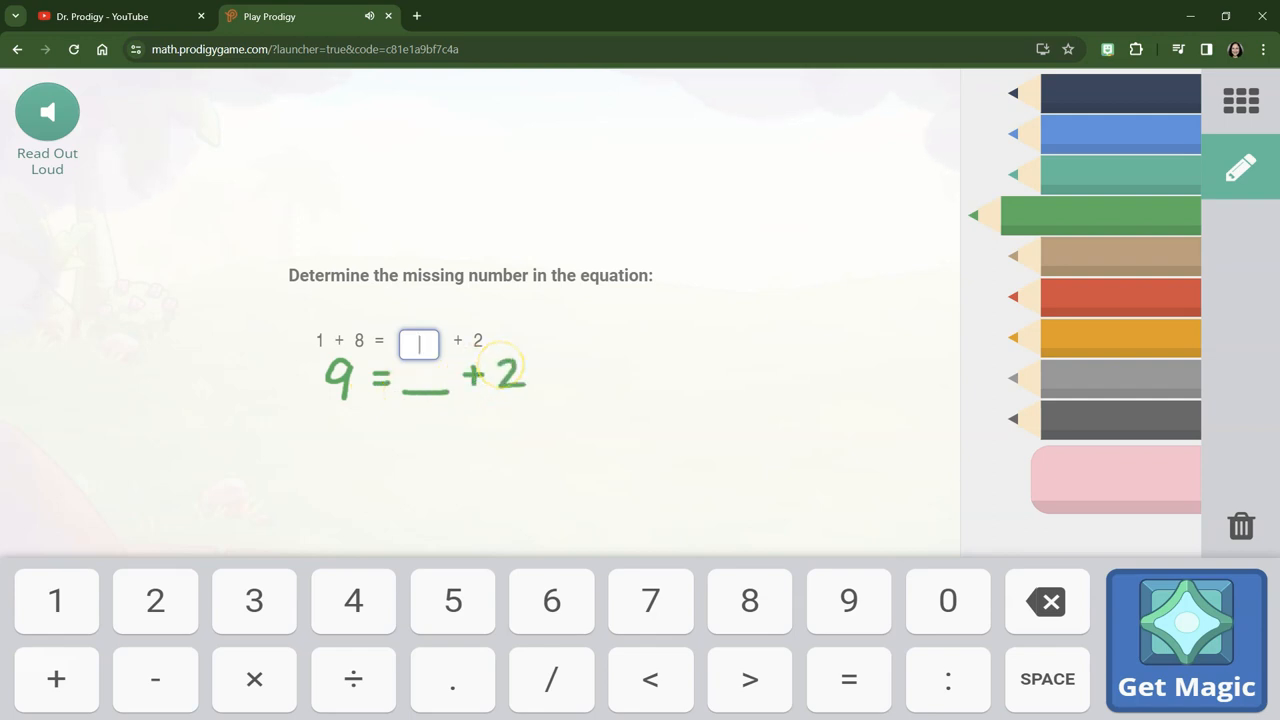
Enter 7 as the missing number in 1 + 8 = ? + 2, ending the battle with 399 Battle Stars
left_click(650, 600)
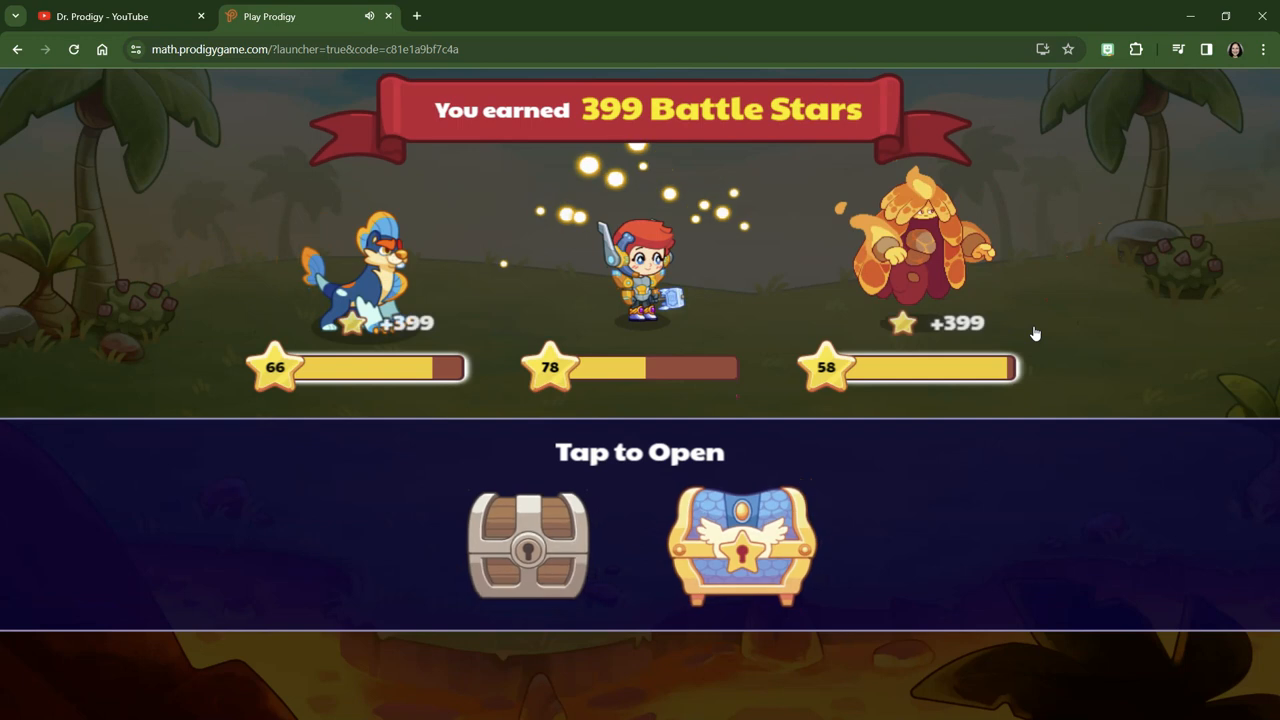
Collect the wooden and blue reward chests, then continue past the Puppet Master's taunt
left_click(528, 544)
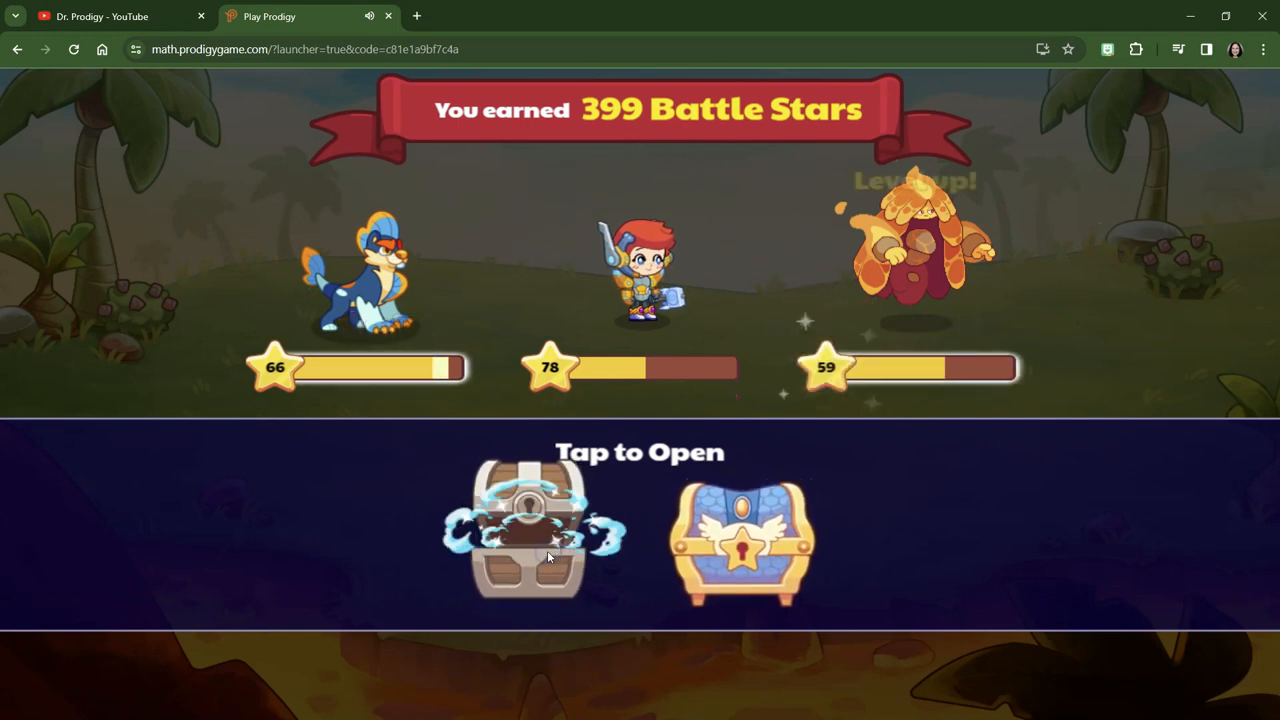
left_click(536, 524)
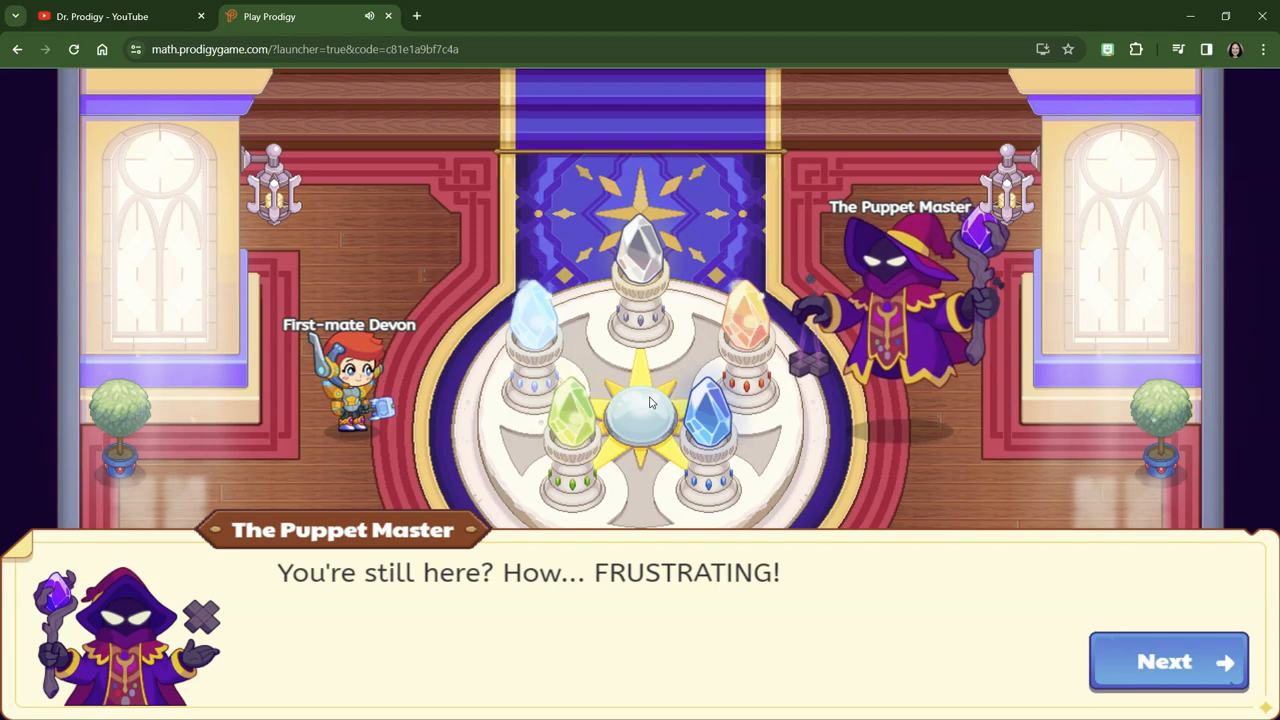
left_click(1168, 660)
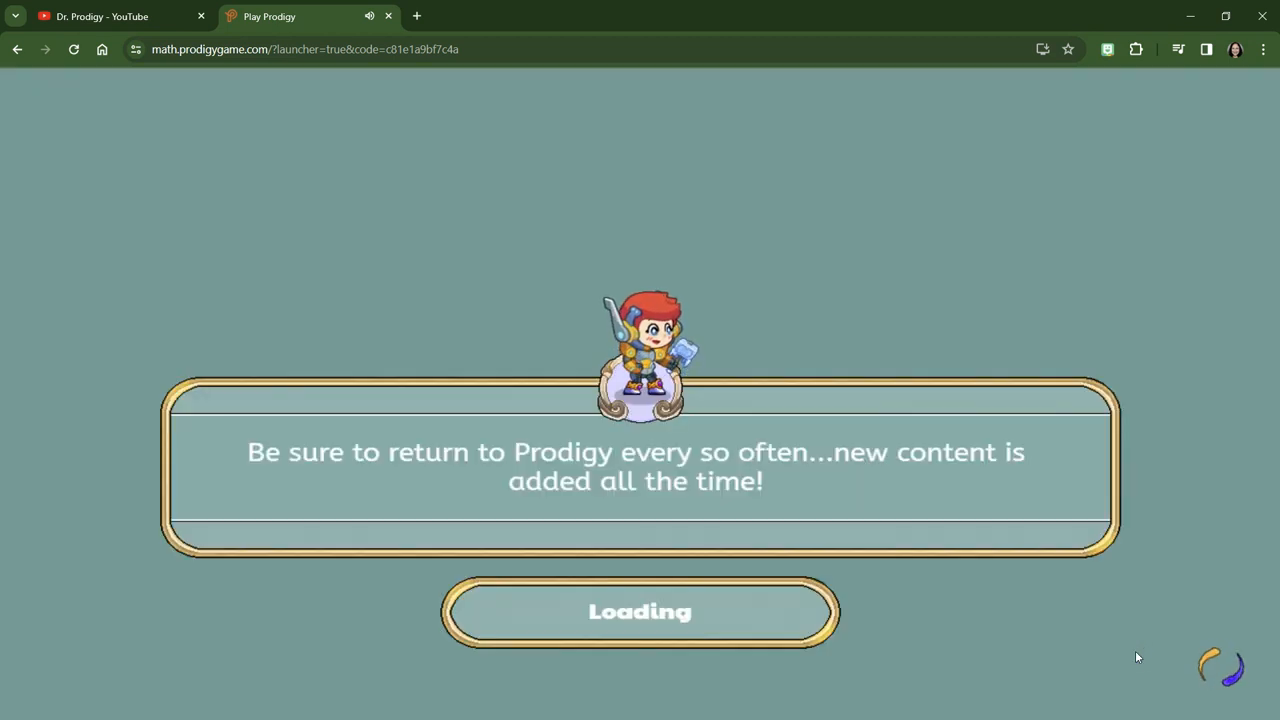